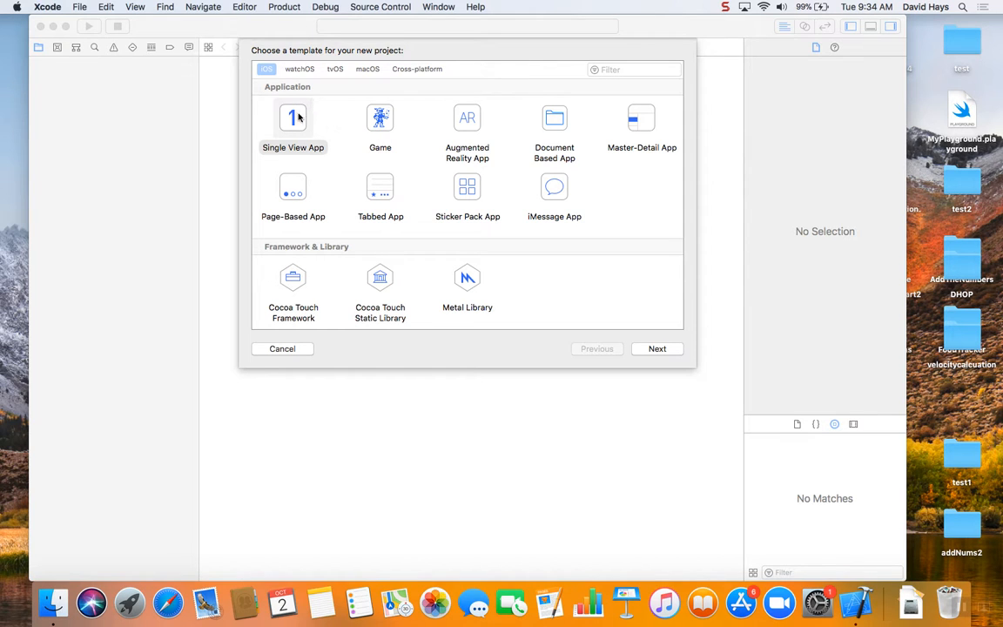
- Set up a new Single View App project named 'whatever' and proceed to choosing its save location
left_click(293, 122)
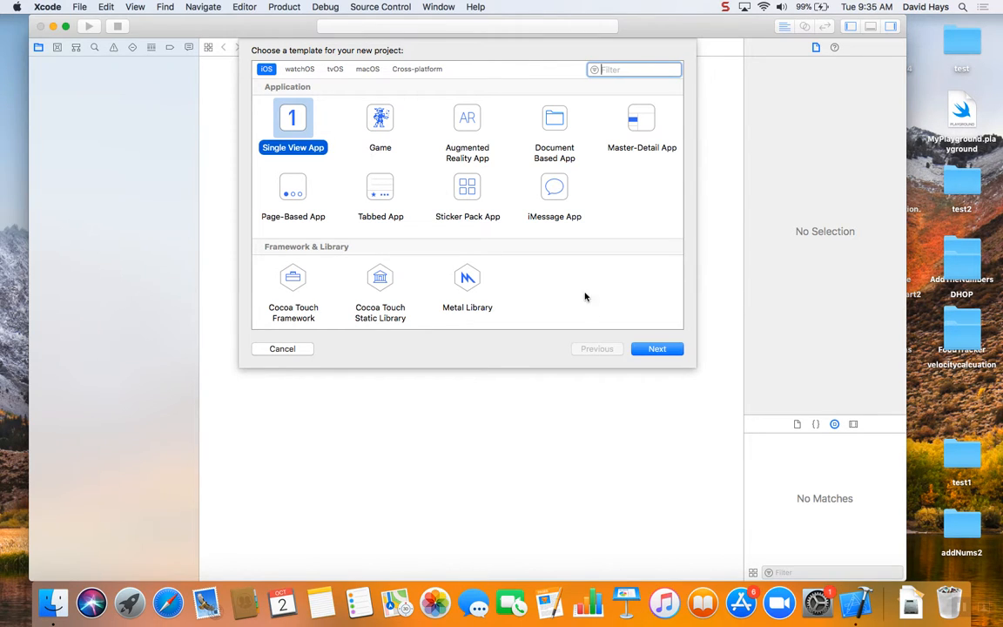
left_click(658, 349)
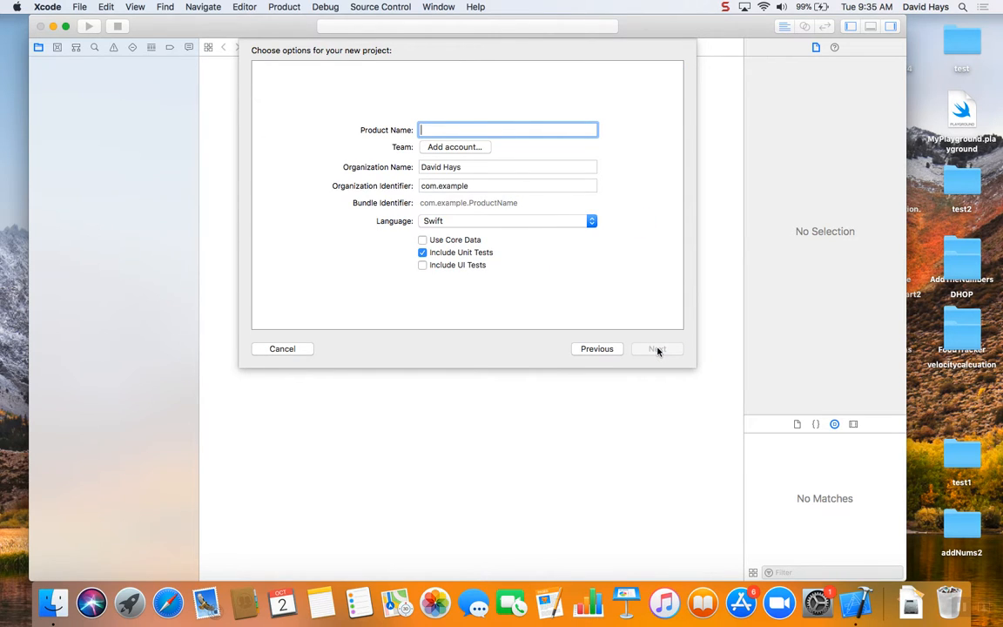
type("w")
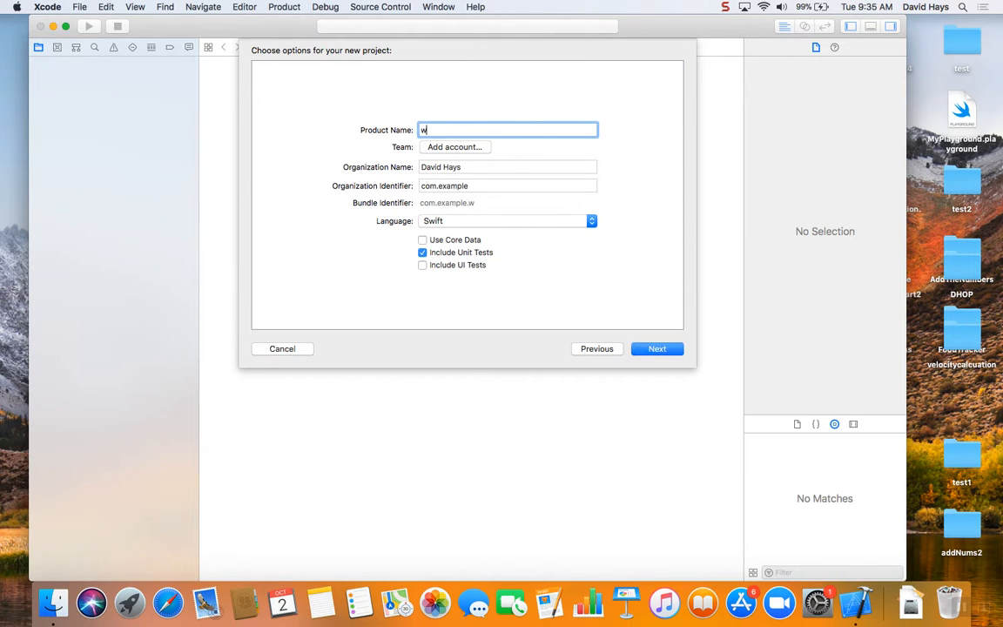
type("hatever")
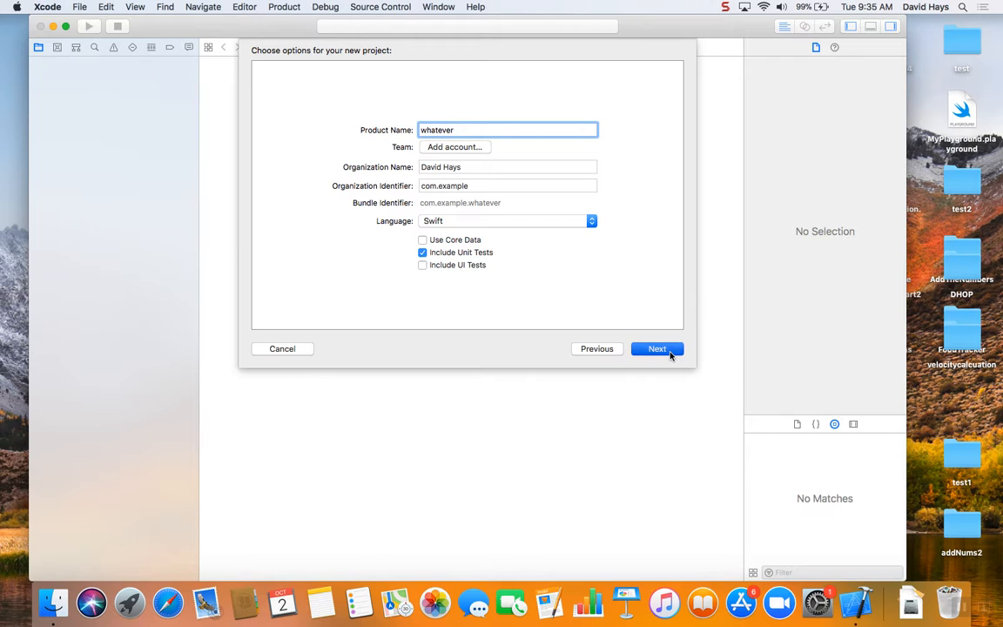
left_click(656, 348)
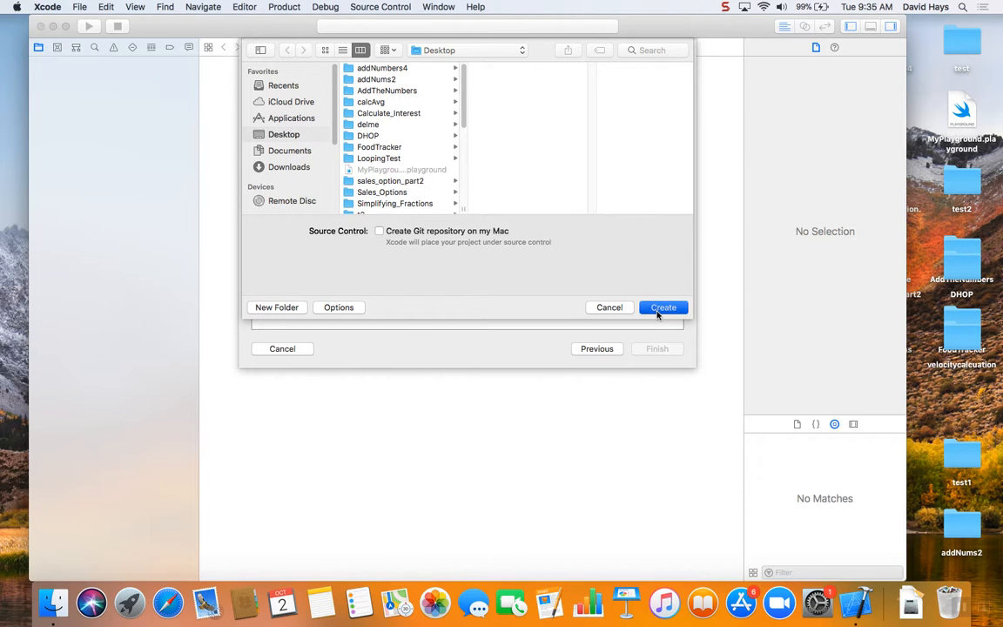
- Create the 'whatever' project on the Desktop
left_click(662, 307)
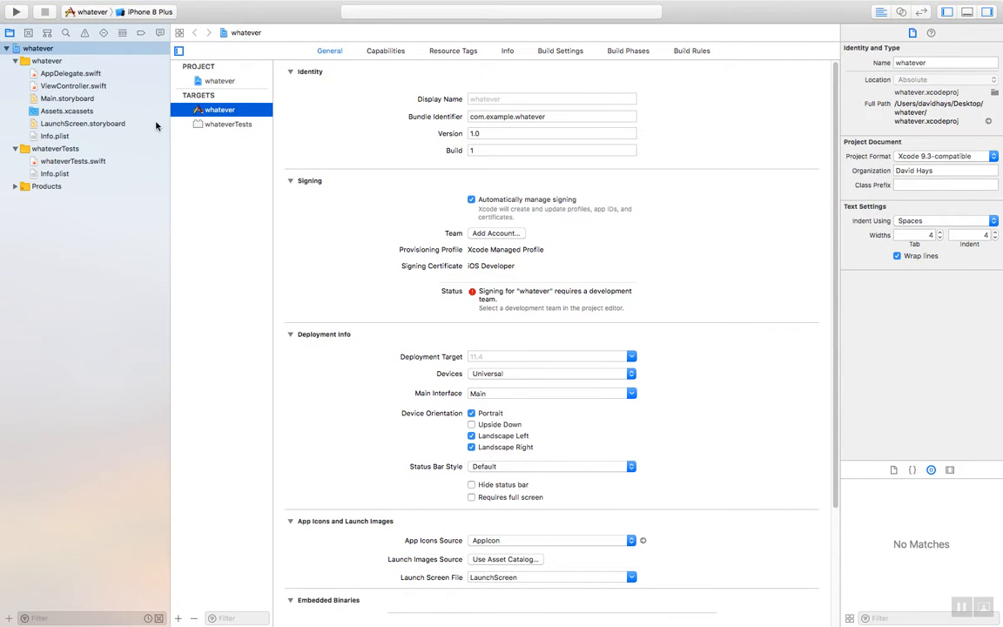
mouse_move(112, 133)
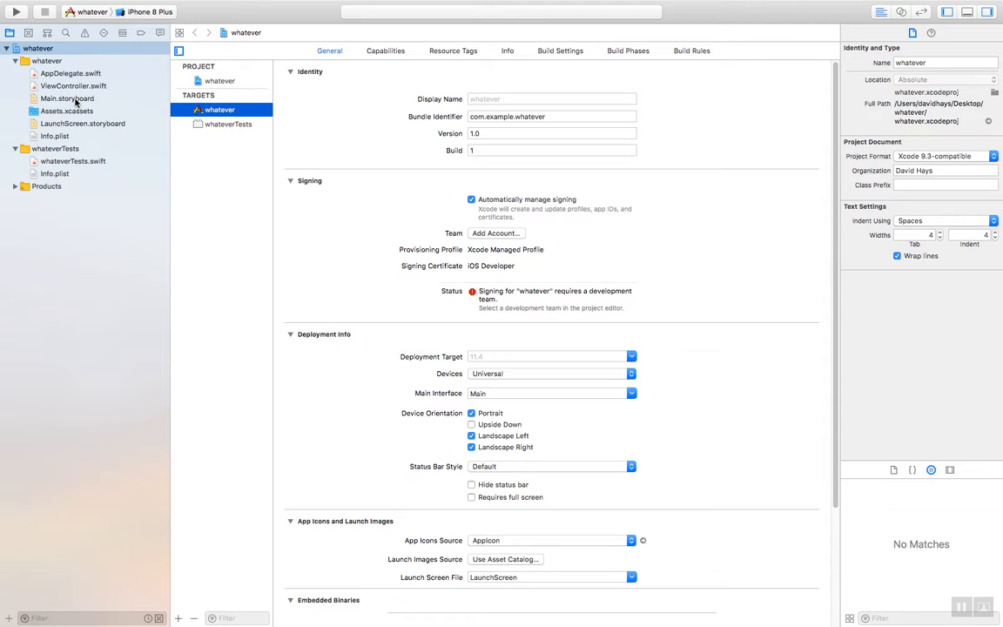
- Open Main.storyboard from the Project navigator
left_click(67, 99)
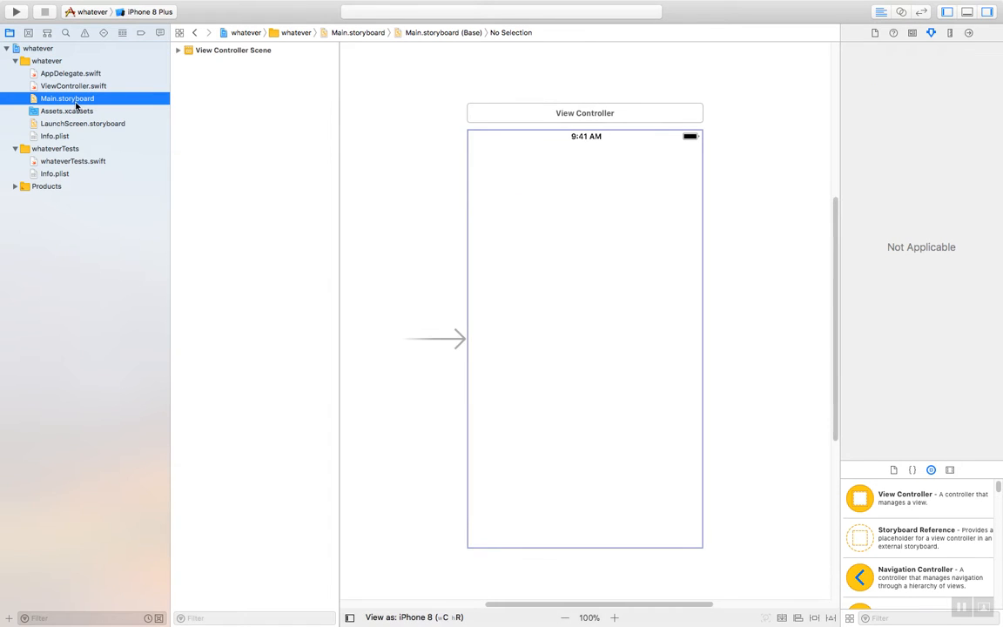
mouse_move(601, 298)
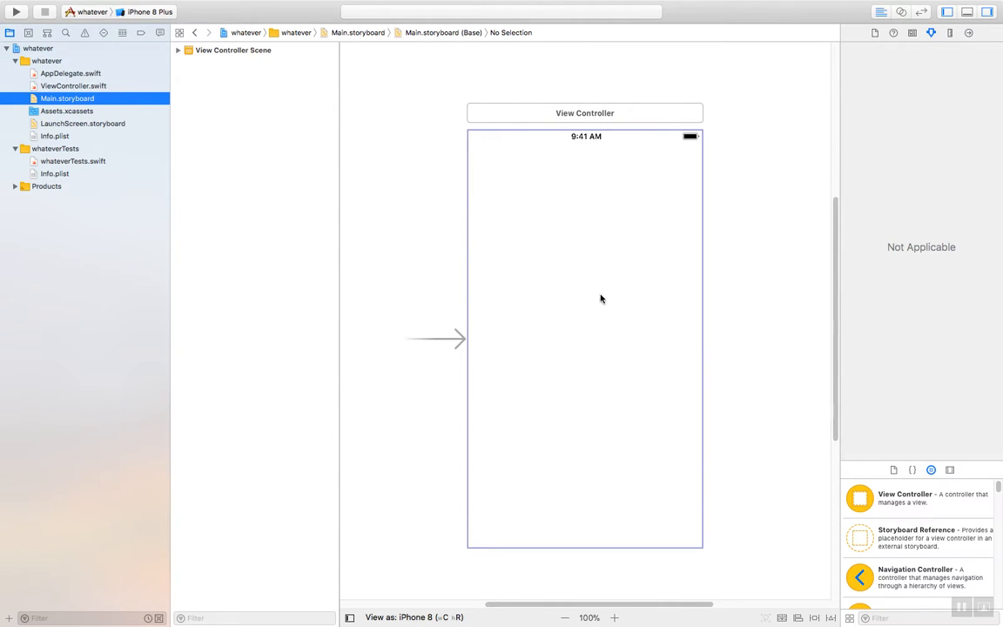
mouse_move(848, 396)
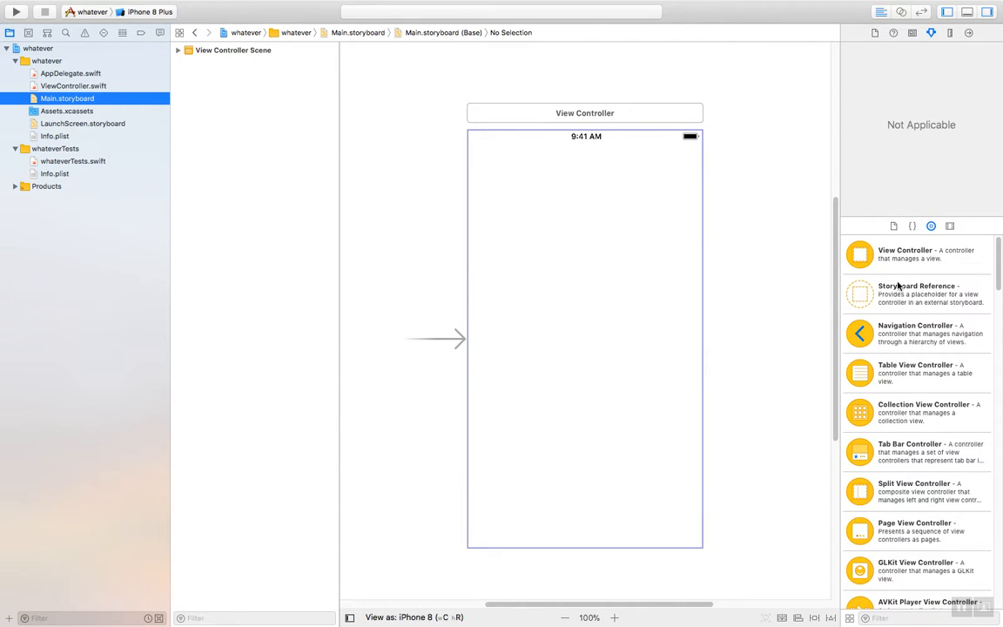
mouse_move(913, 372)
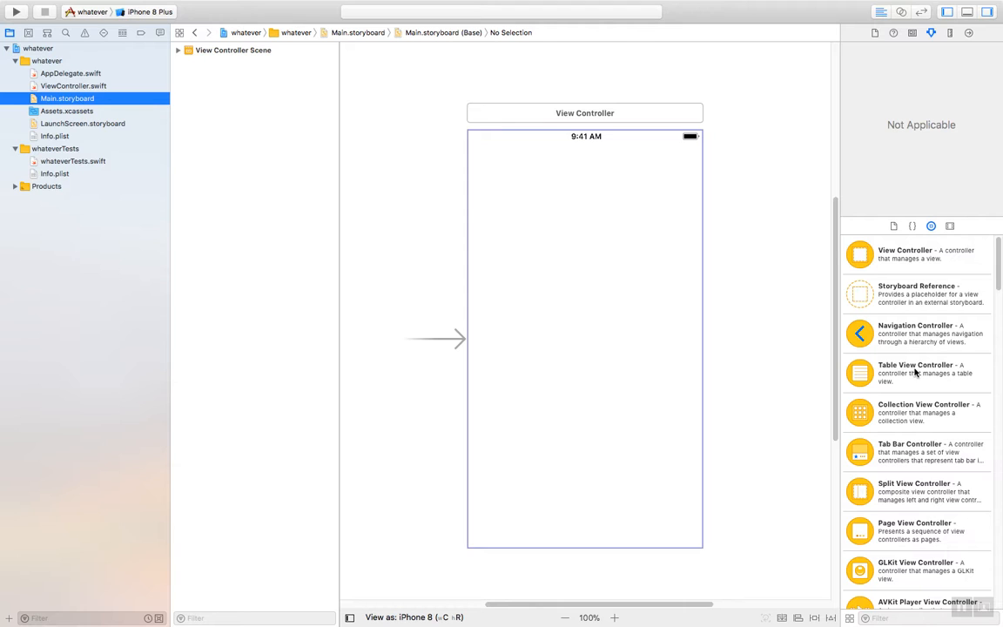
mouse_move(901, 320)
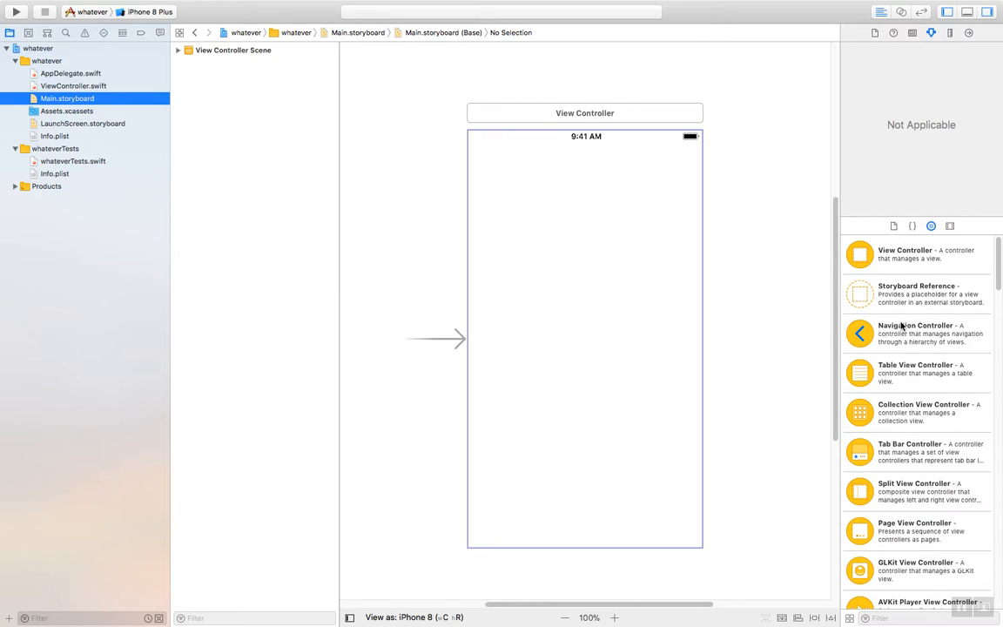
mouse_move(914, 338)
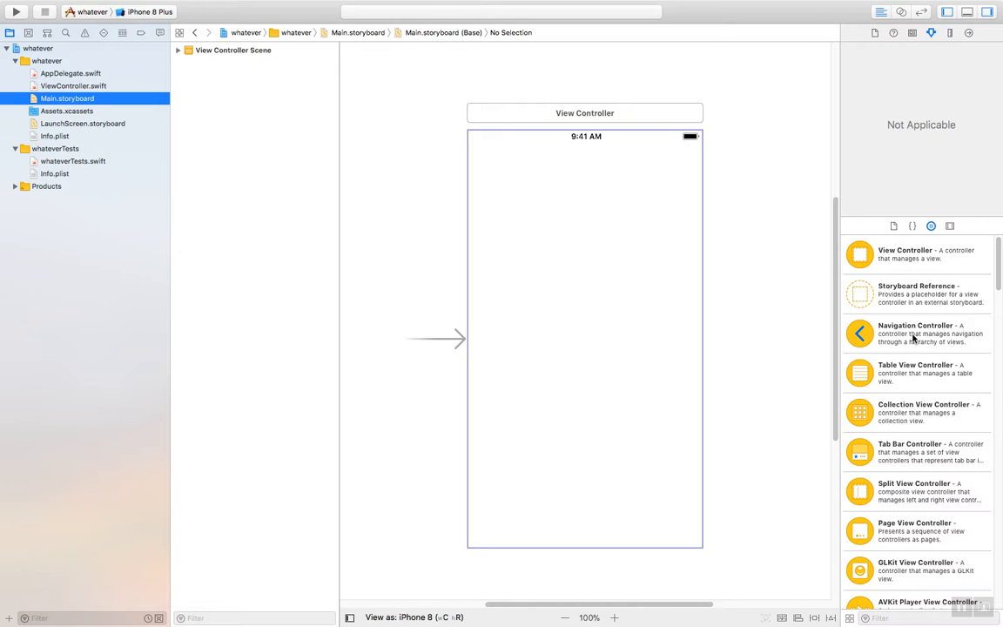
mouse_move(911, 341)
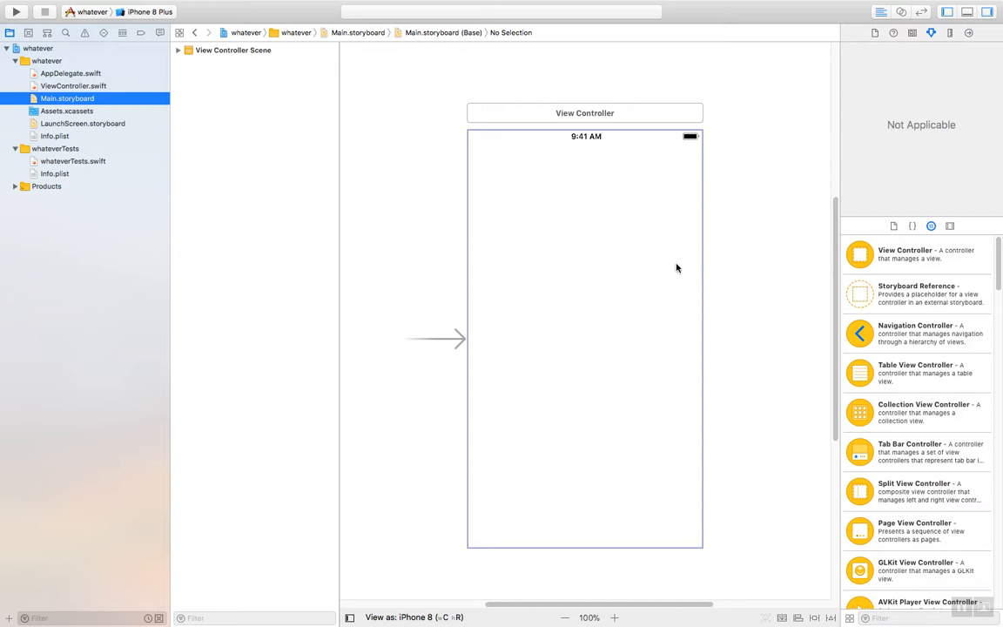
mouse_move(853, 297)
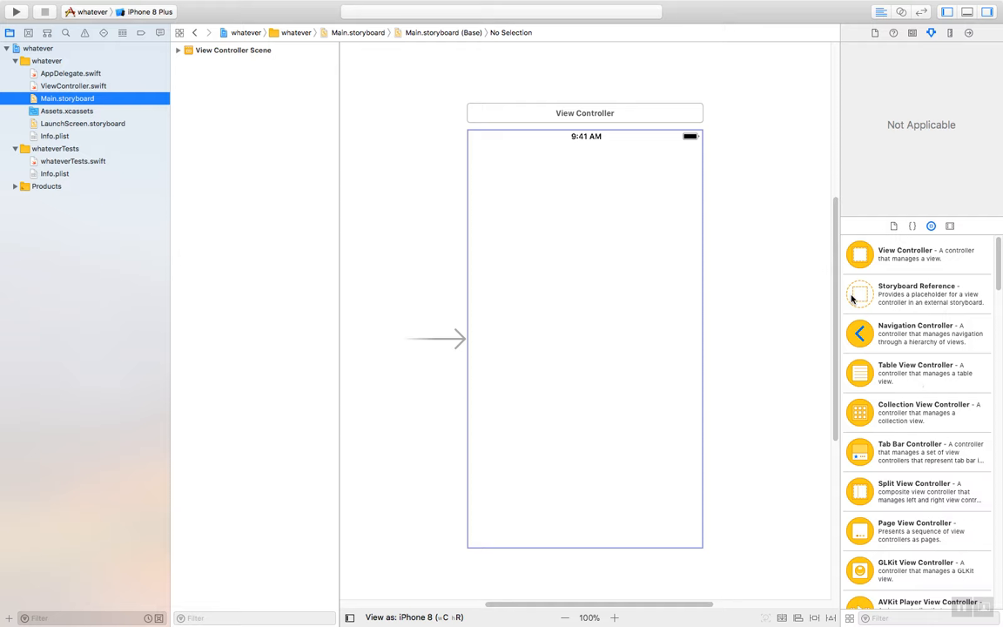
mouse_move(897, 347)
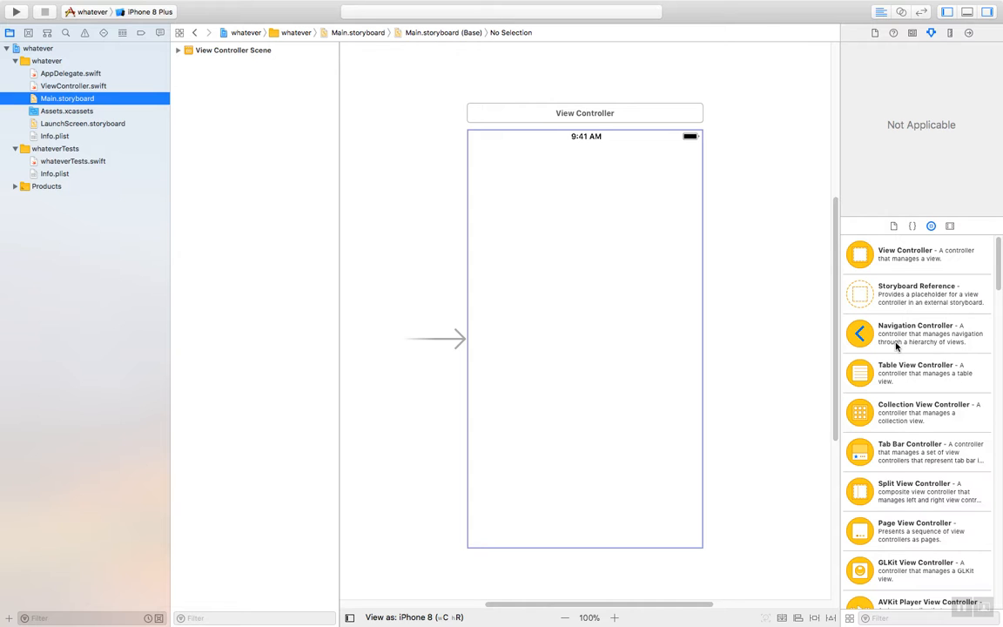
scroll("down", 3)
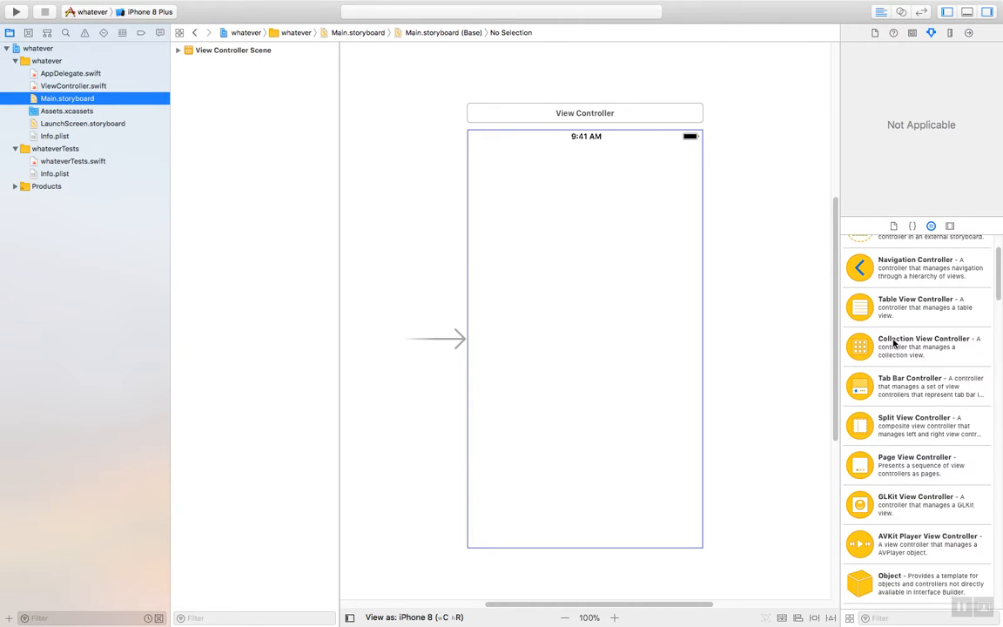
scroll("down", 3)
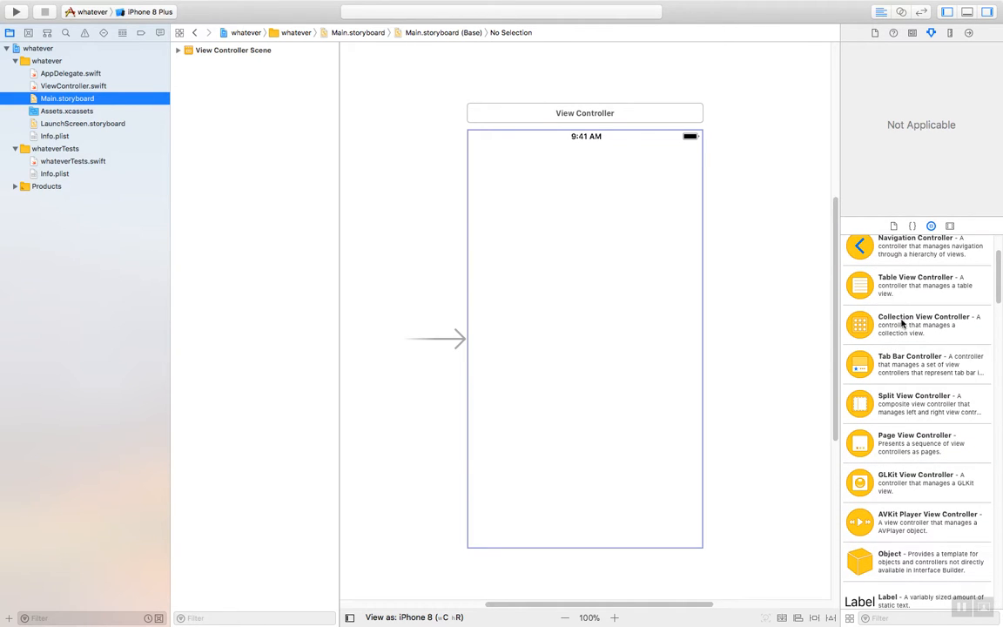
scroll("up", 3)
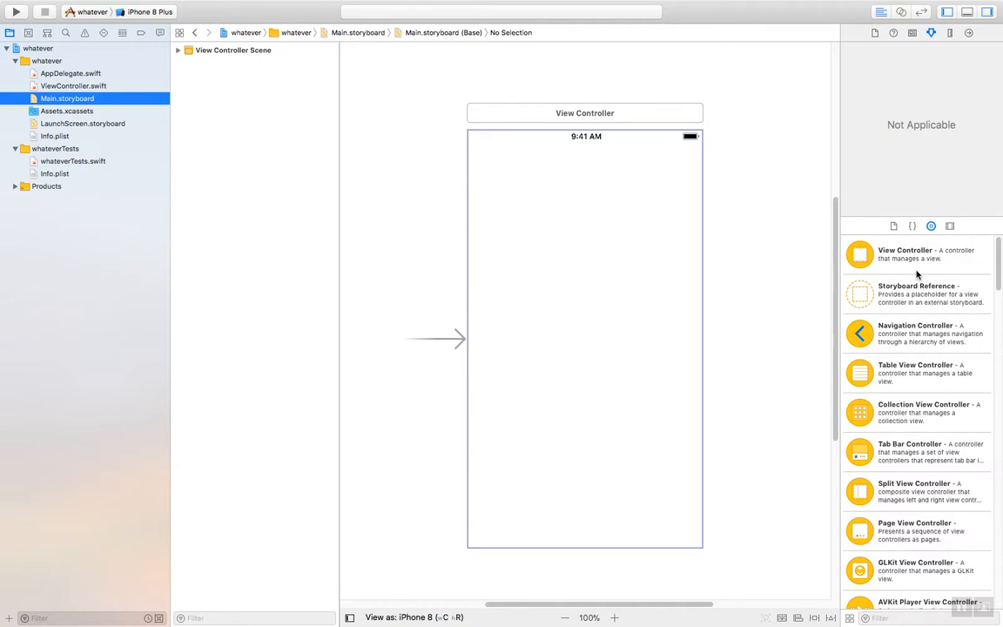
mouse_move(908, 366)
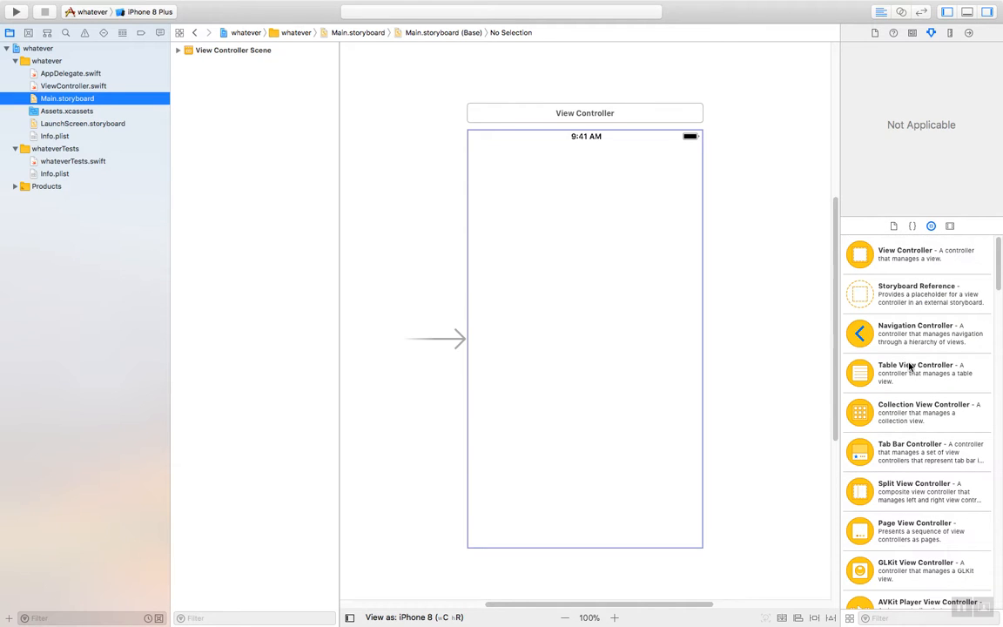
scroll("down", 3)
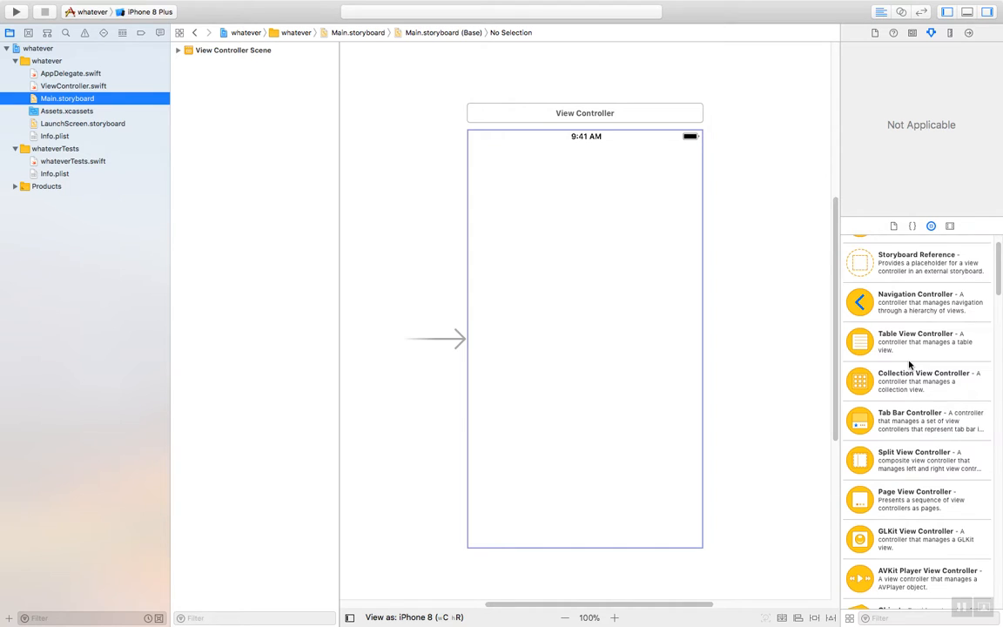
scroll("down", 3)
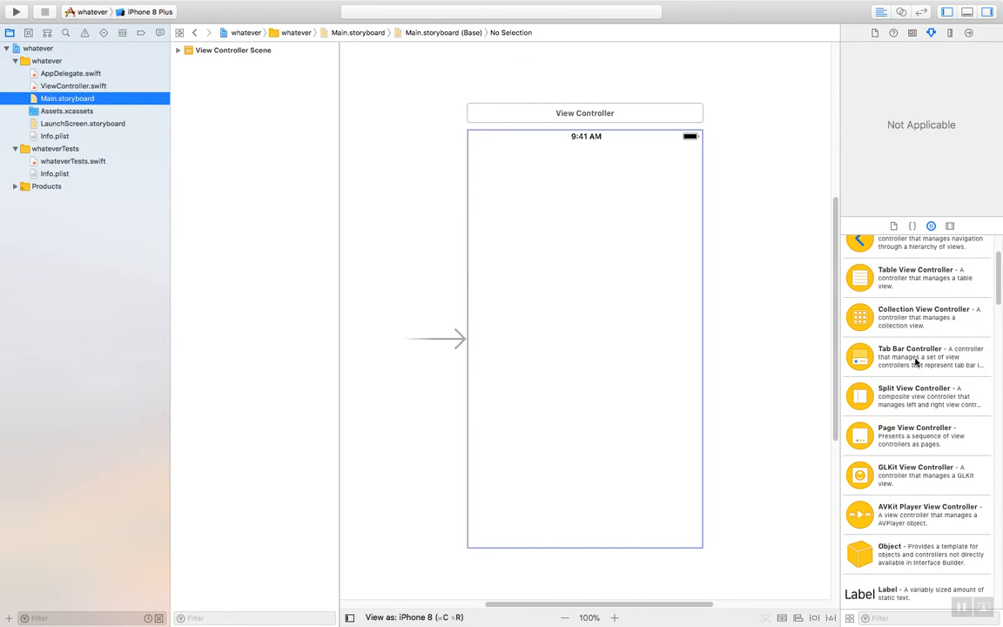
scroll("down", 3)
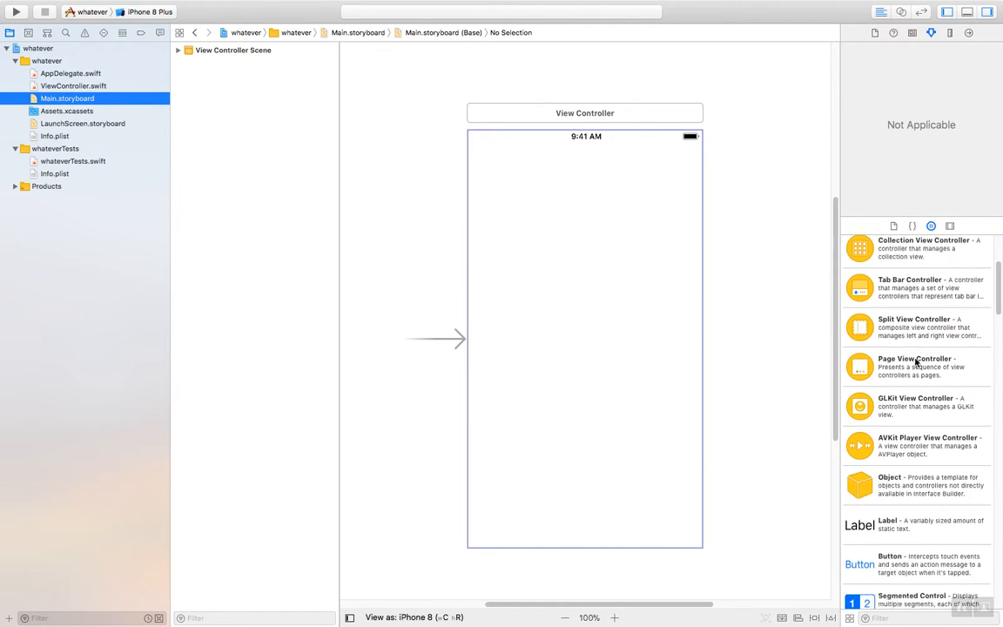
scroll("down", 3)
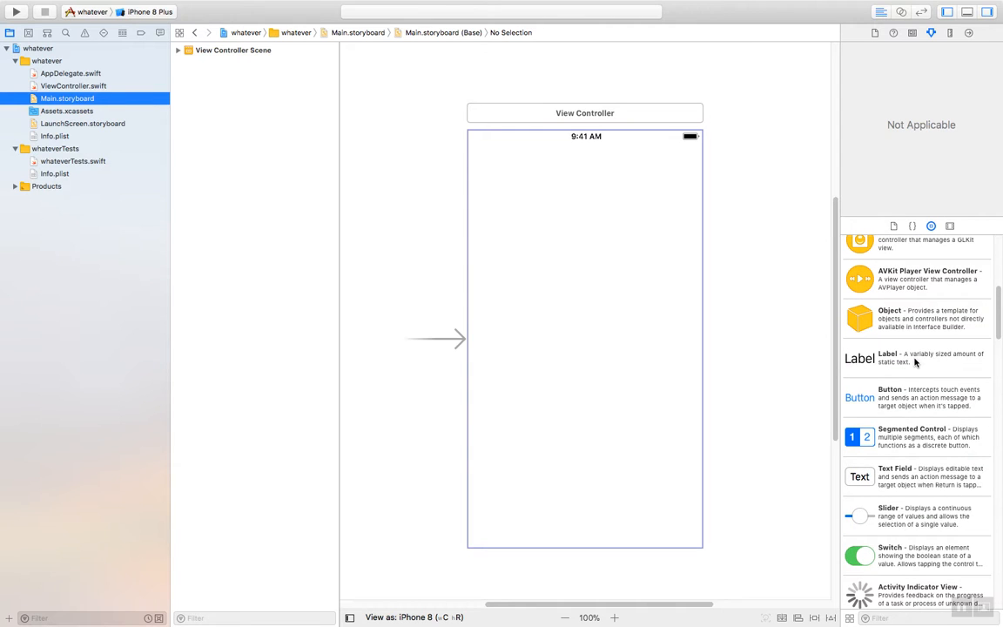
scroll("down", 3)
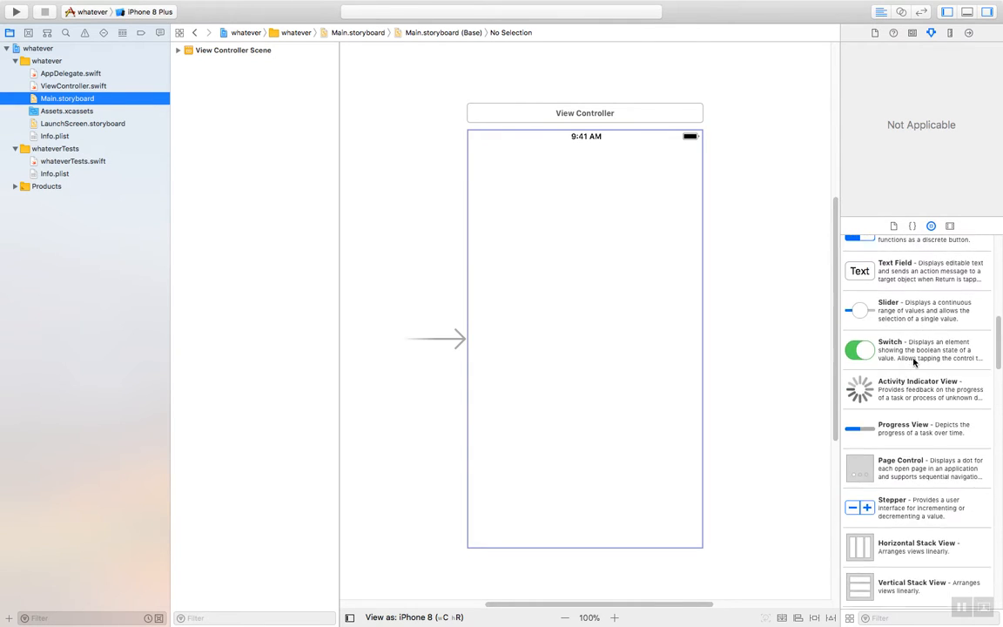
scroll("down", 3)
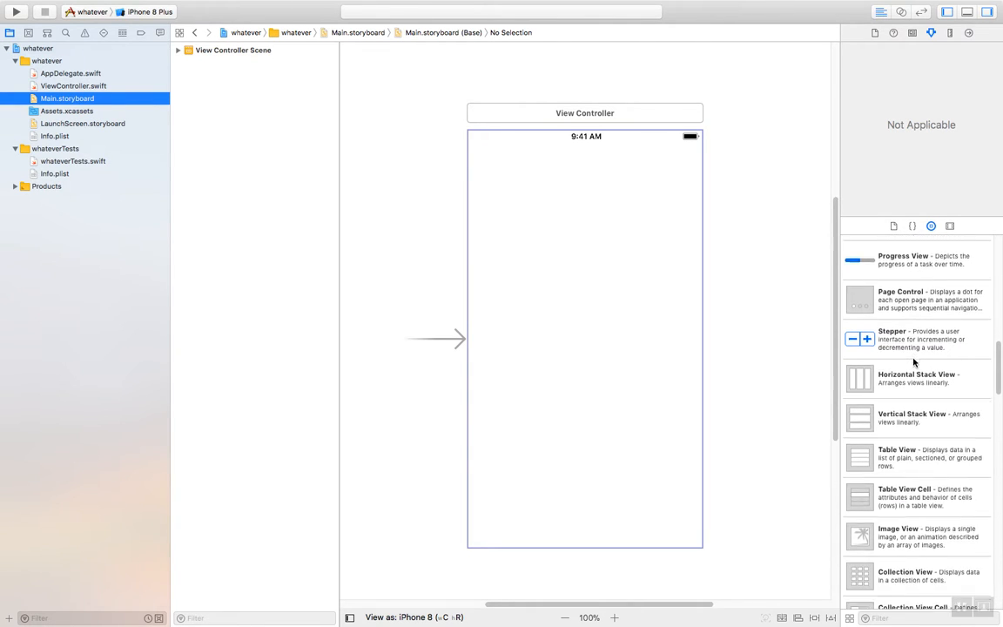
scroll("down", 3)
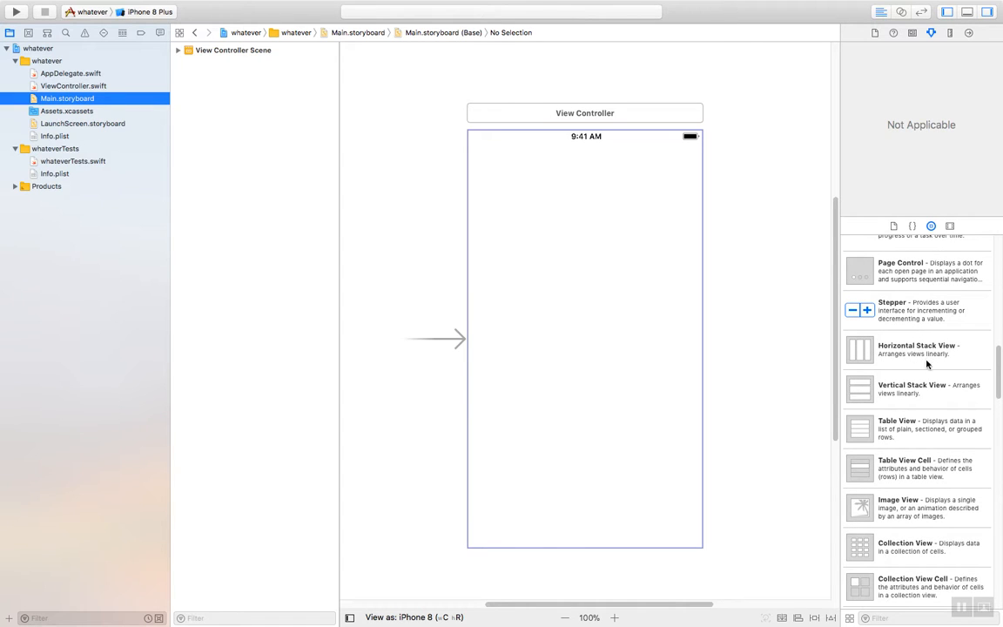
mouse_move(899, 442)
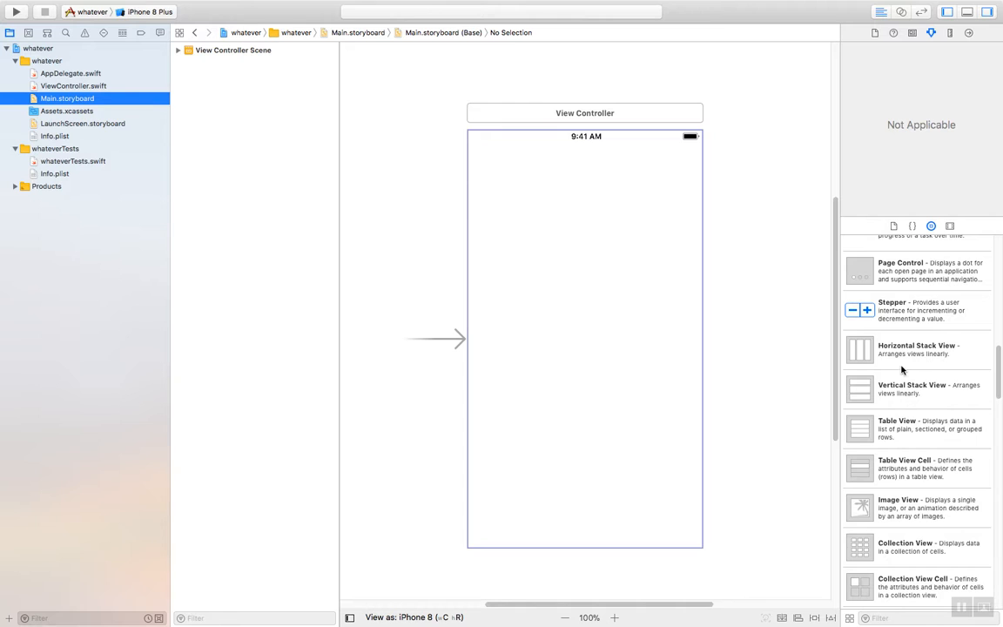
left_click(914, 350)
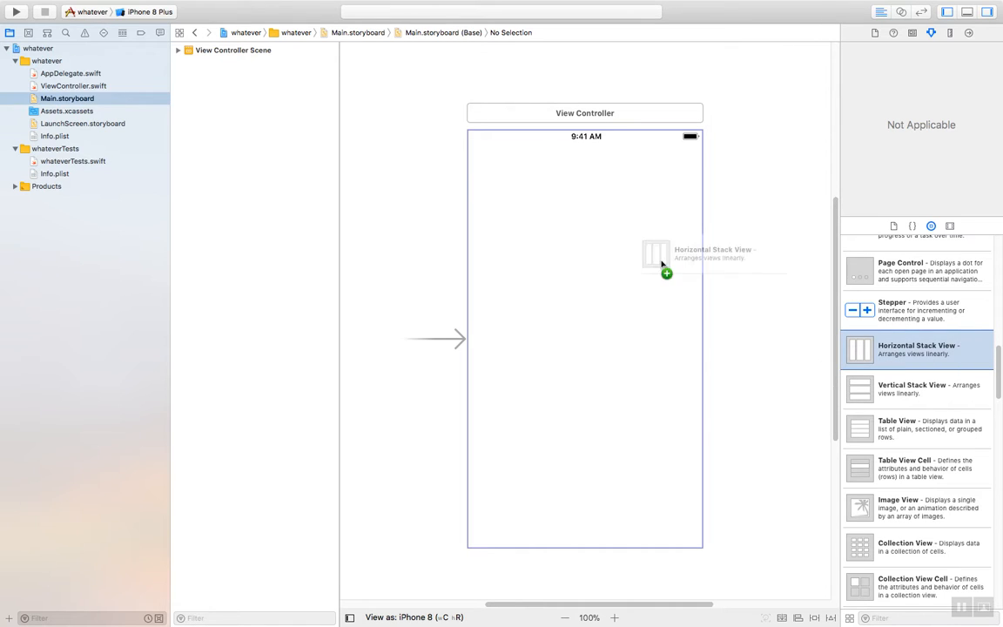
left_click_drag(859, 349, 550, 177)
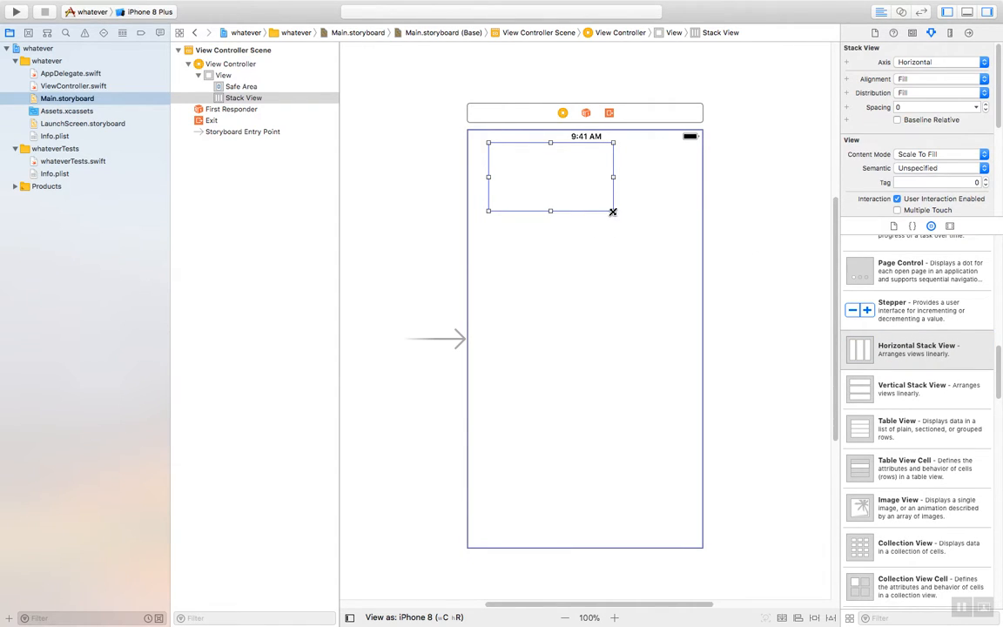
left_click_drag(613, 211, 672, 284)
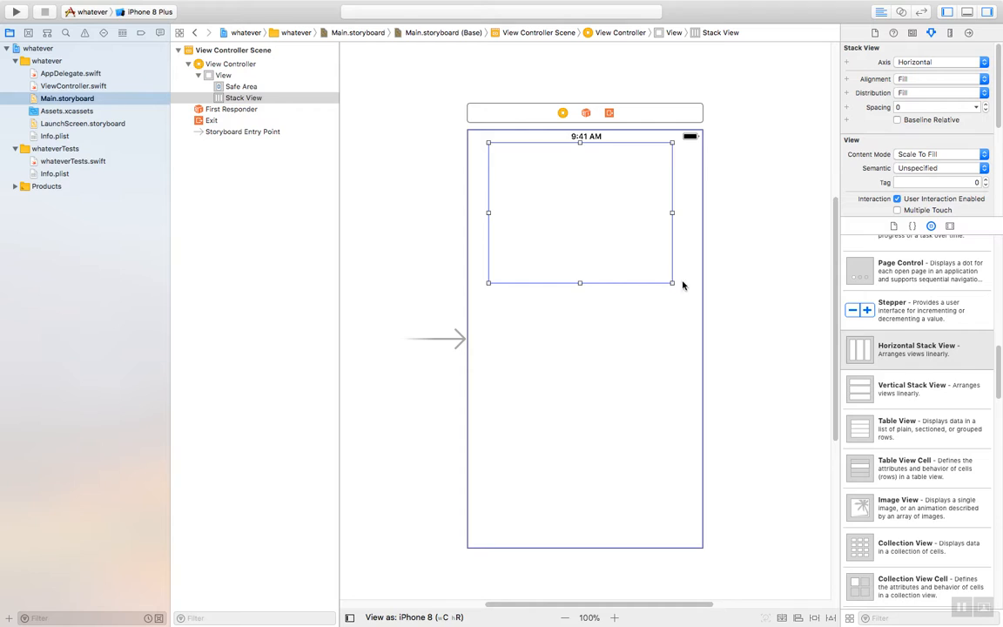
mouse_move(185, 150)
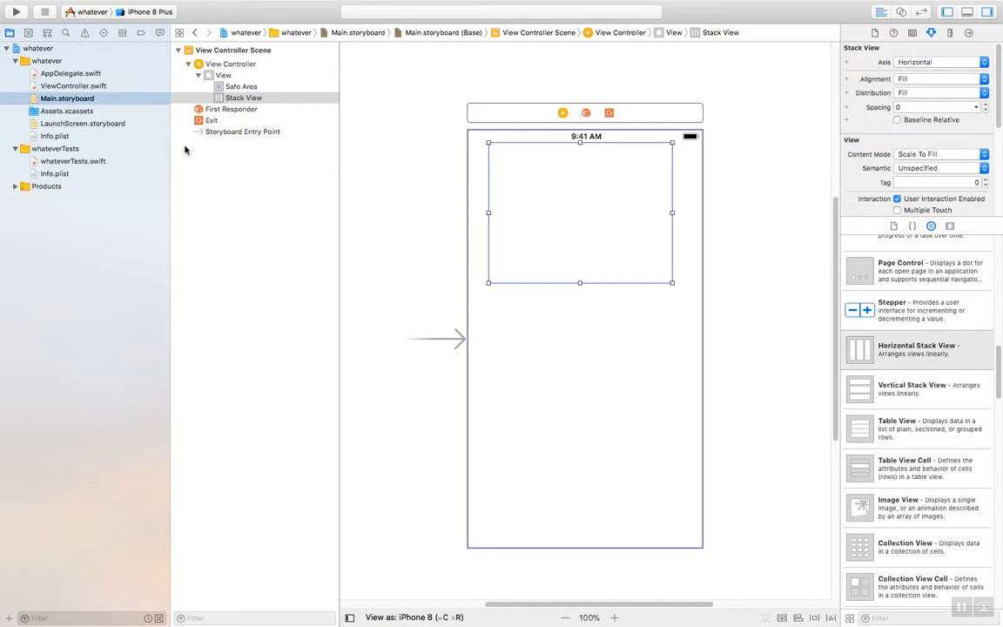
mouse_move(200, 163)
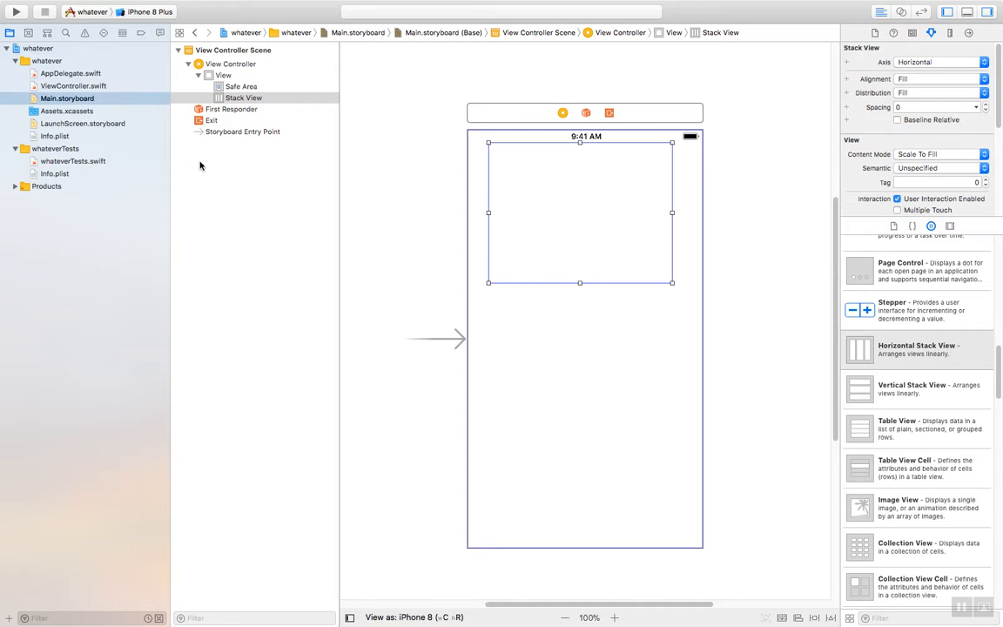
mouse_move(200, 168)
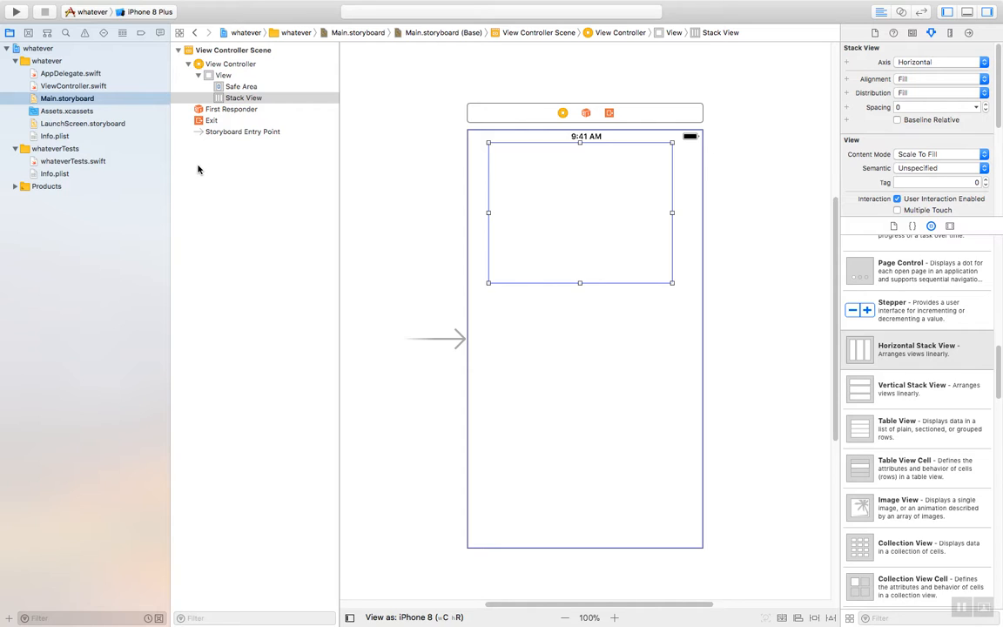
mouse_move(198, 172)
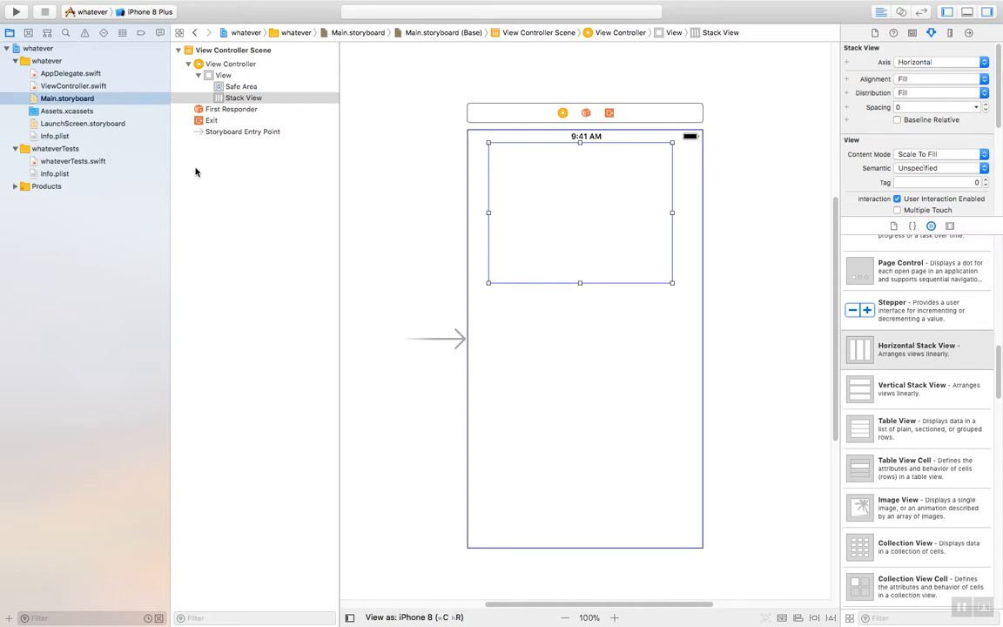
mouse_move(233, 106)
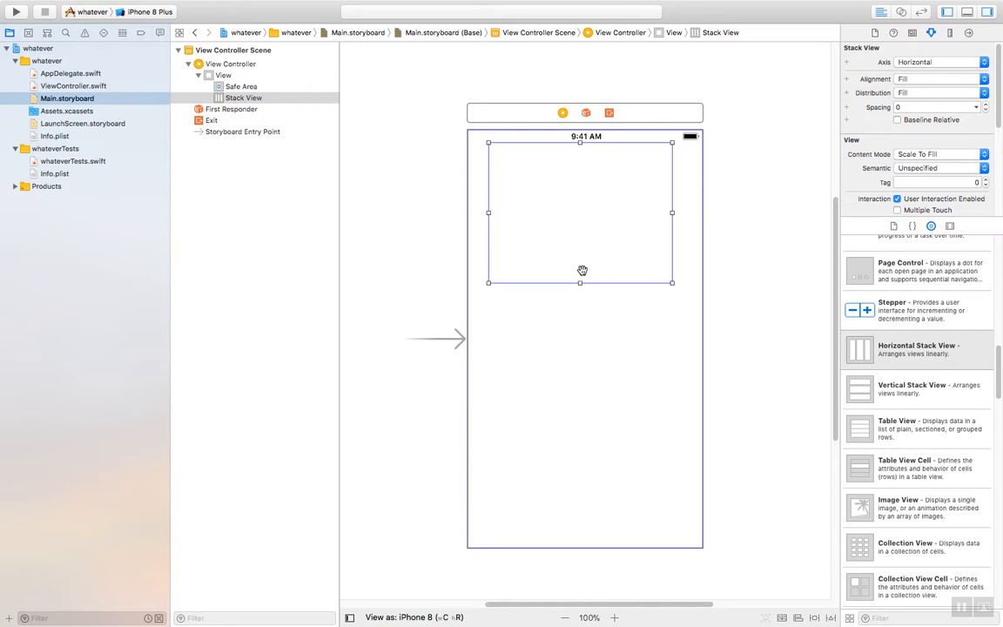
- Drag Text Field objects from the Object Library into the horizontal stack view, side by side
scroll("down", 3)
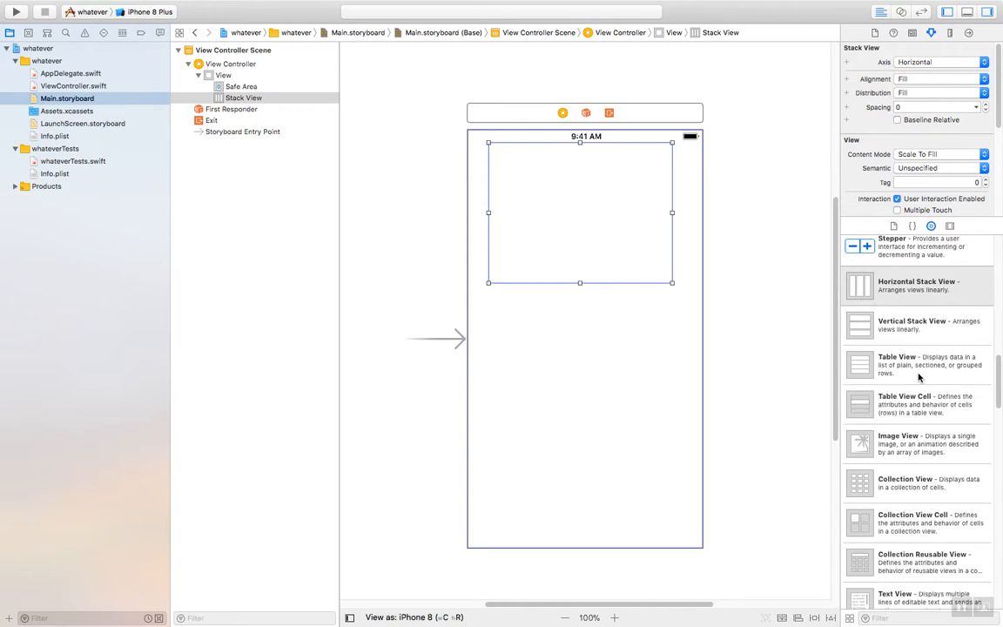
scroll("up", 3)
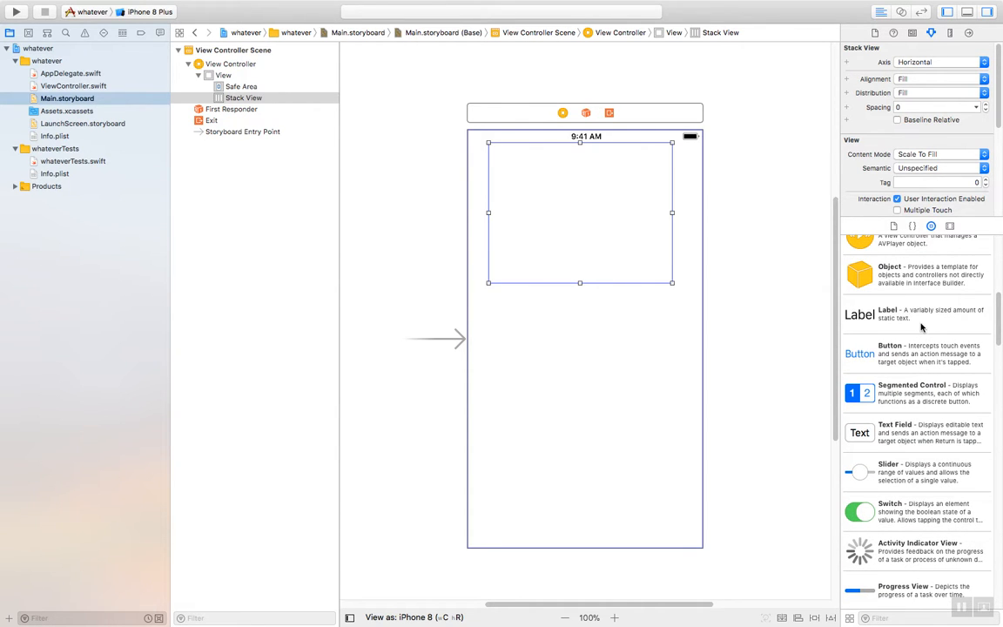
mouse_move(903, 428)
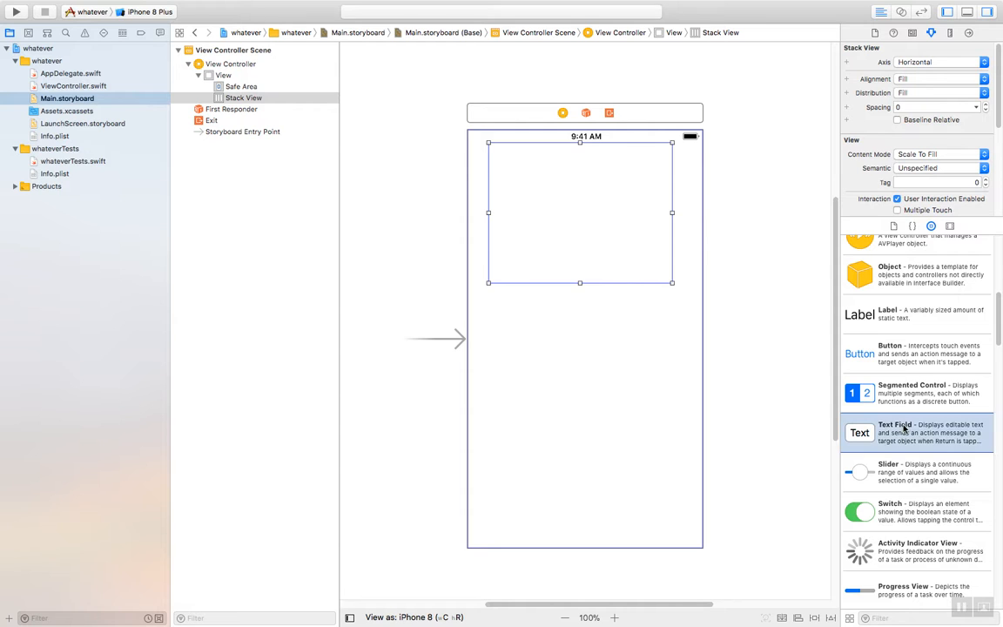
left_click_drag(859, 432, 574, 198)
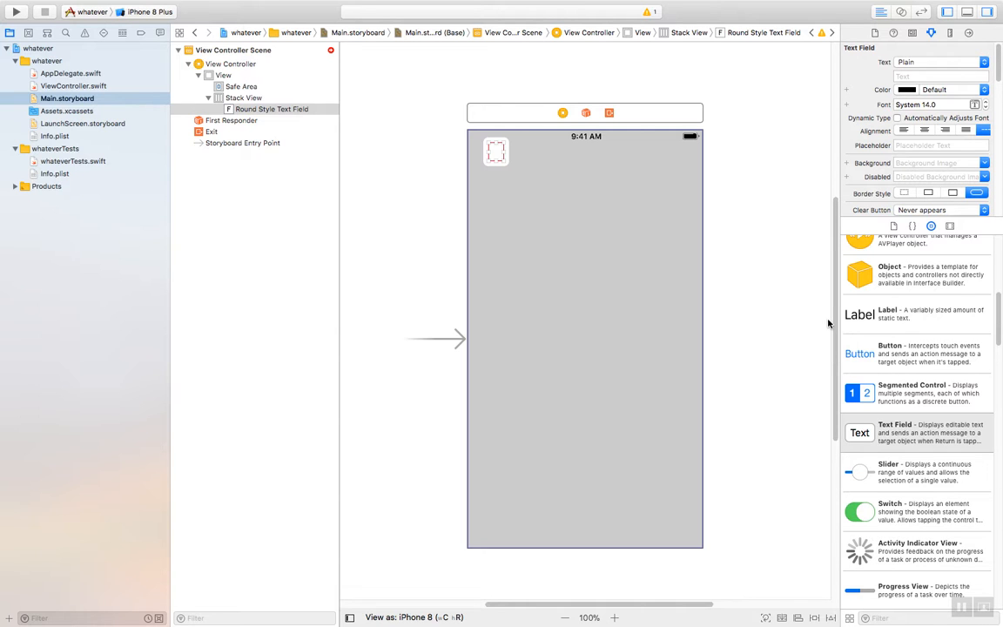
scroll("up", 3)
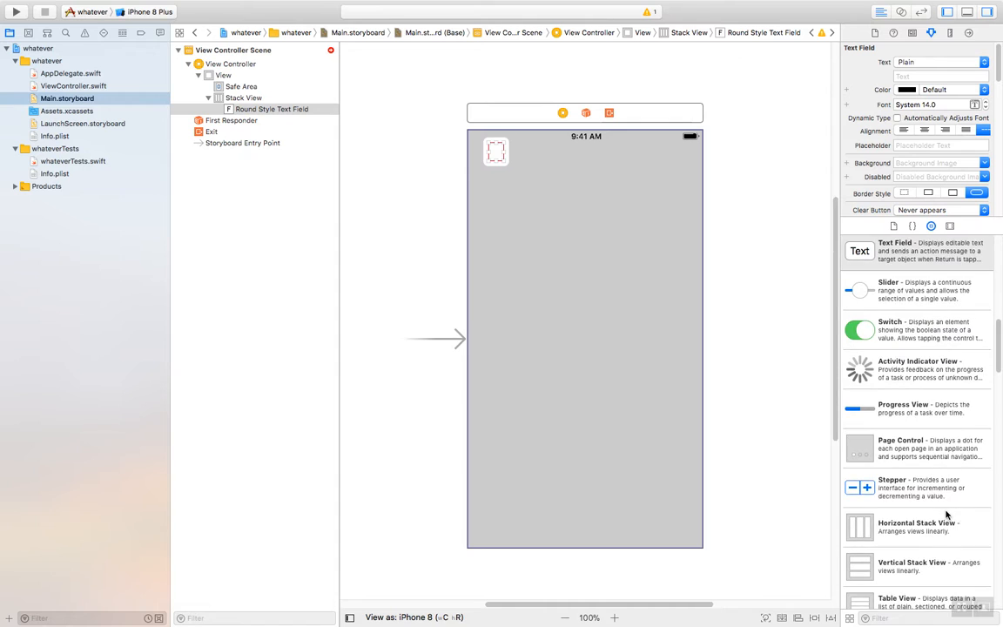
scroll("down", 3)
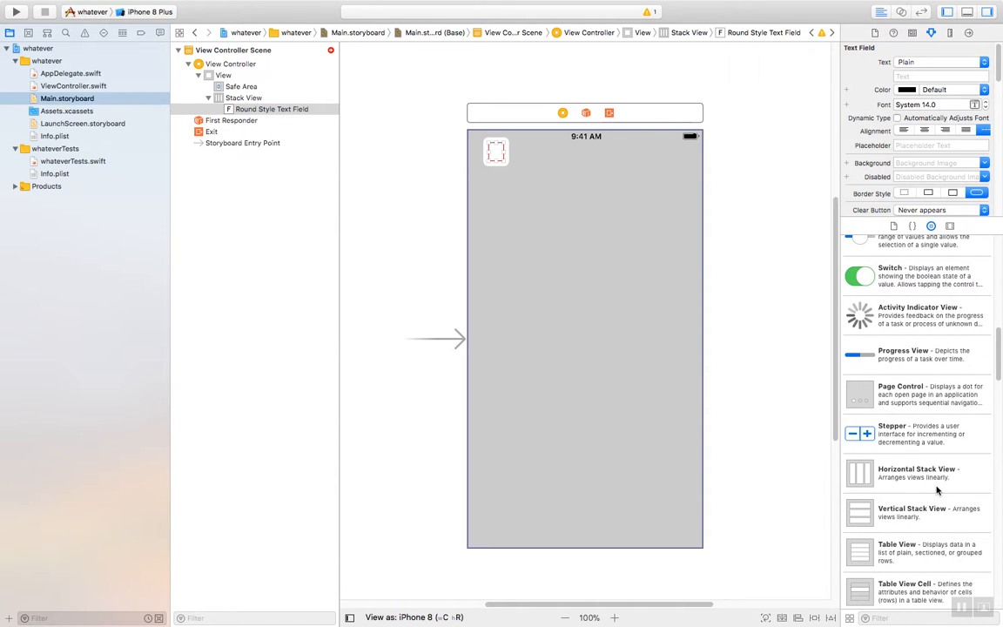
mouse_move(927, 483)
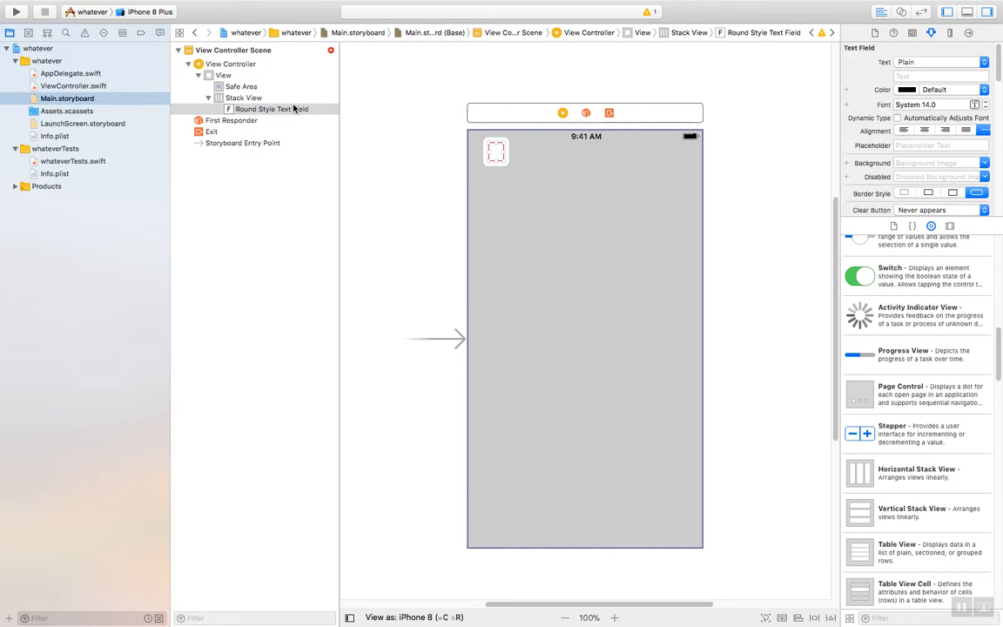
scroll("down", 3)
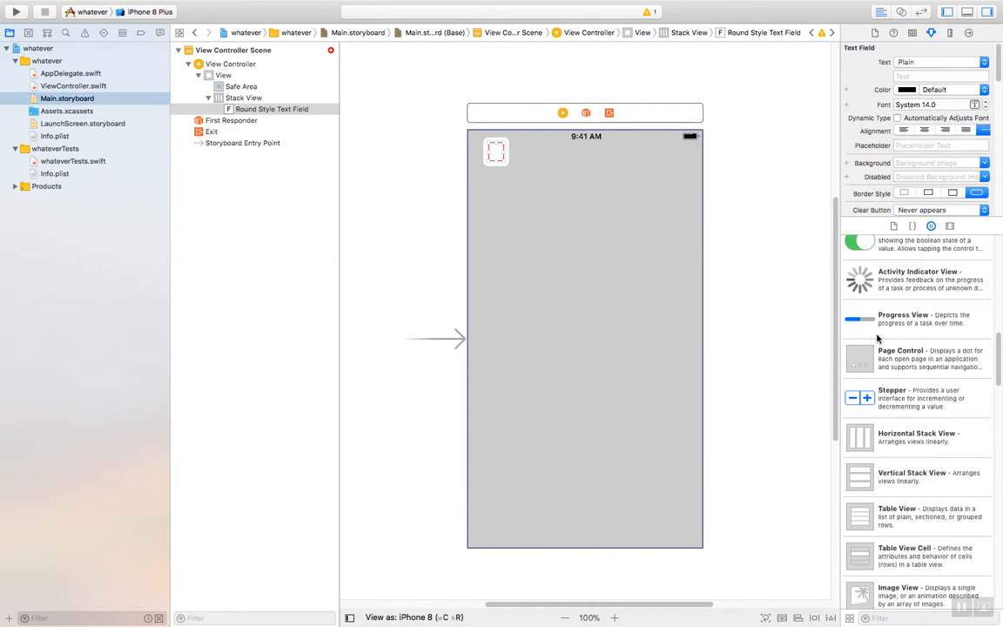
scroll("up", 3)
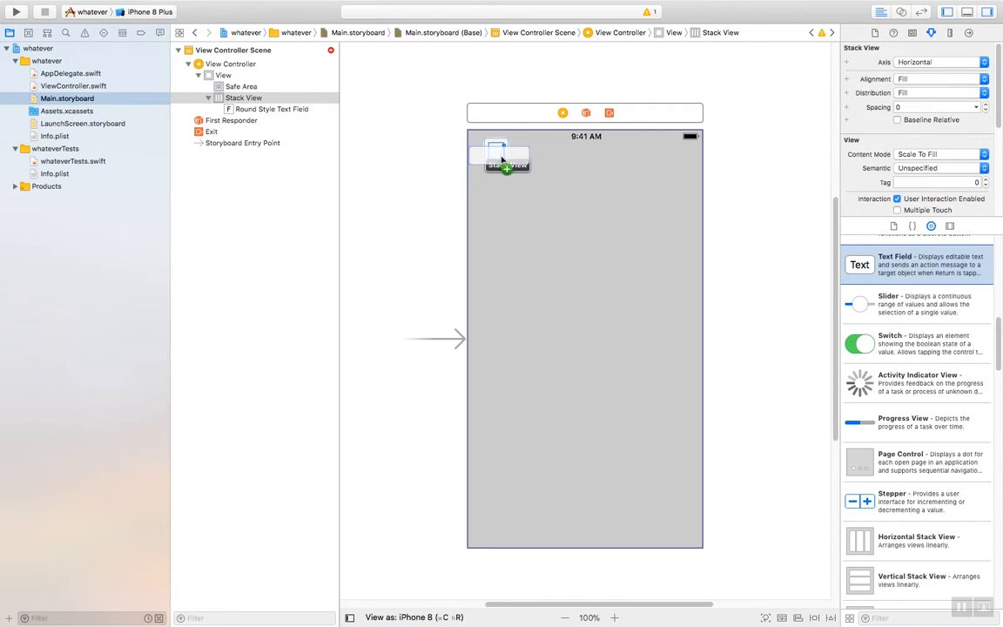
left_click_drag(500, 158, 519, 179)
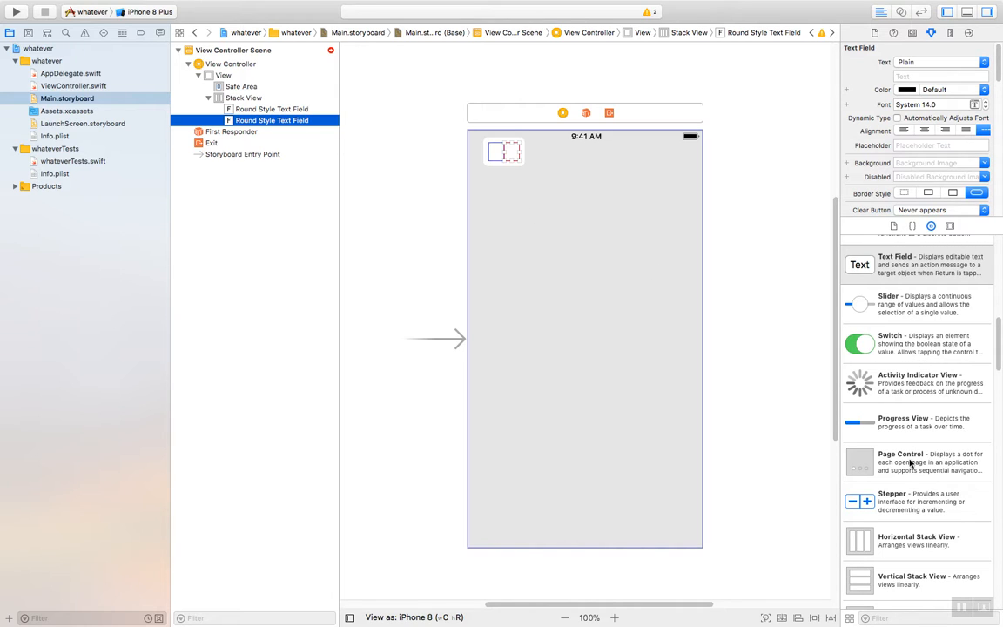
mouse_move(916, 426)
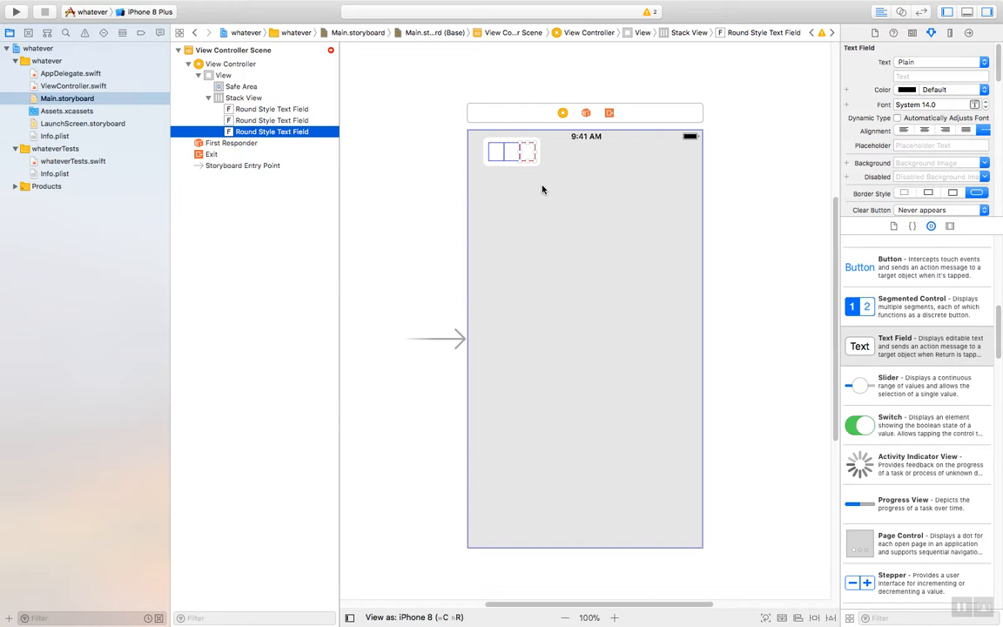
mouse_move(534, 171)
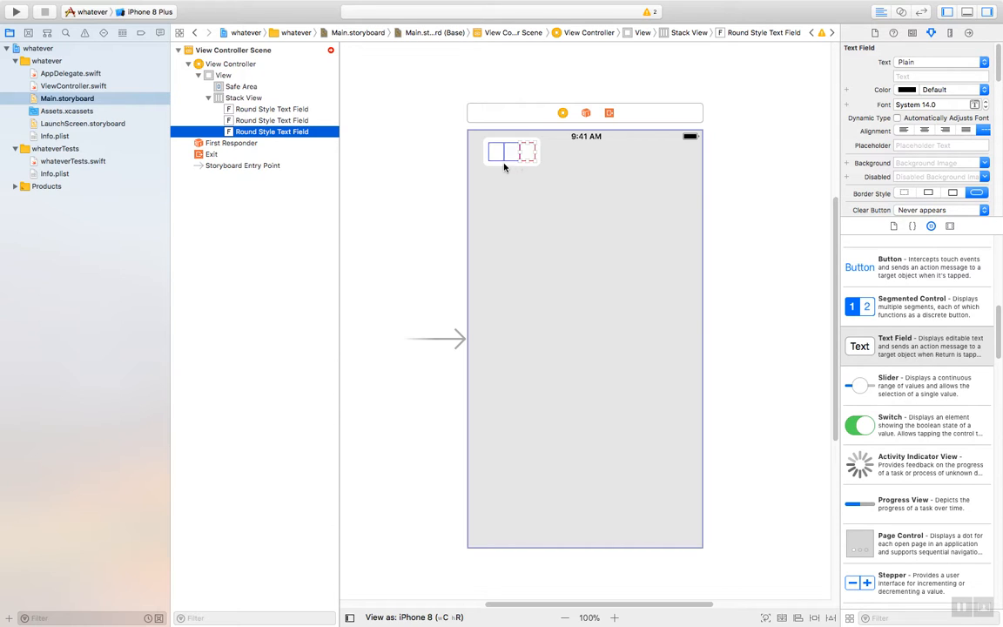
mouse_move(531, 168)
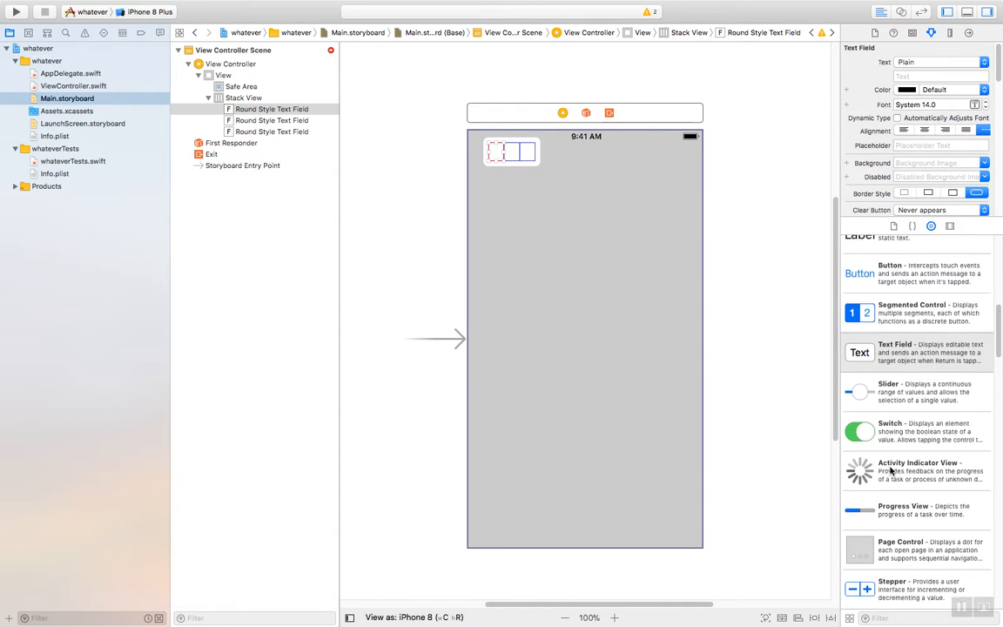
scroll("up", 3)
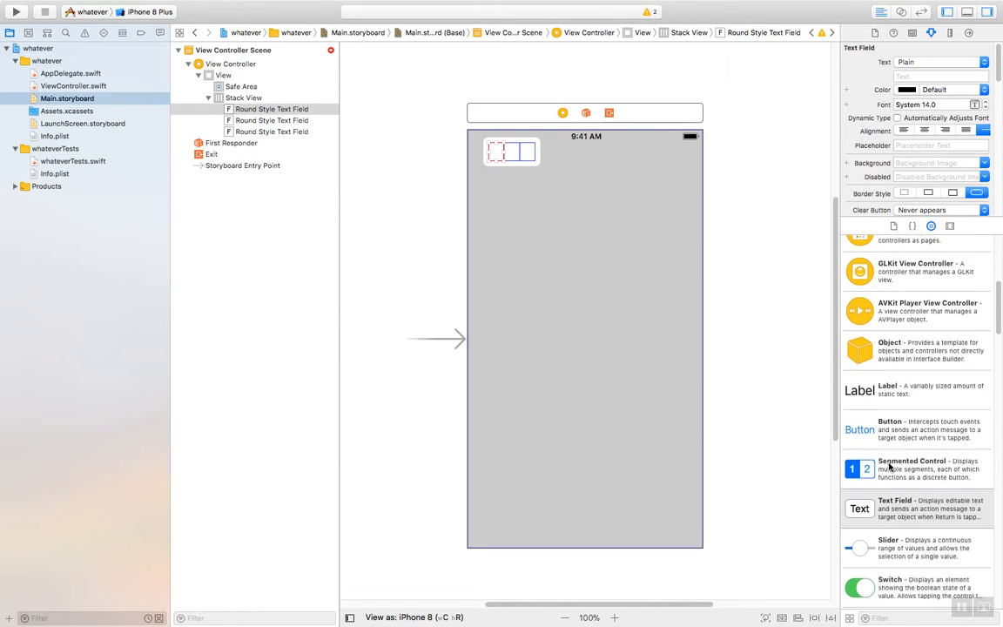
scroll("down", 3)
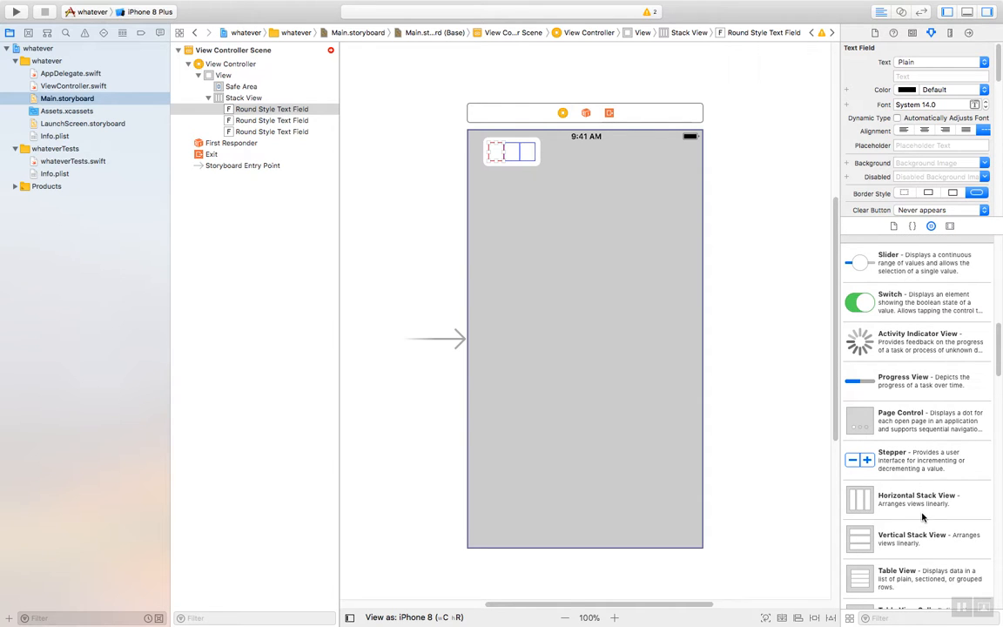
- Add a vertical stack view below the text fields and drop a button under its text field
left_click(916, 538)
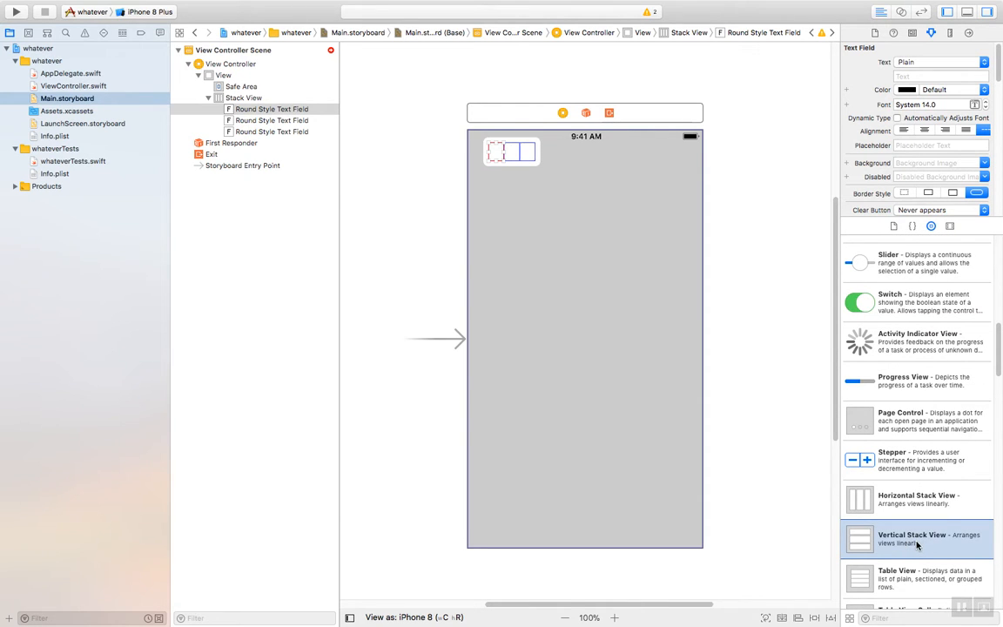
left_click(243, 97)
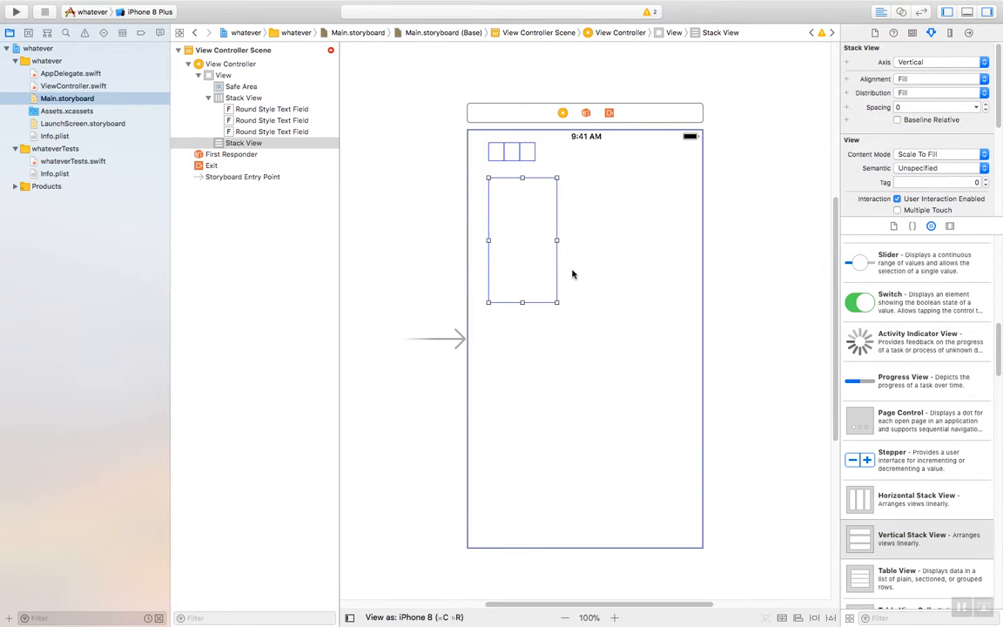
mouse_move(925, 415)
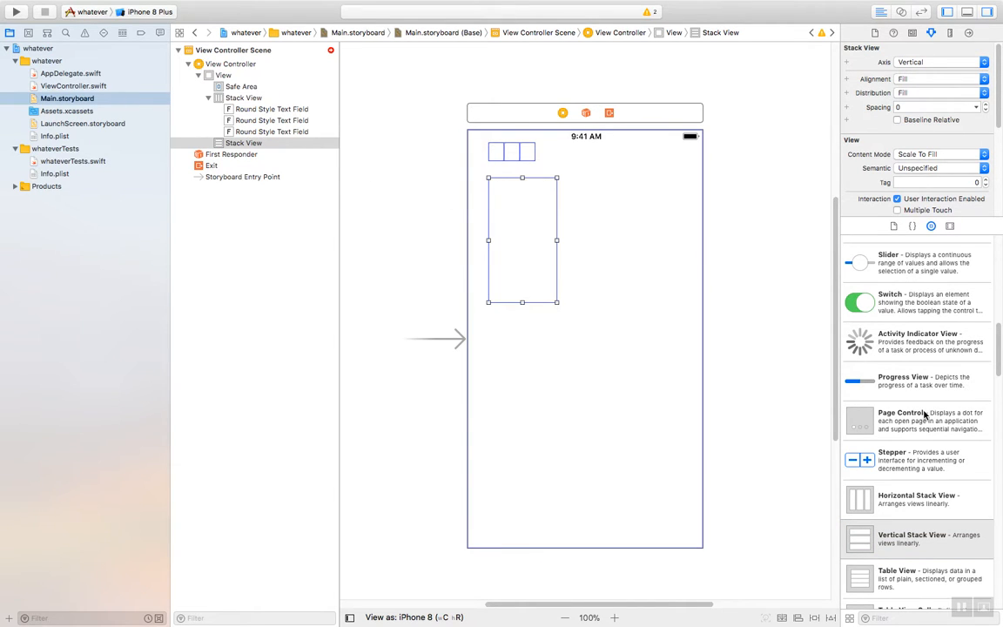
scroll("up", 3)
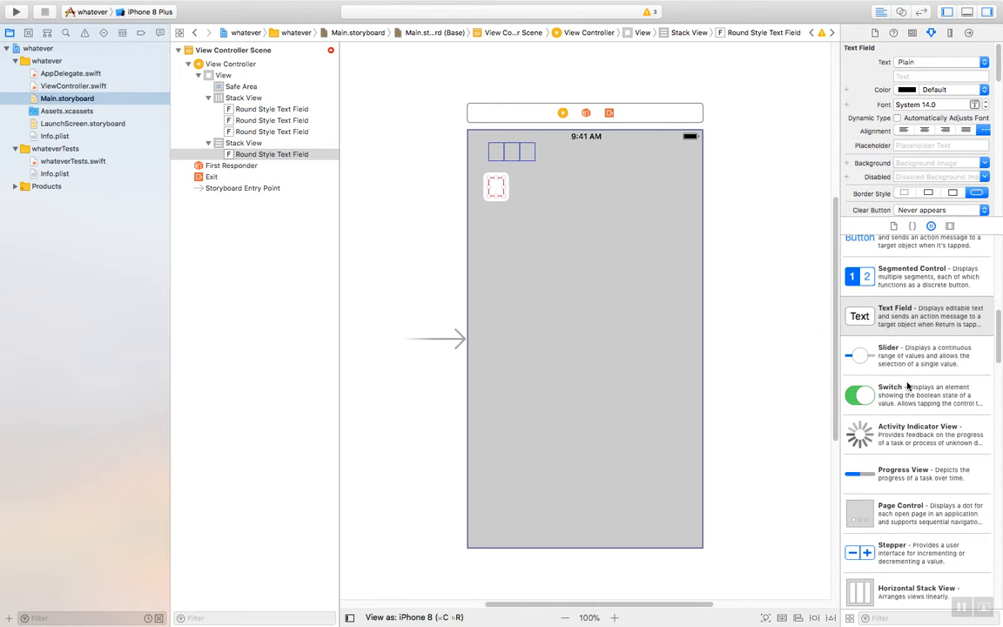
left_click_drag(859, 256, 492, 209)
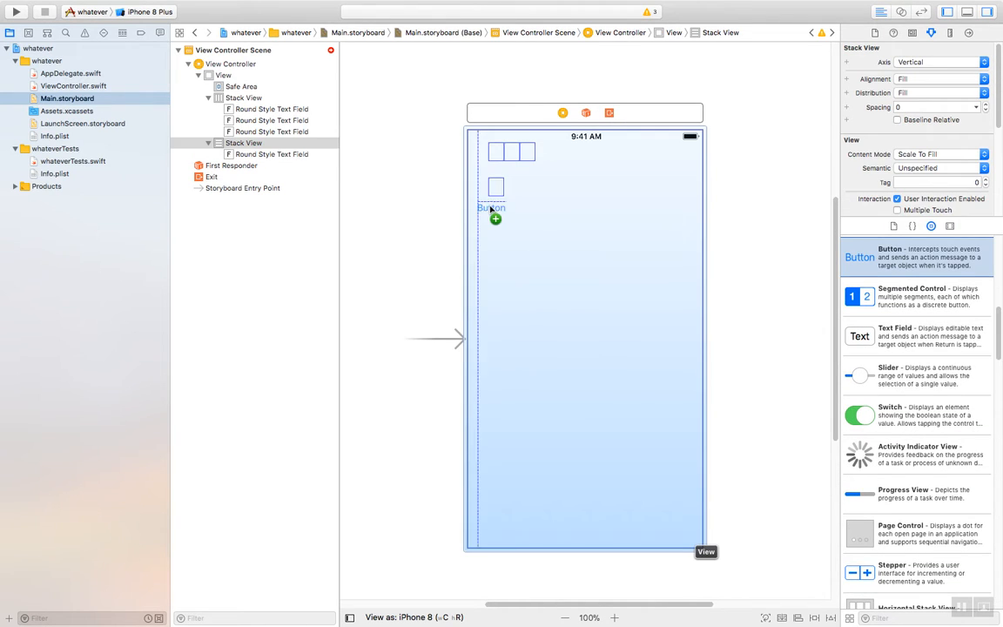
left_click_drag(491, 208, 506, 196)
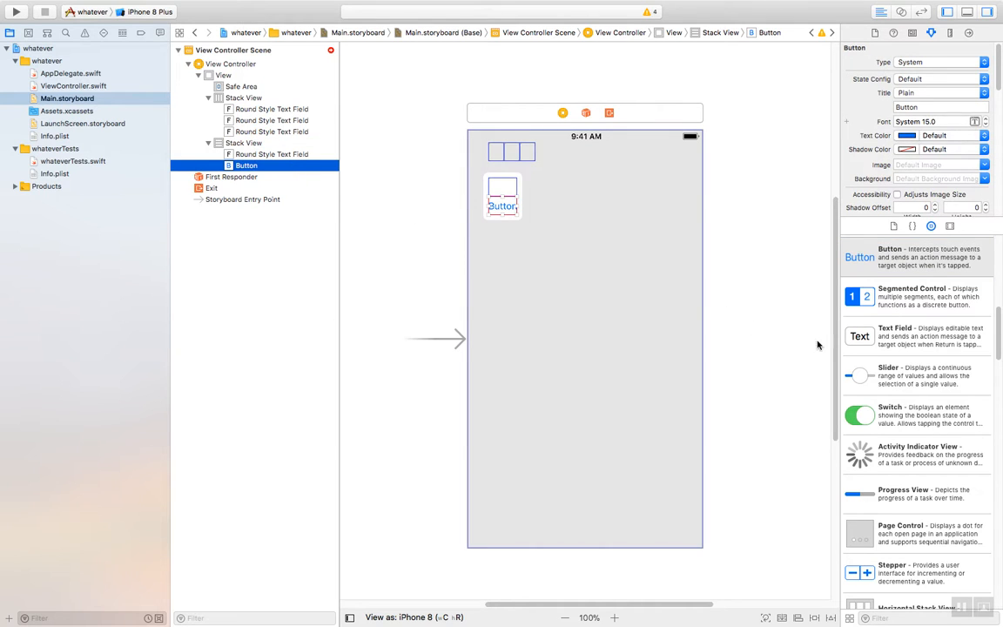
mouse_move(890, 342)
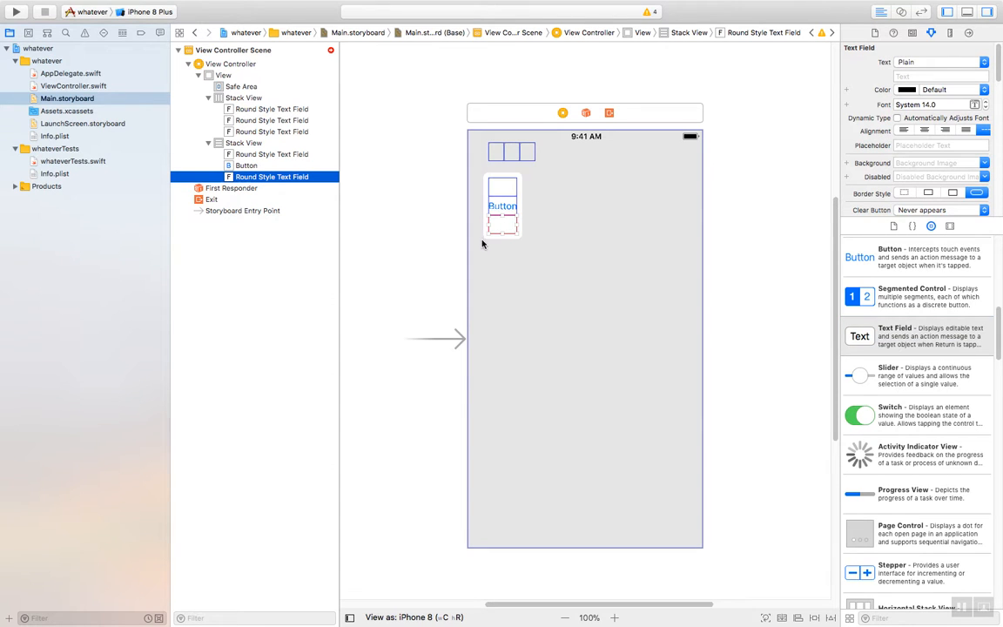
mouse_move(908, 318)
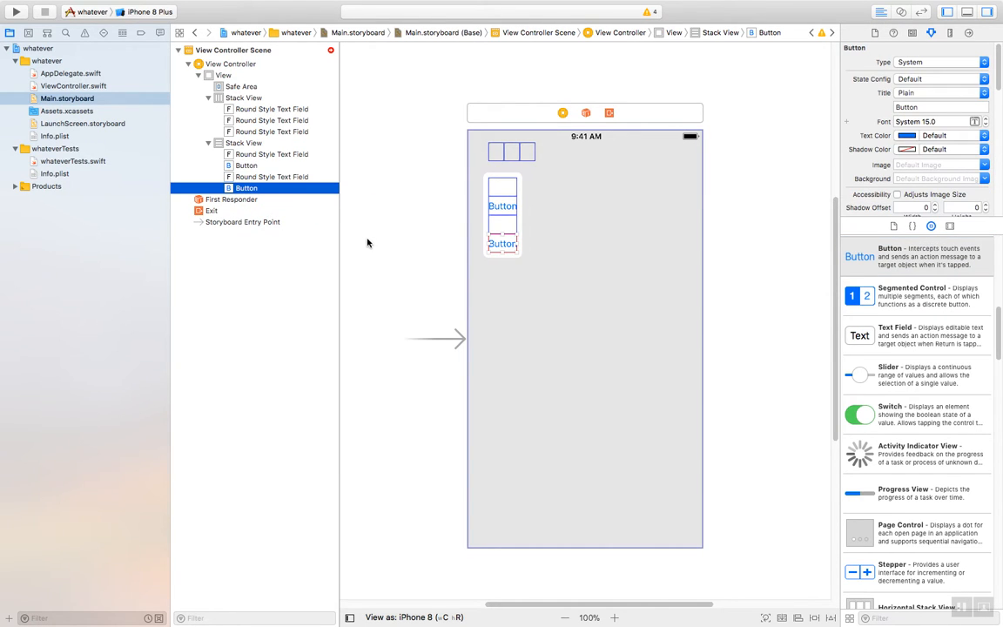
mouse_move(363, 237)
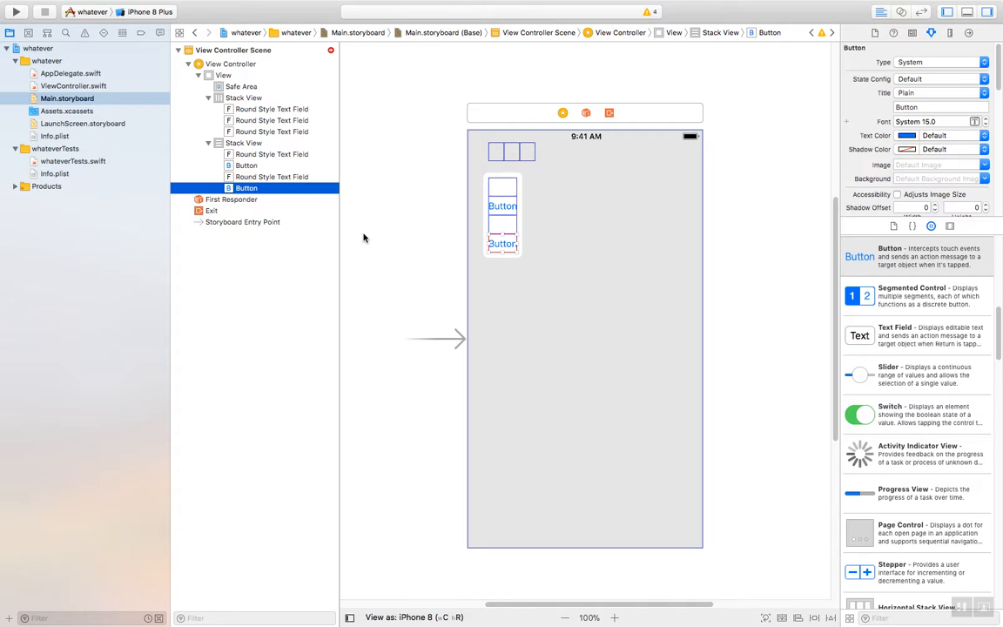
mouse_move(407, 223)
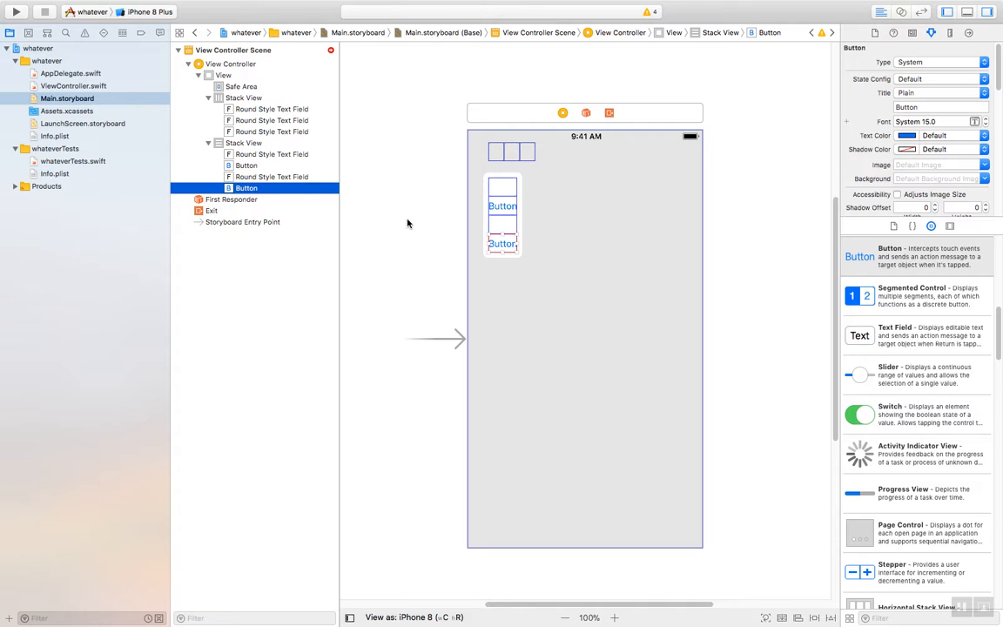
- Retitle the first button in the vertical stack to 'This is my Button'
left_click(246, 166)
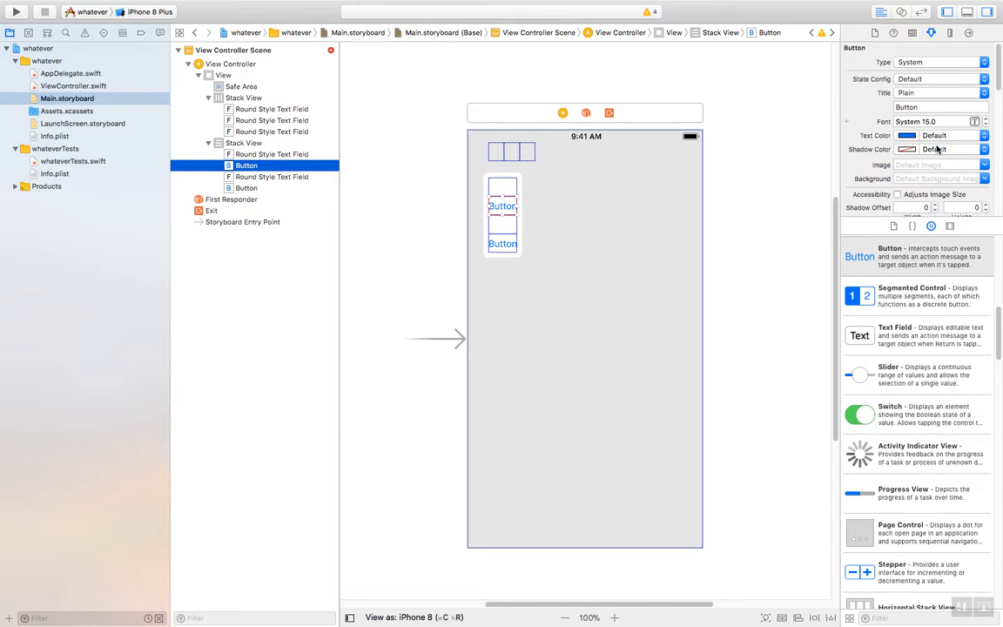
scroll("down", 3)
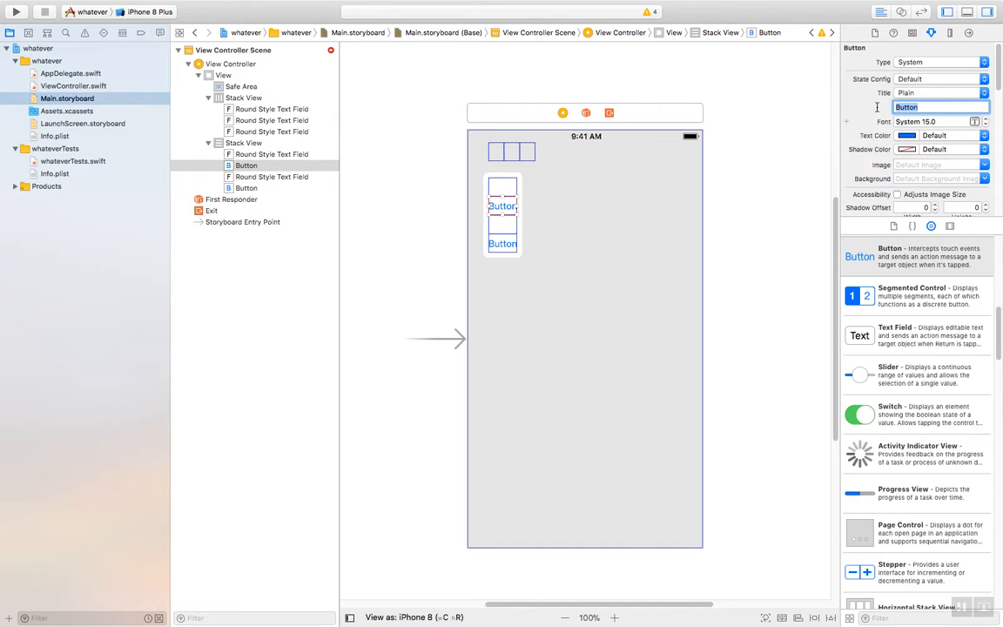
type("This is m")
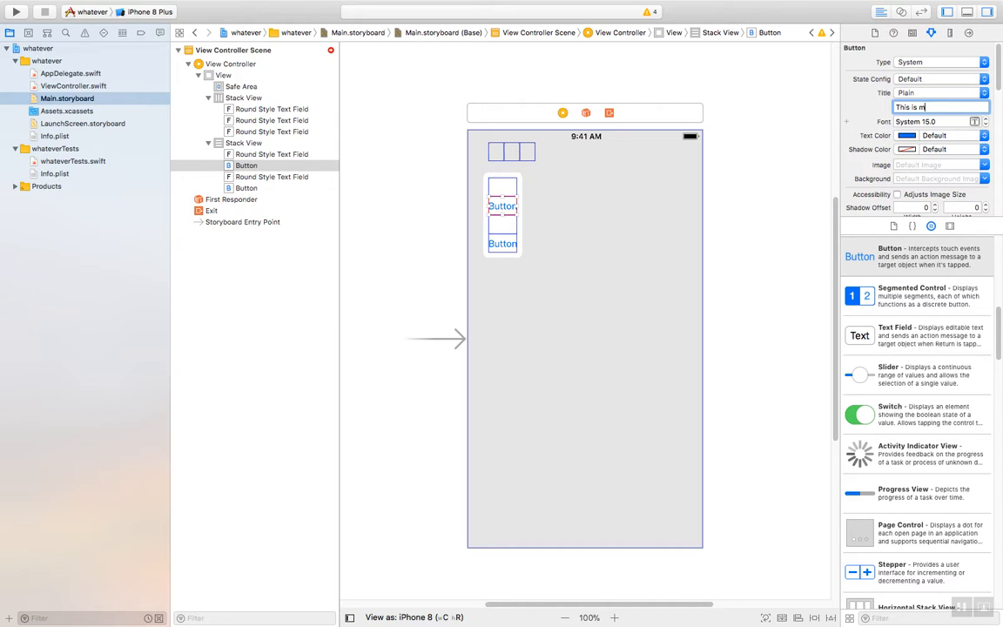
type("y Button")
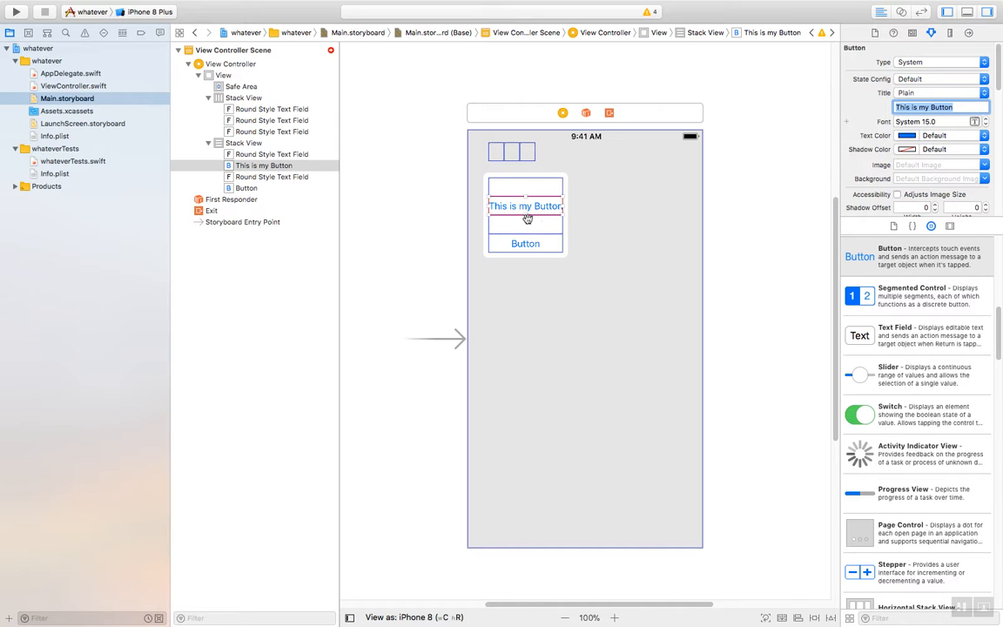
mouse_move(548, 239)
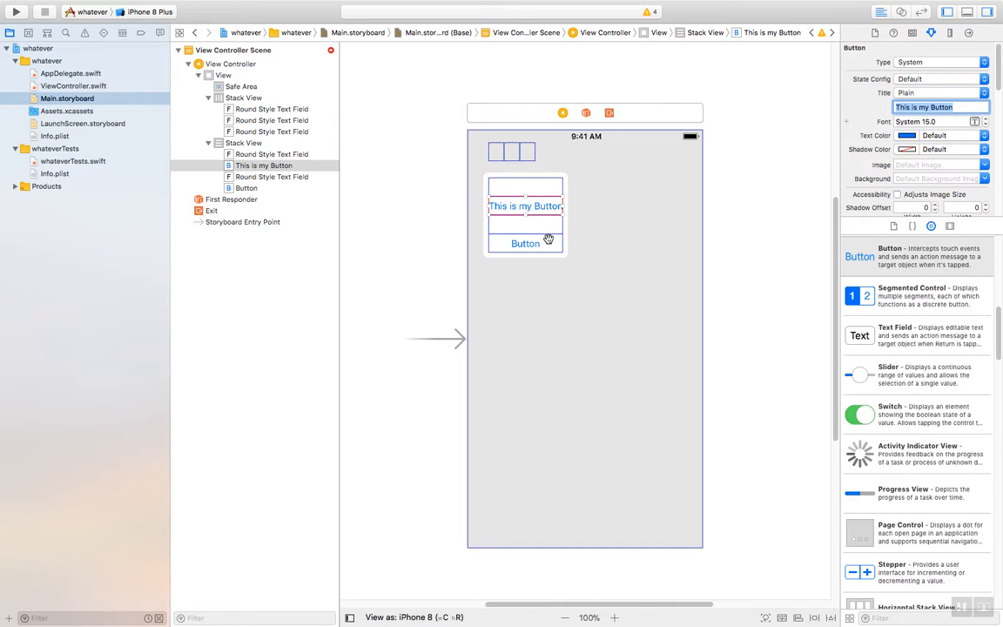
mouse_move(577, 182)
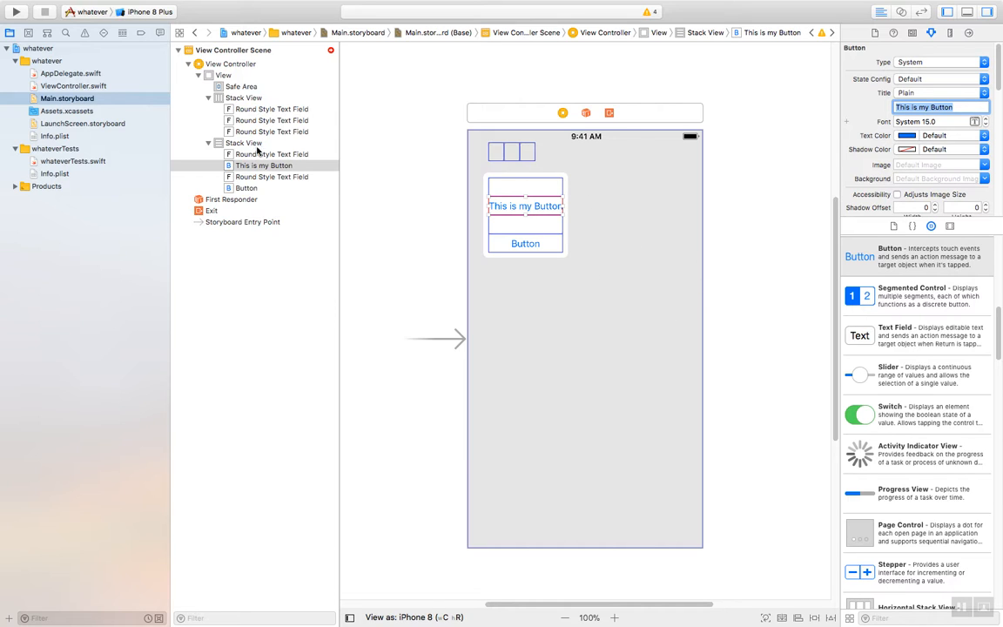
- Select the stack view holding the text fields and buttons to reposition it
left_click(245, 142)
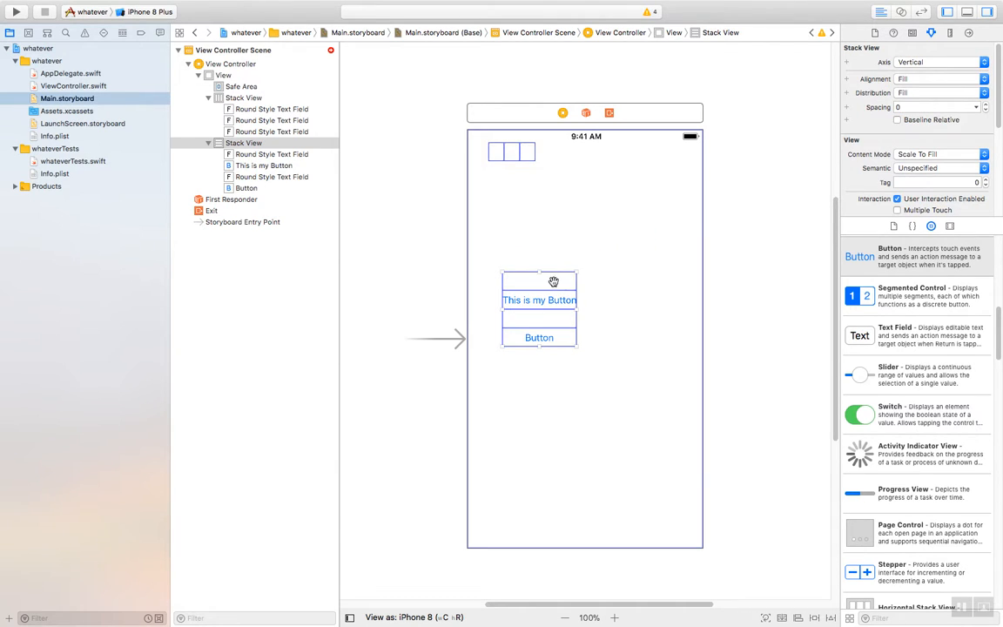
mouse_move(560, 313)
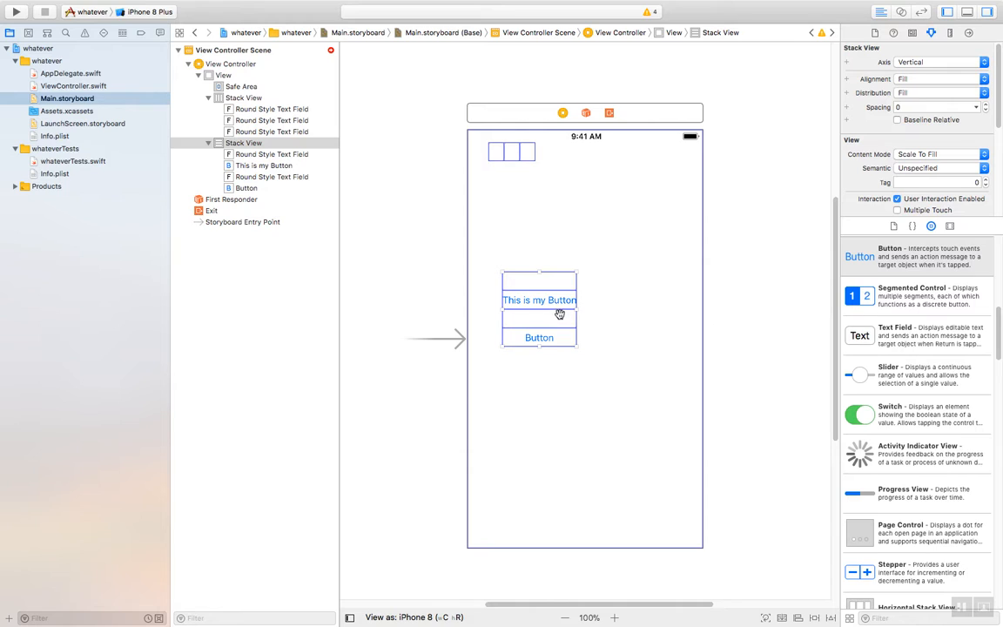
mouse_move(563, 316)
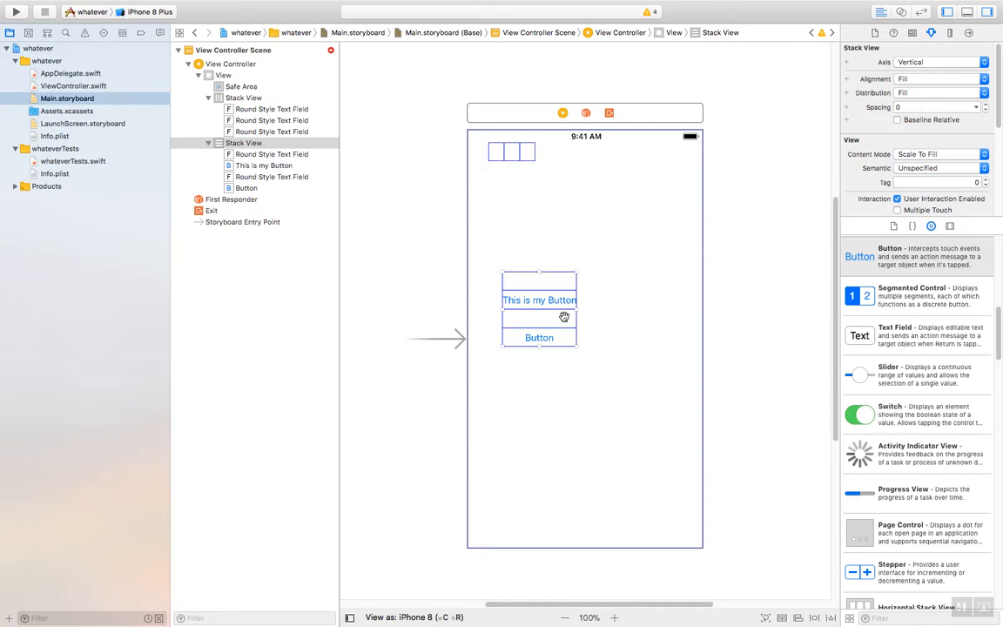
mouse_move(564, 325)
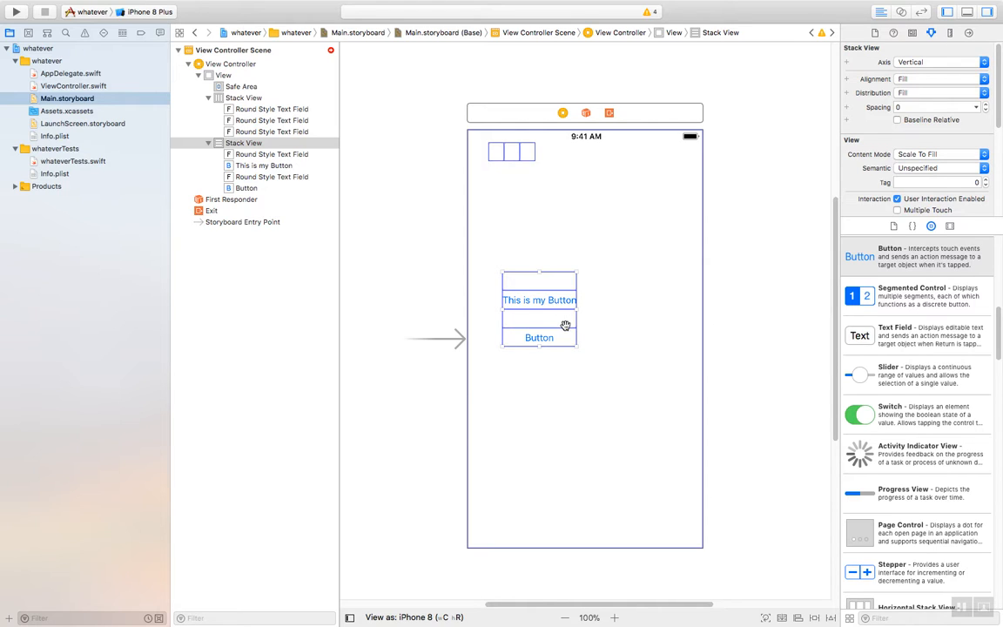
mouse_move(566, 321)
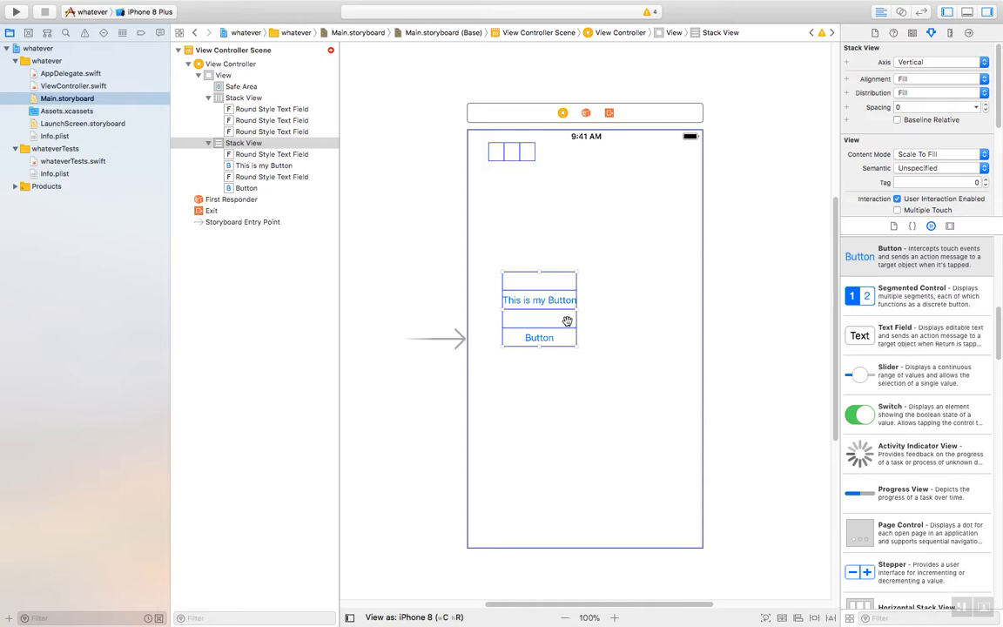
mouse_move(879, 377)
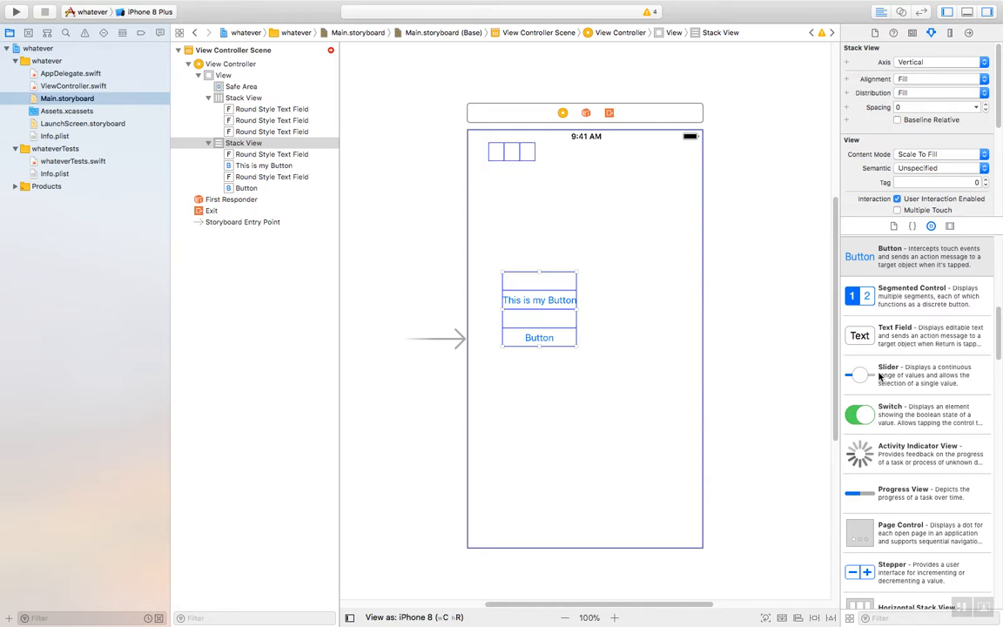
scroll("down", 3)
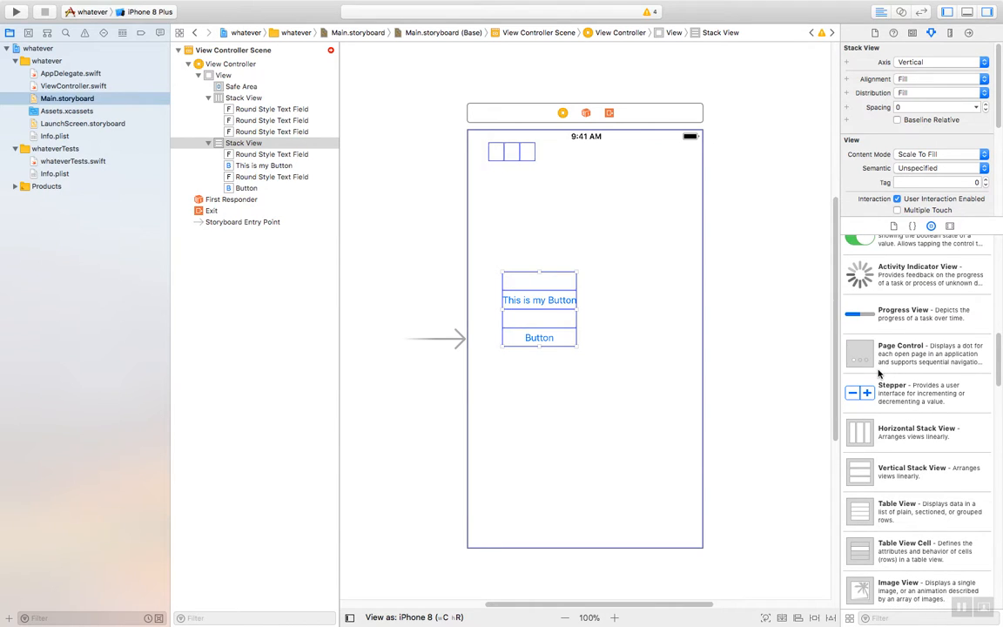
scroll("down", 3)
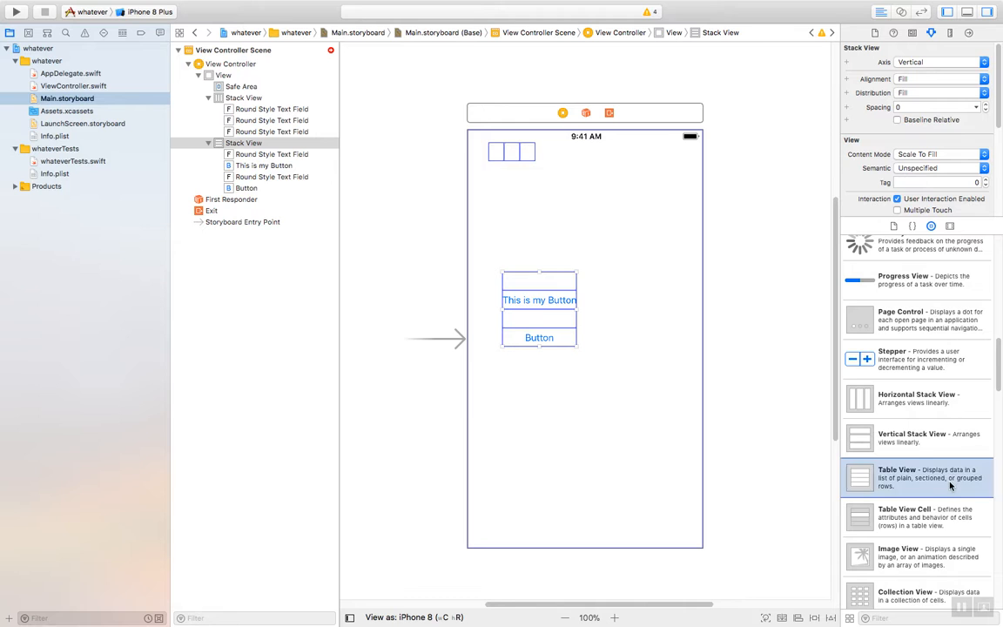
left_click(914, 476)
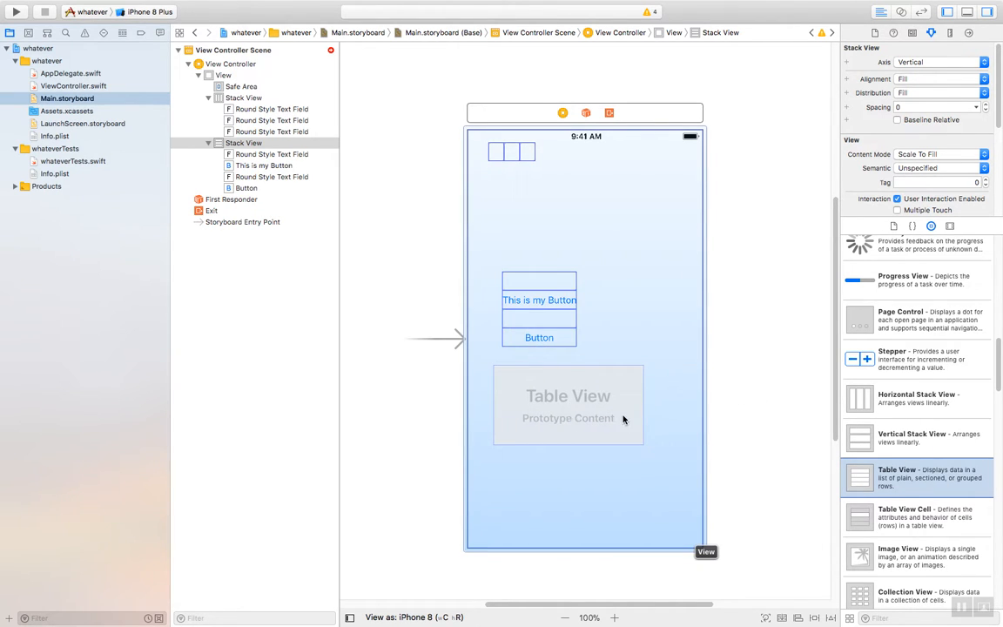
left_click(567, 395)
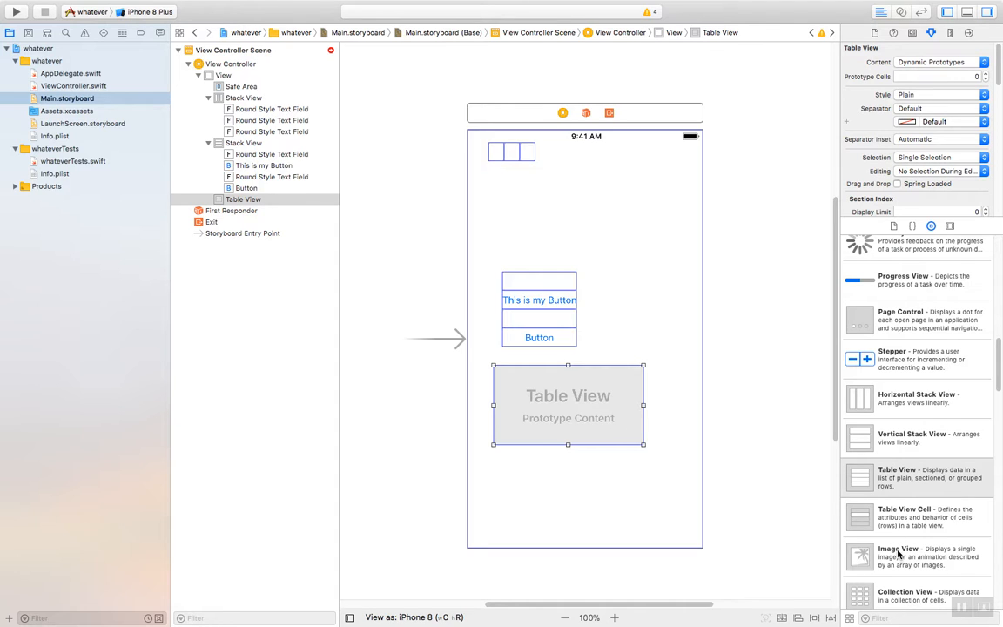
mouse_move(642, 383)
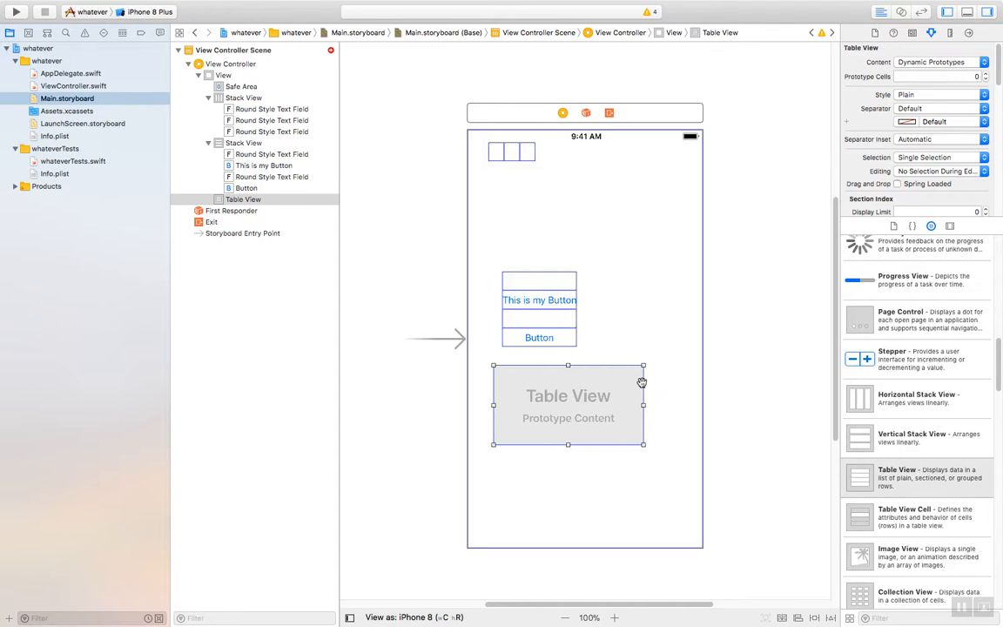
left_click(244, 200)
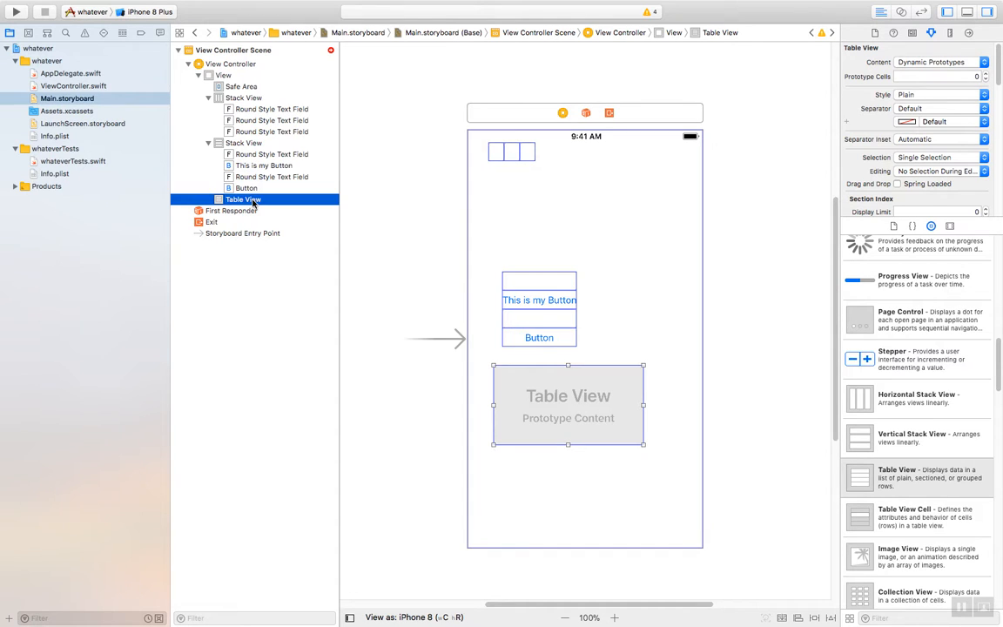
key("delete")
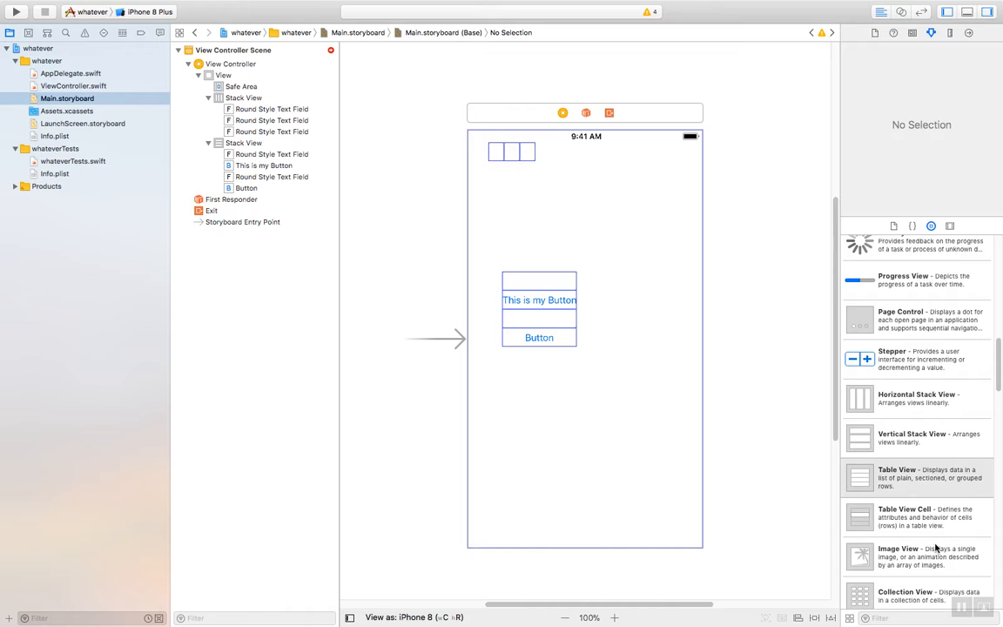
- Add a collection view below the button stack and expand its cell and flow layout
scroll("down", 3)
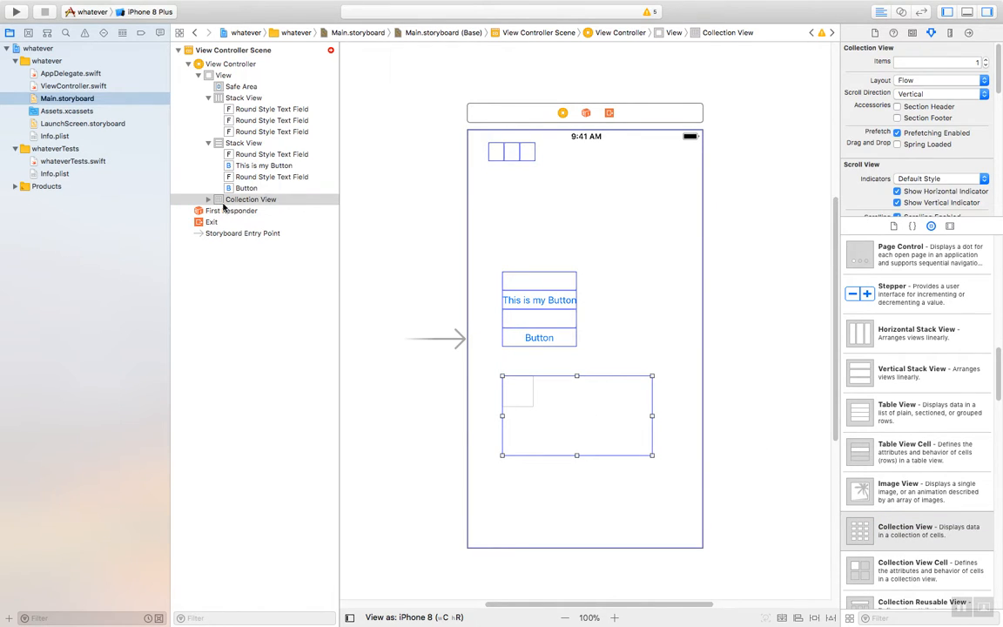
left_click(208, 199)
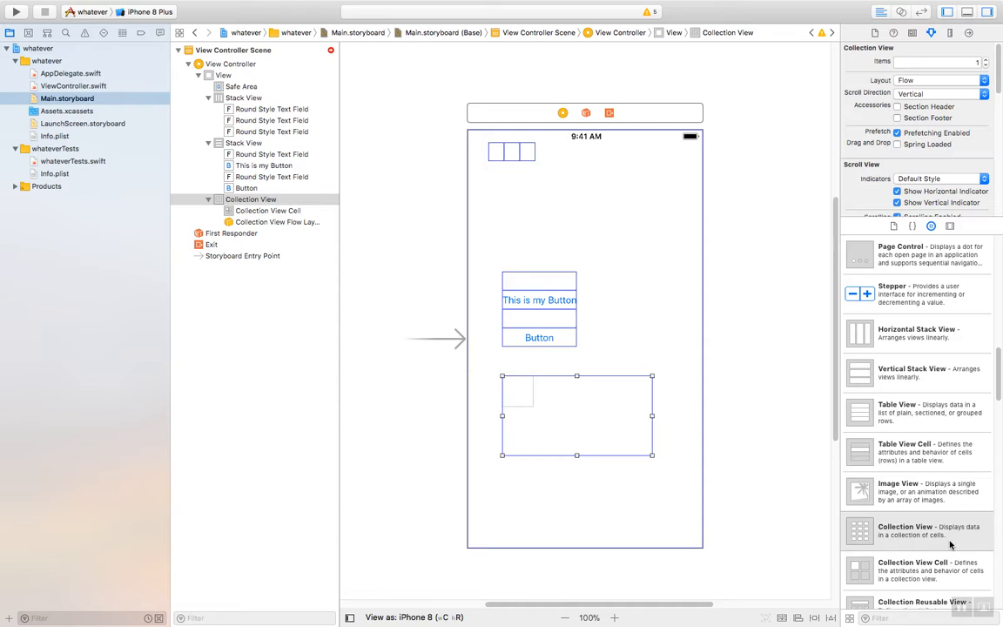
mouse_move(635, 377)
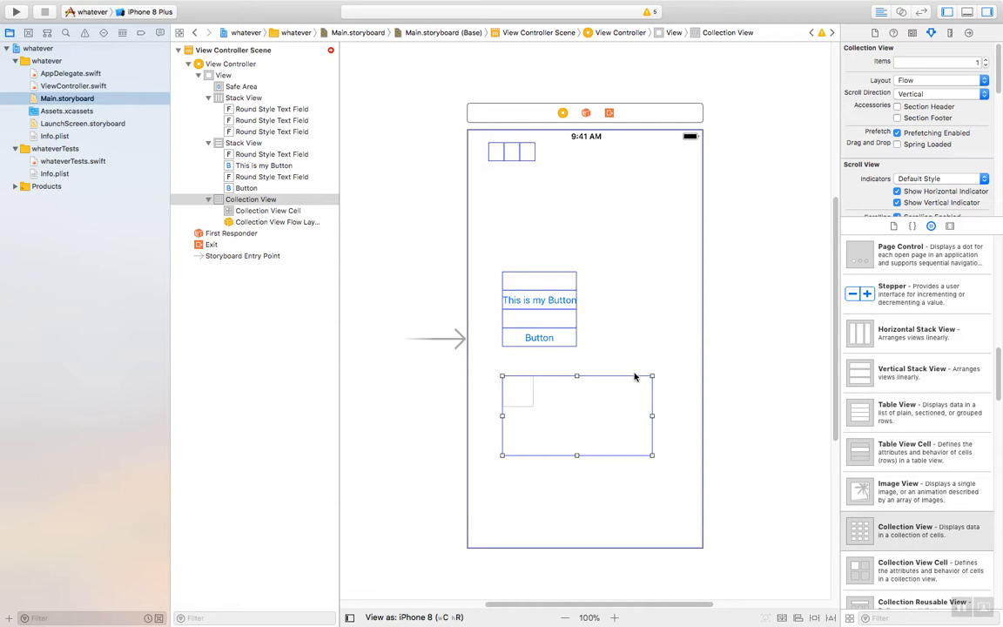
mouse_move(732, 472)
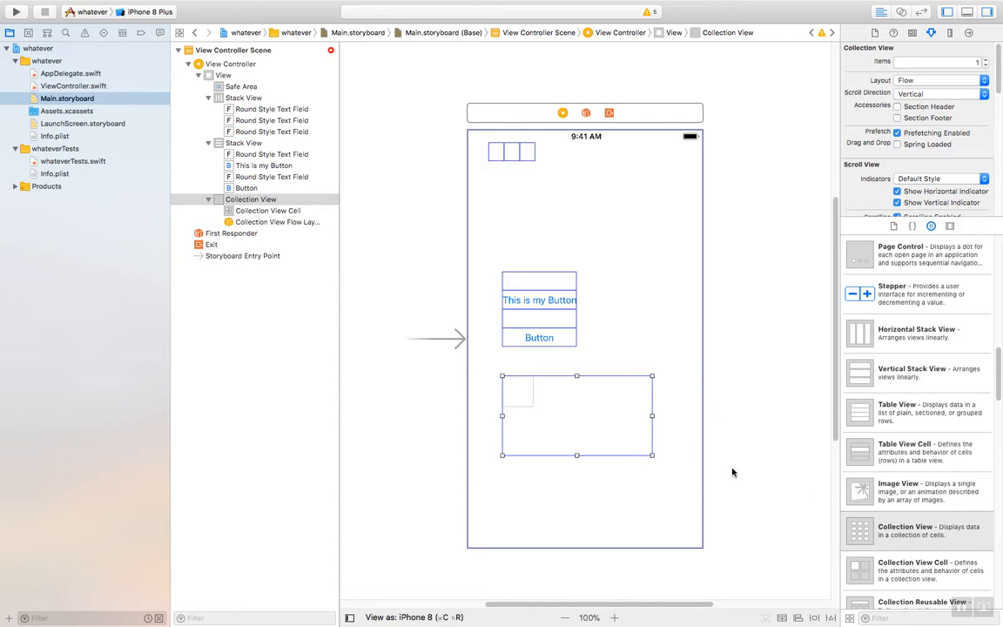
mouse_move(918, 535)
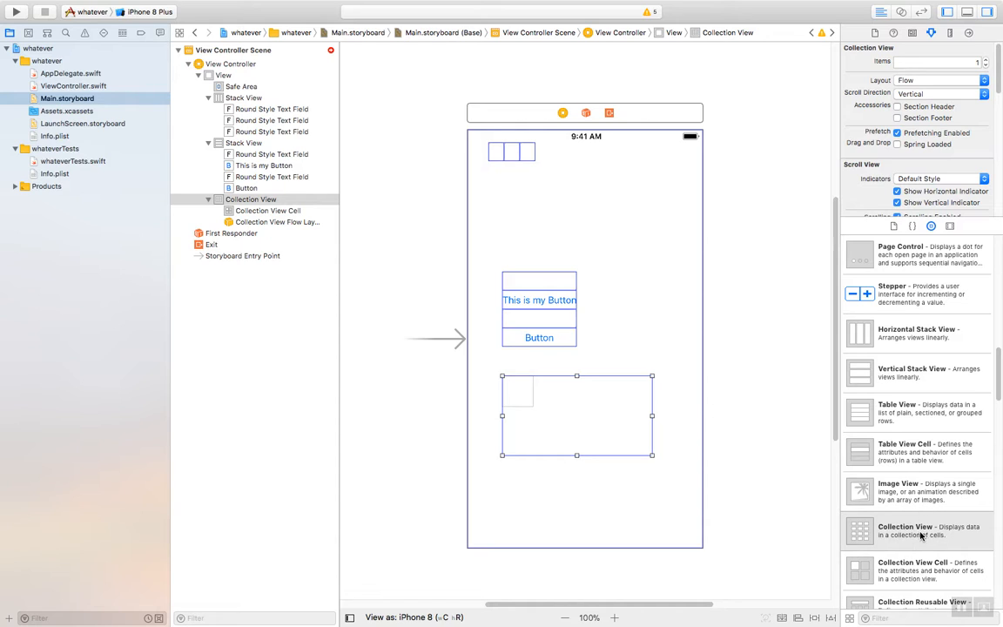
scroll("down", 3)
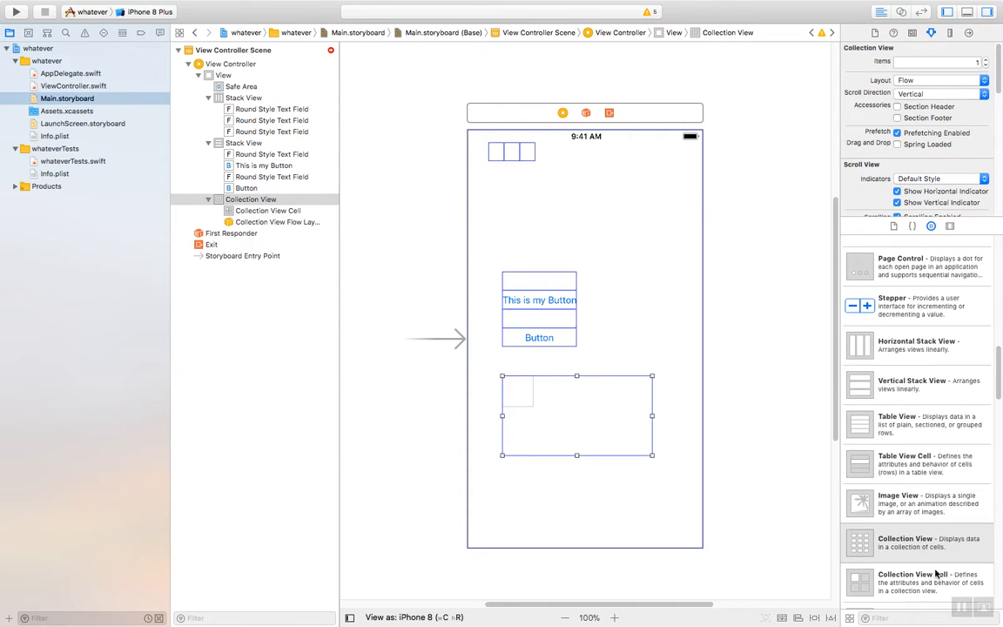
scroll("down", 3)
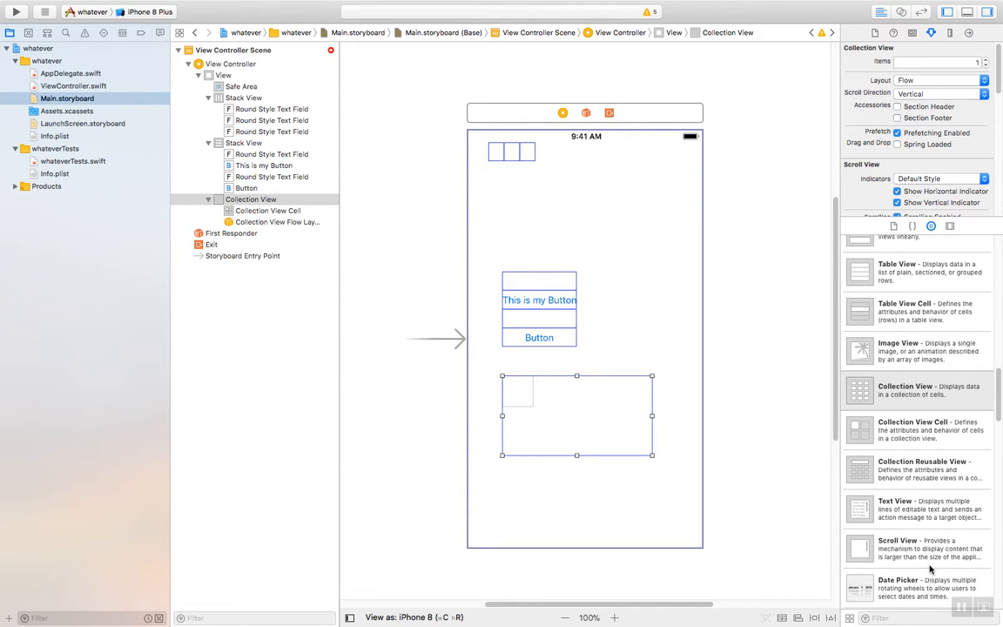
scroll("down", 3)
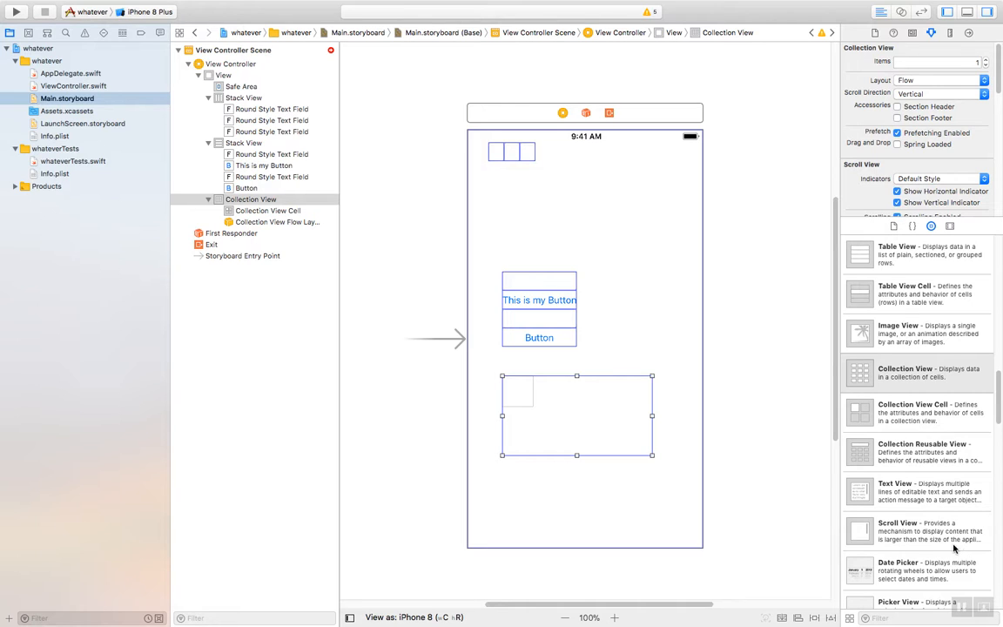
mouse_move(929, 531)
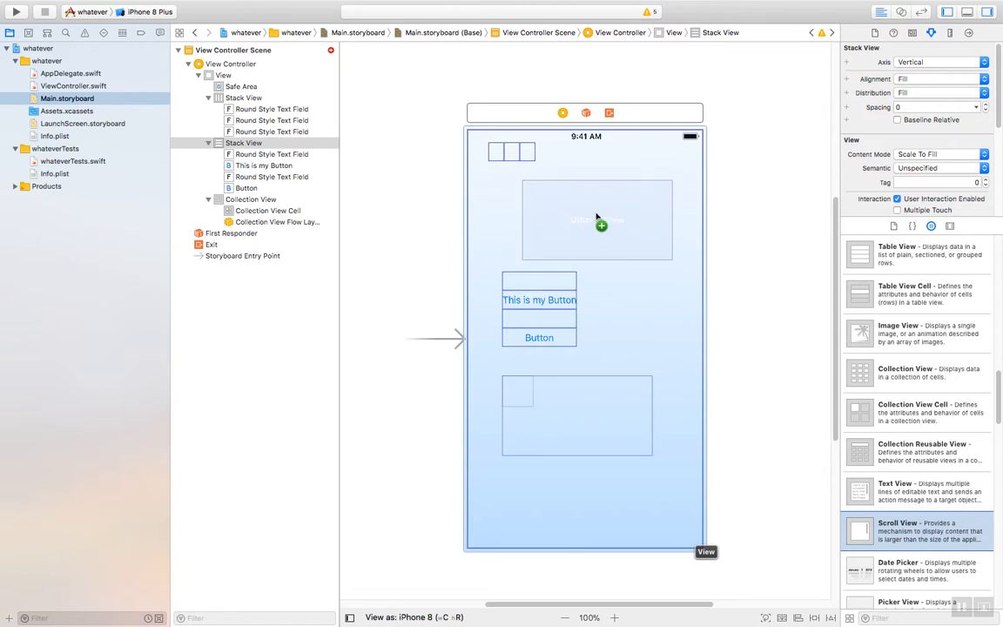
left_click(595, 213)
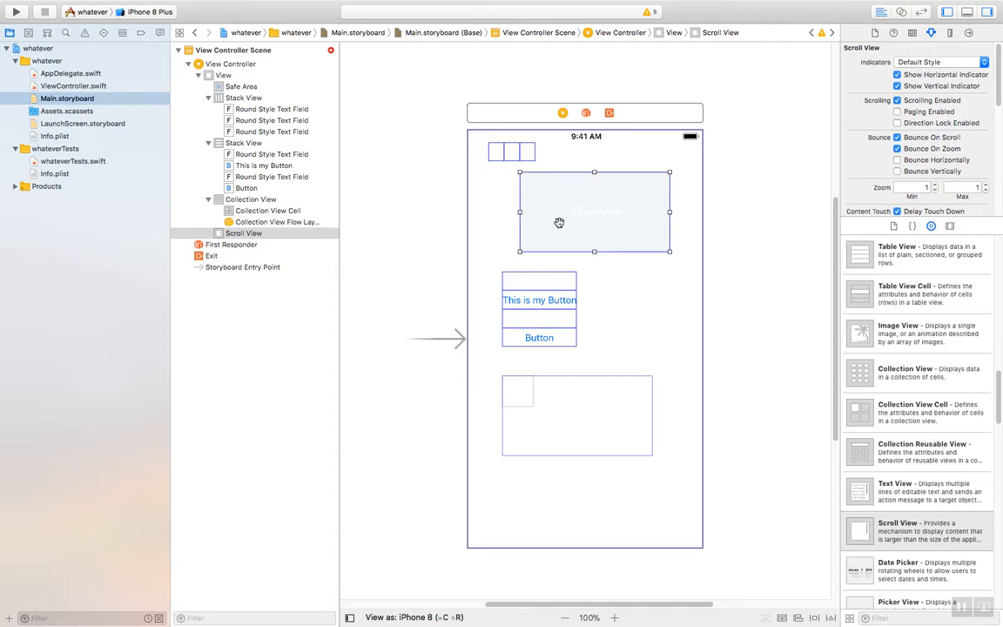
mouse_move(648, 293)
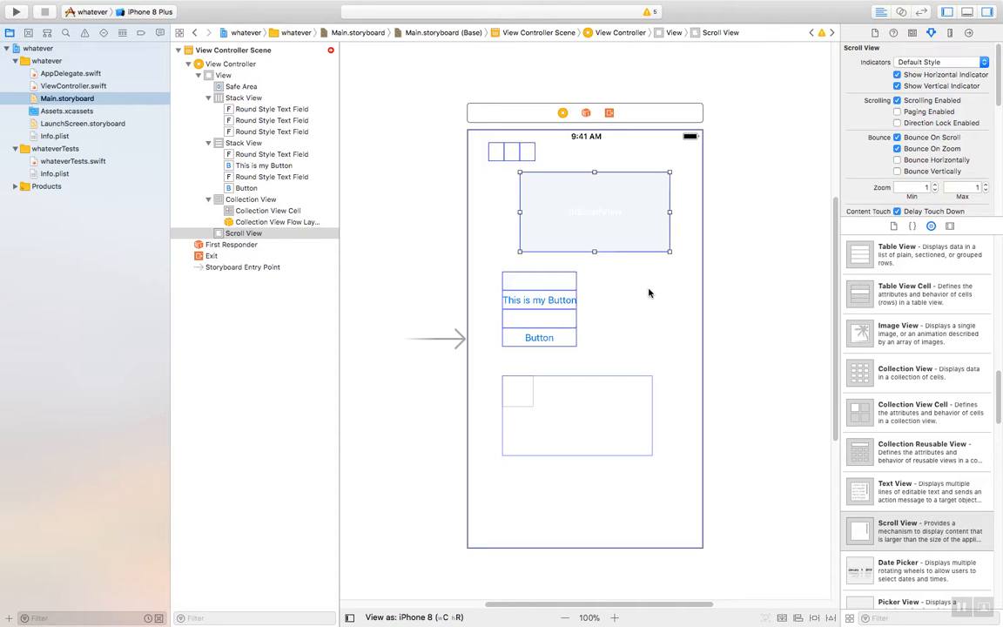
mouse_move(693, 332)
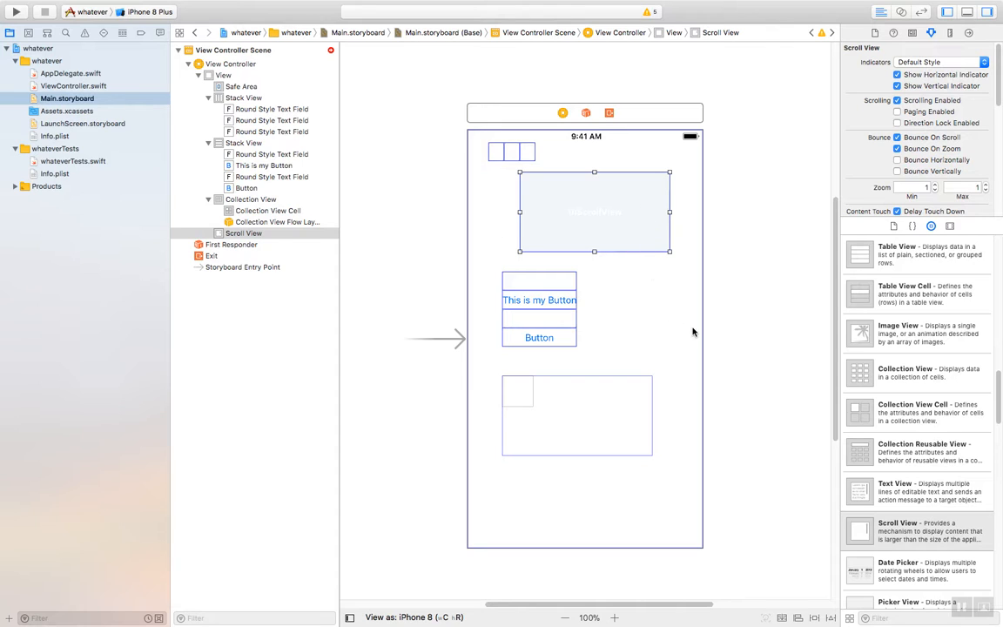
mouse_move(886, 515)
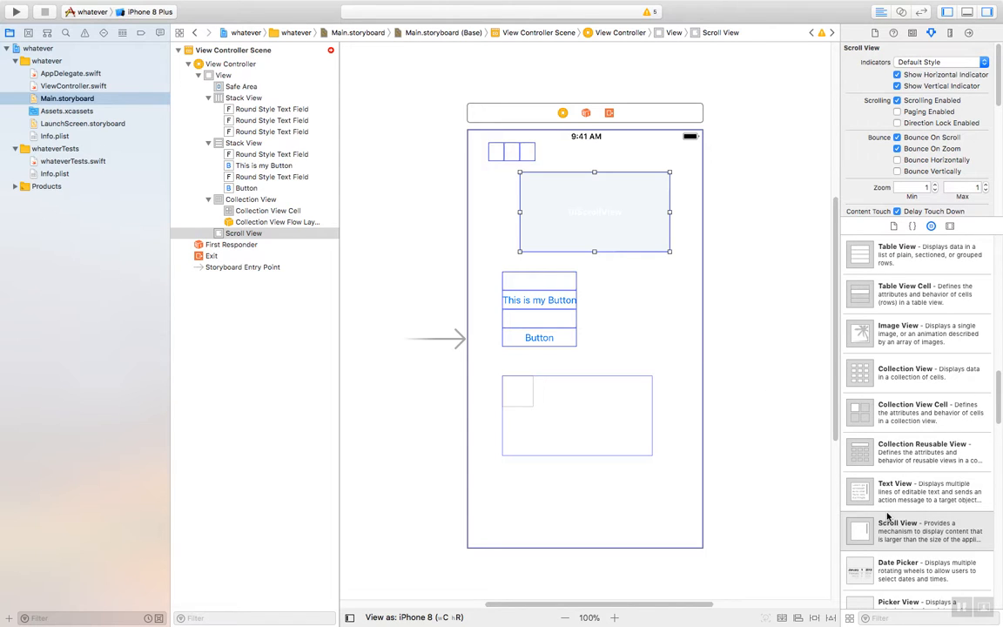
scroll("down", 3)
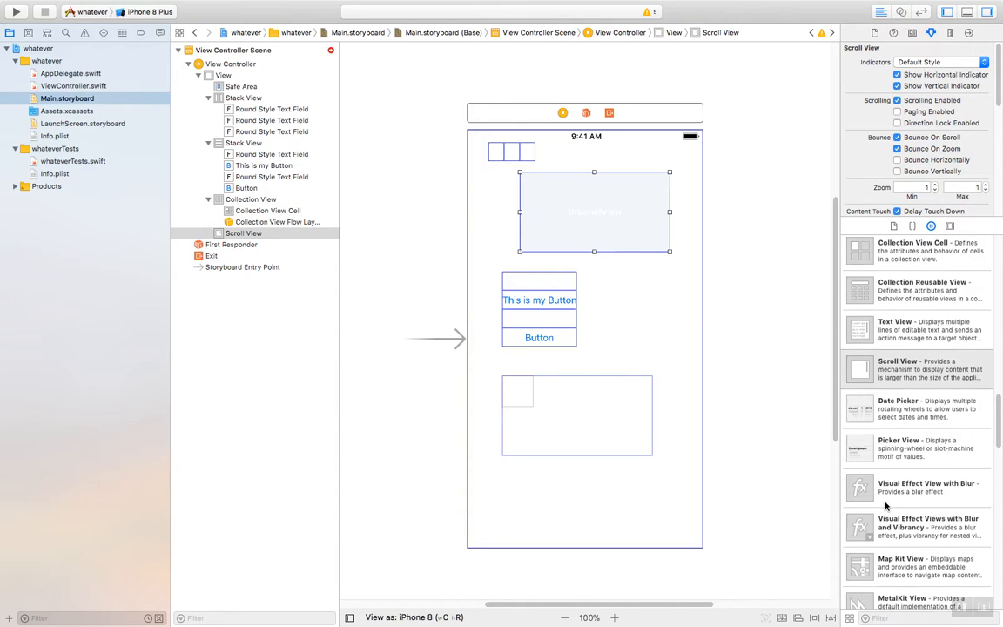
scroll("up", 3)
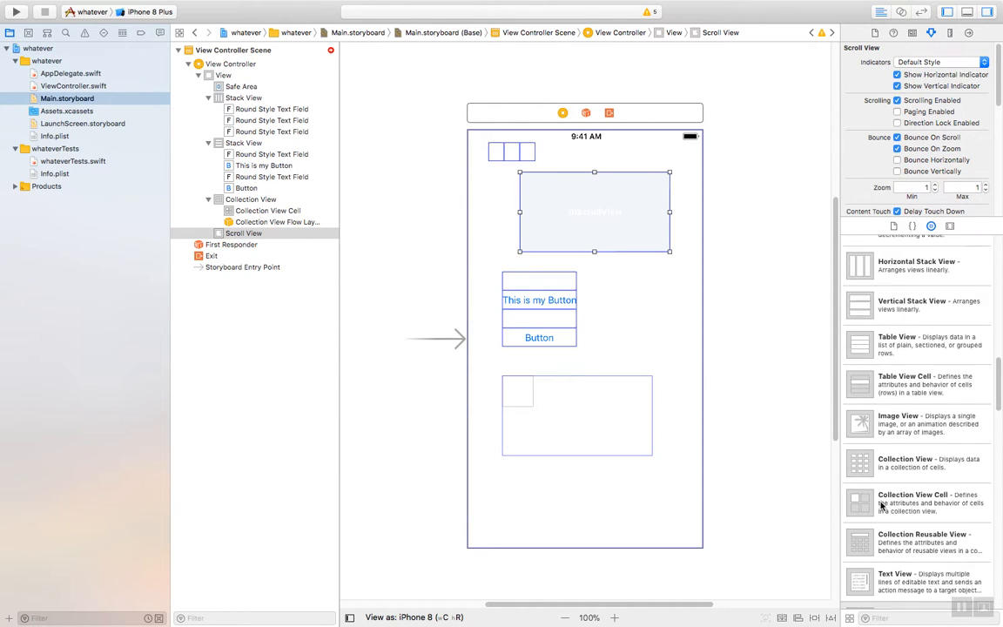
scroll("up", 3)
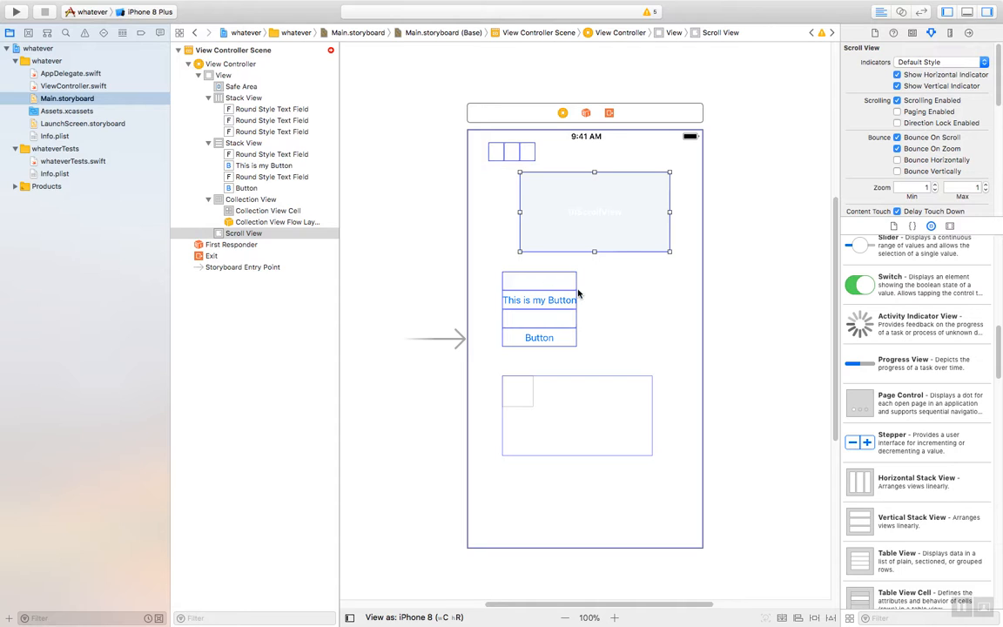
- Select all the main view's old subviews, from stack views to the collection view flow layout
left_click(223, 75)
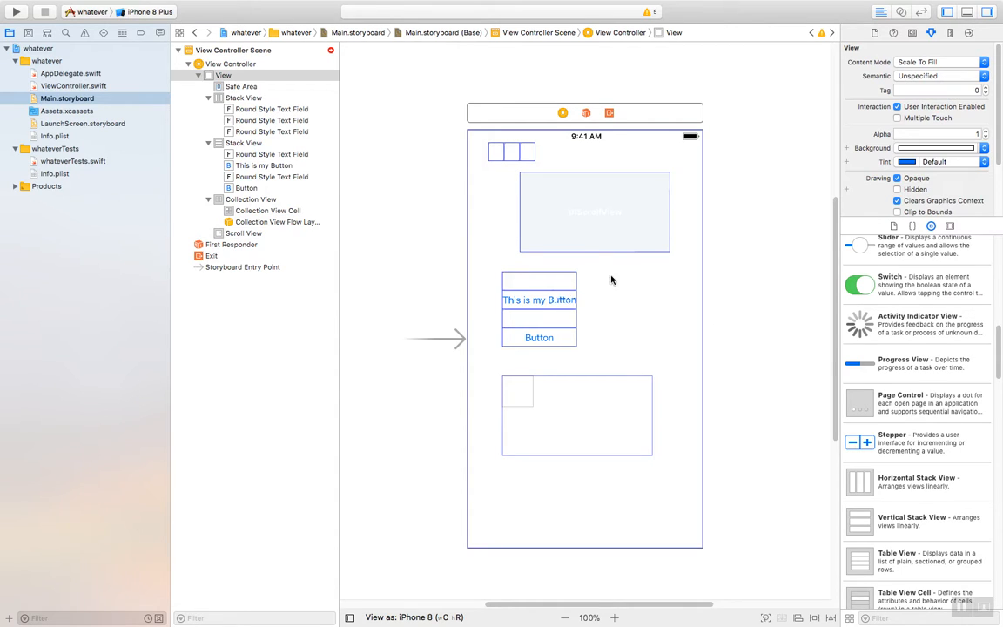
mouse_move(596, 277)
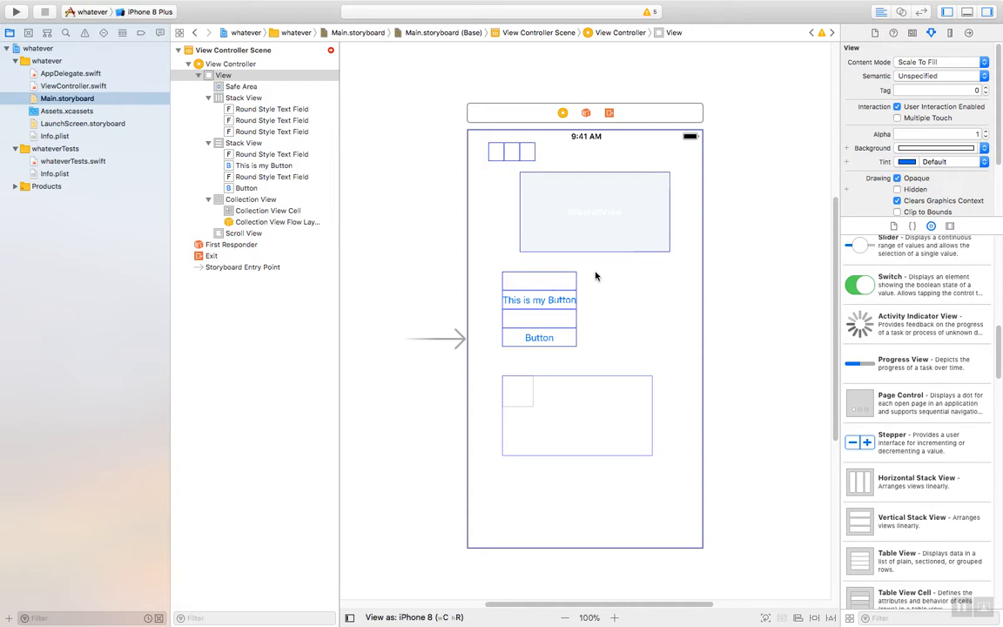
mouse_move(585, 280)
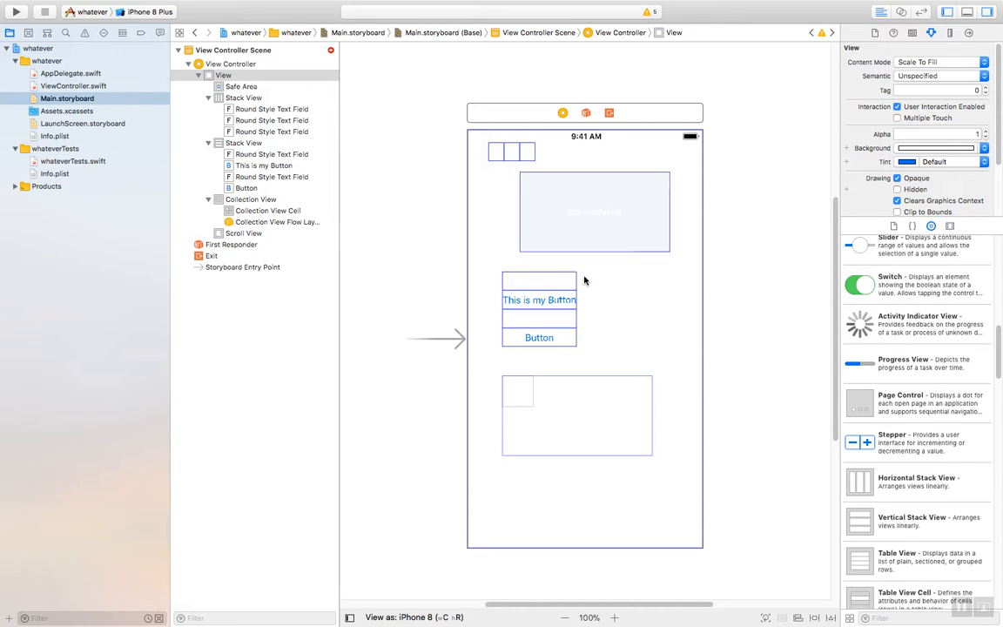
mouse_move(623, 351)
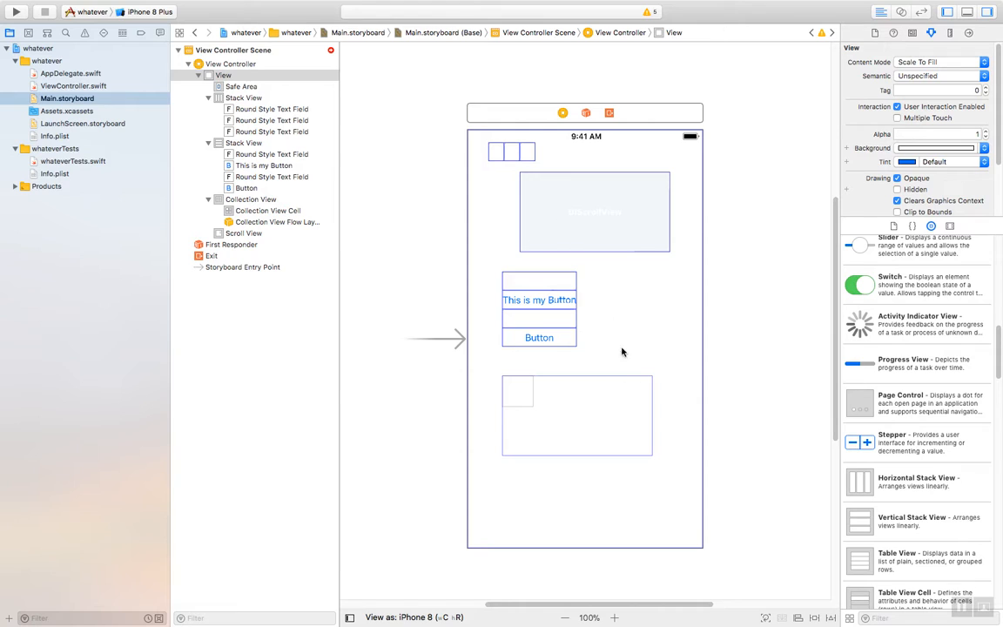
left_click(224, 75)
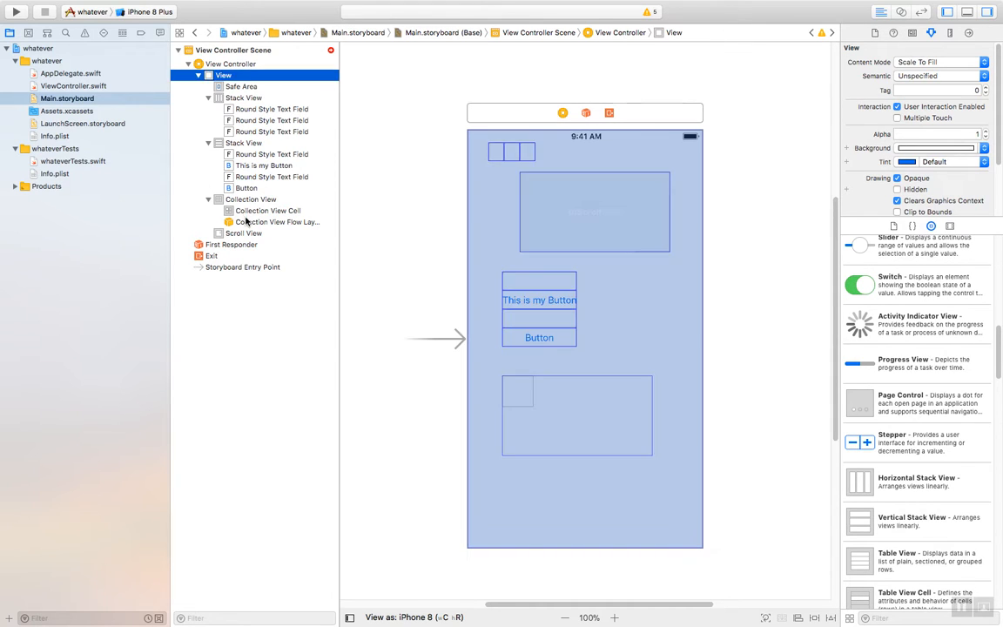
left_click(277, 222)
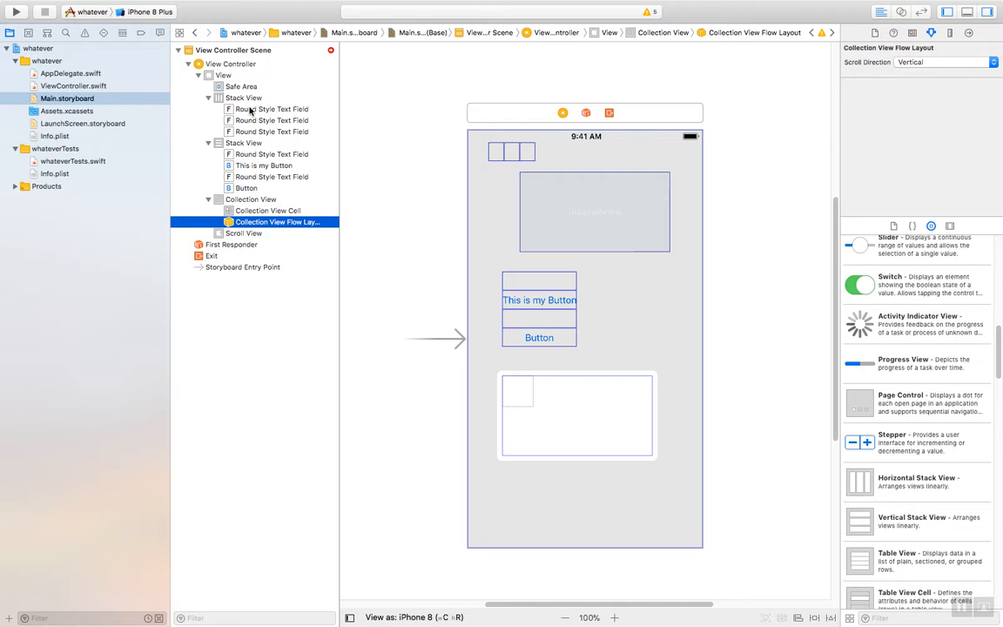
left_click(243, 97)
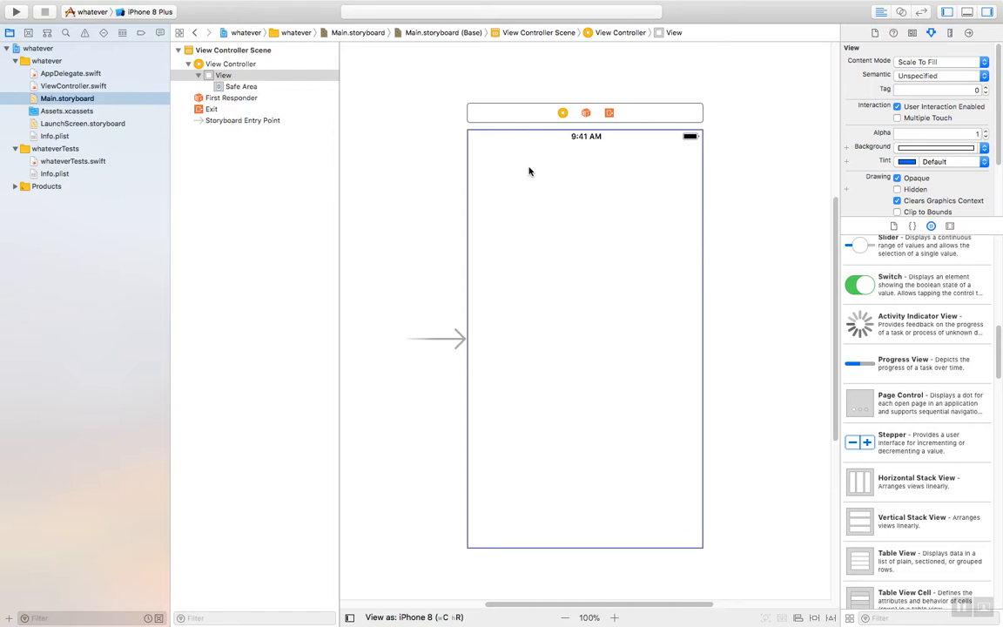
mouse_move(553, 209)
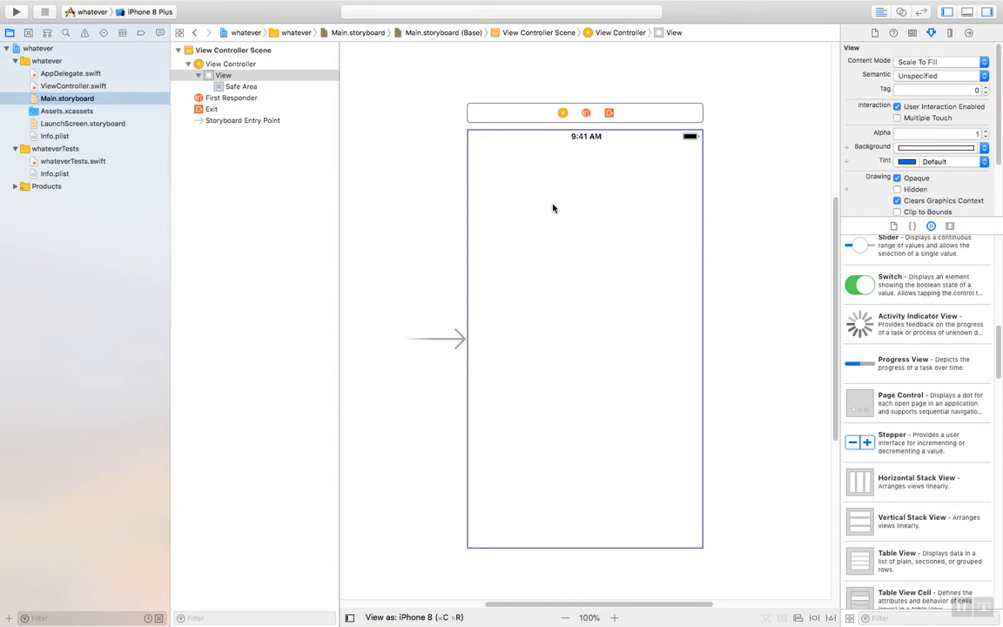
mouse_move(876, 354)
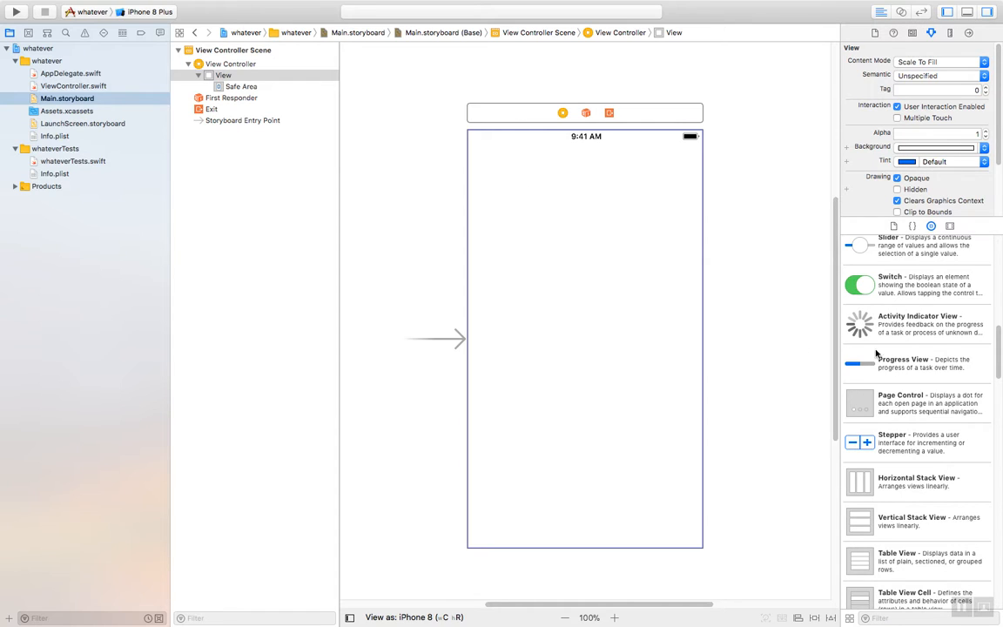
mouse_move(236, 166)
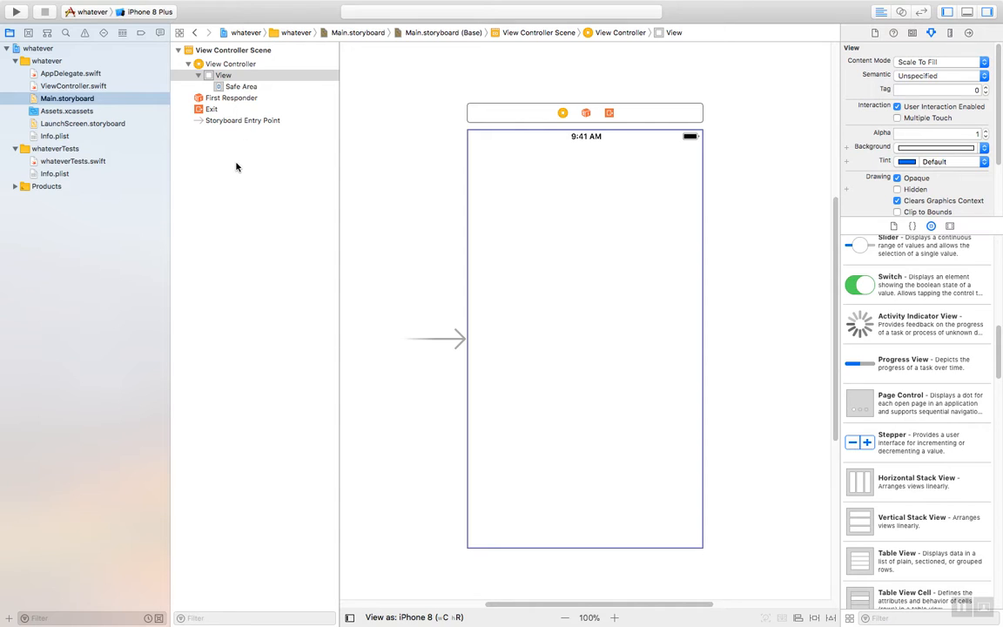
mouse_move(229, 186)
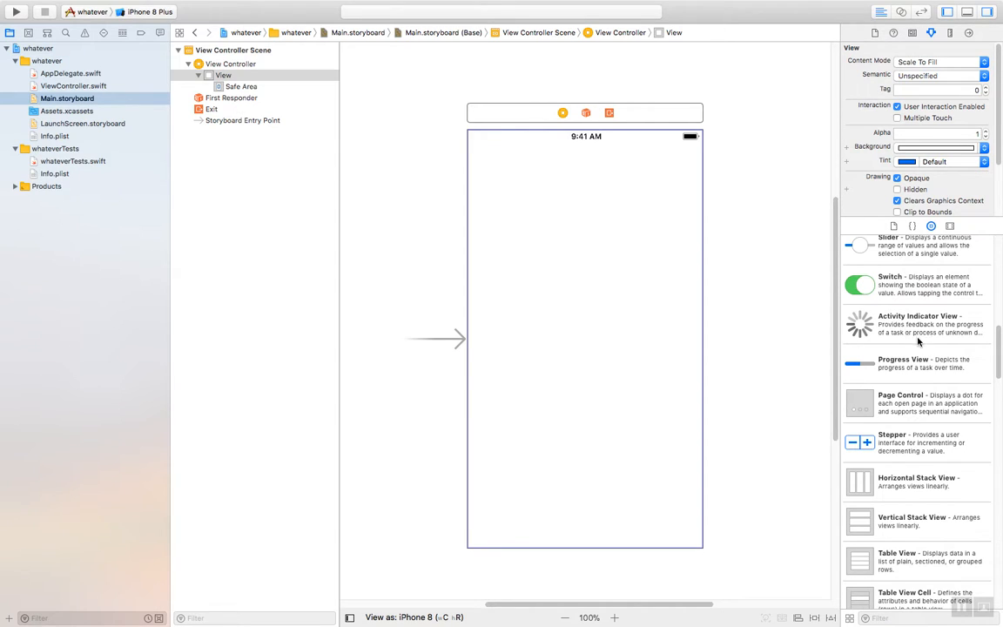
scroll("up", 3)
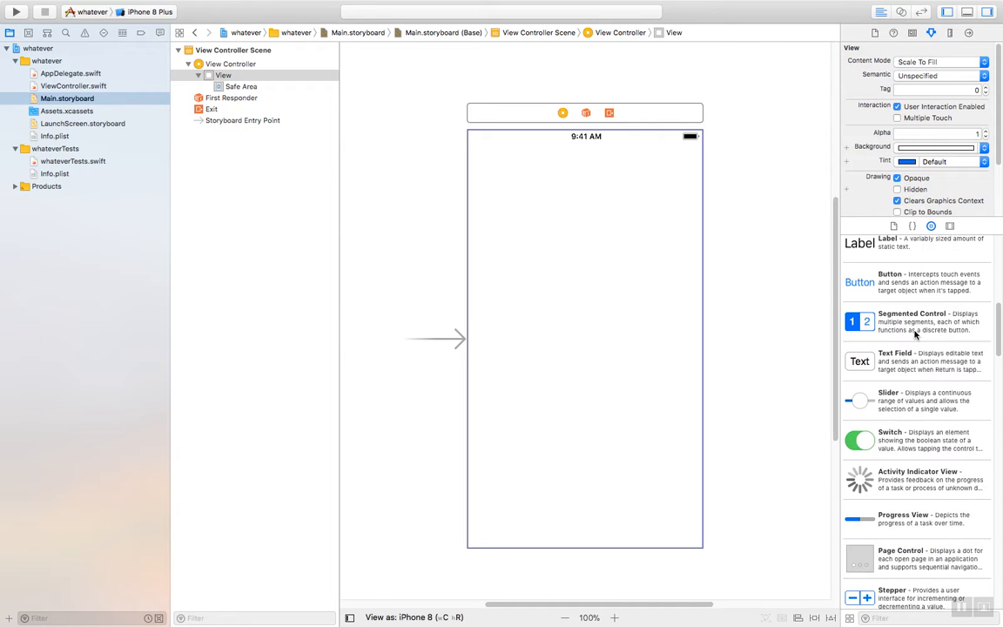
scroll("up", 3)
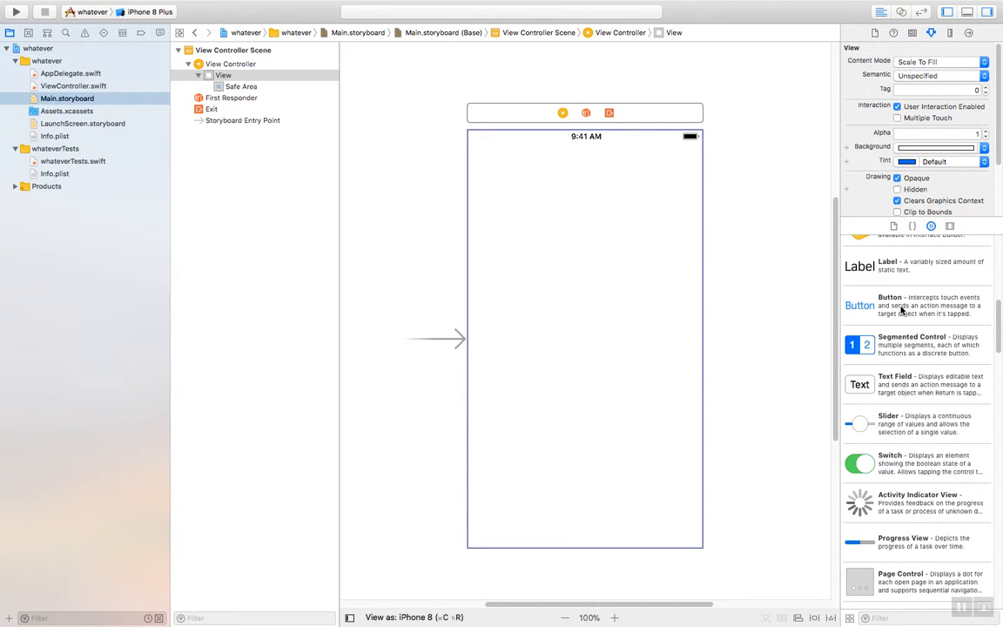
scroll("down", 3)
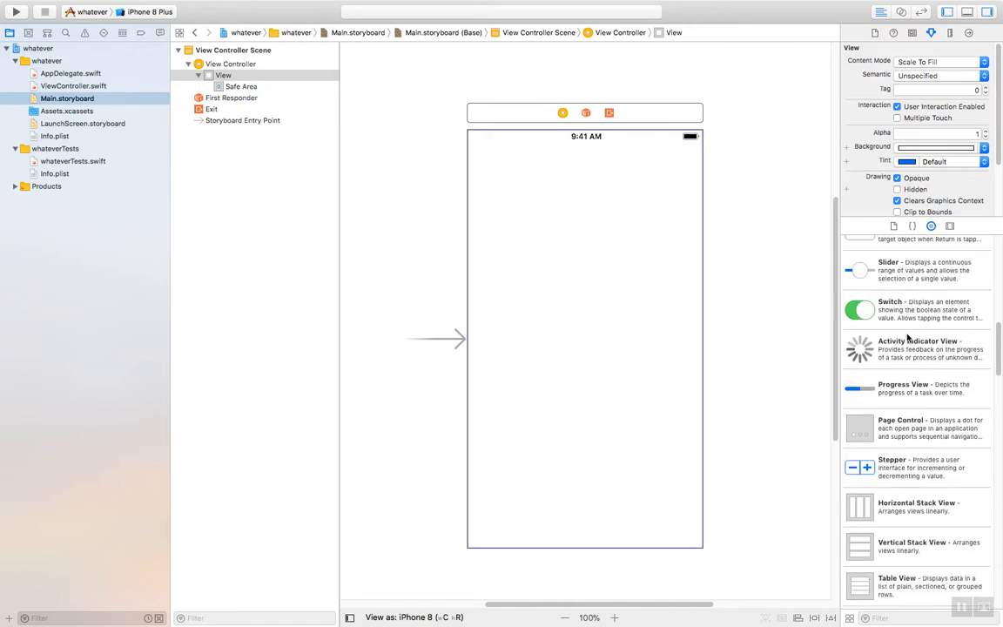
scroll("down", 3)
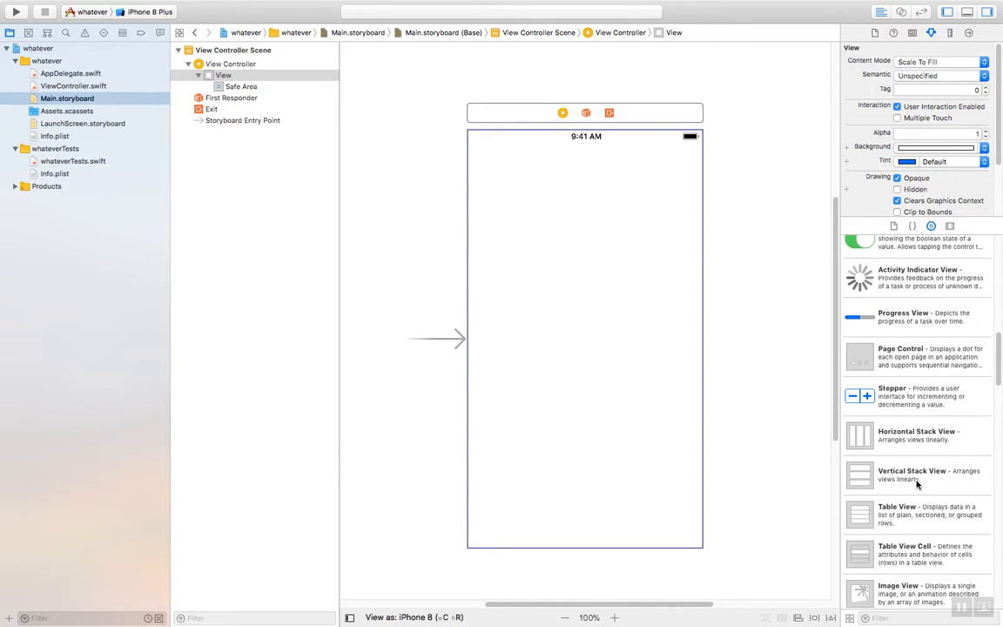
- Place a vertical stack view near the view's top and stretch it into a taller rectangle
left_click(914, 474)
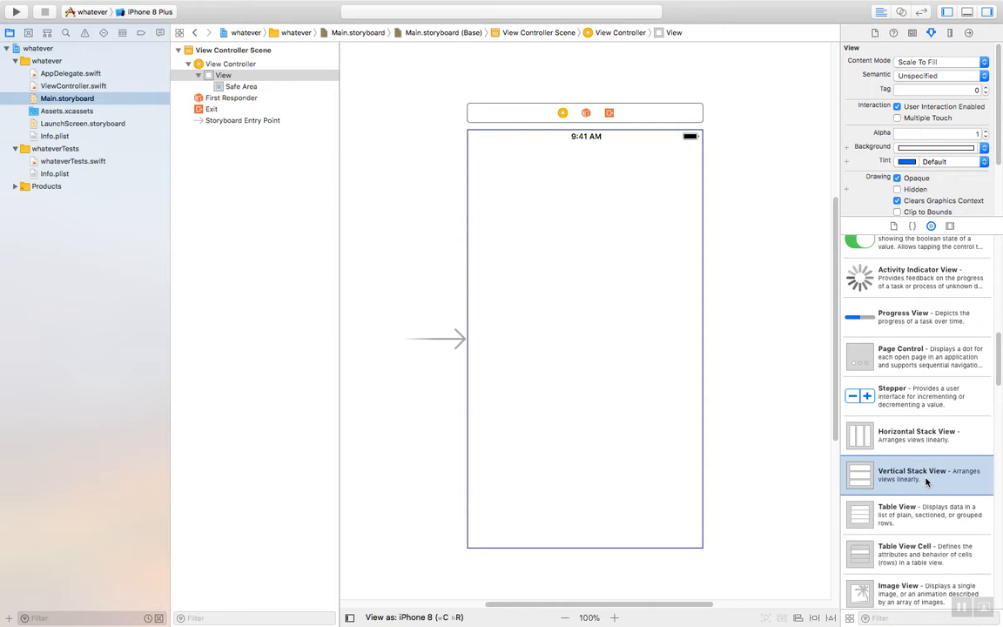
left_click_drag(859, 474, 545, 226)
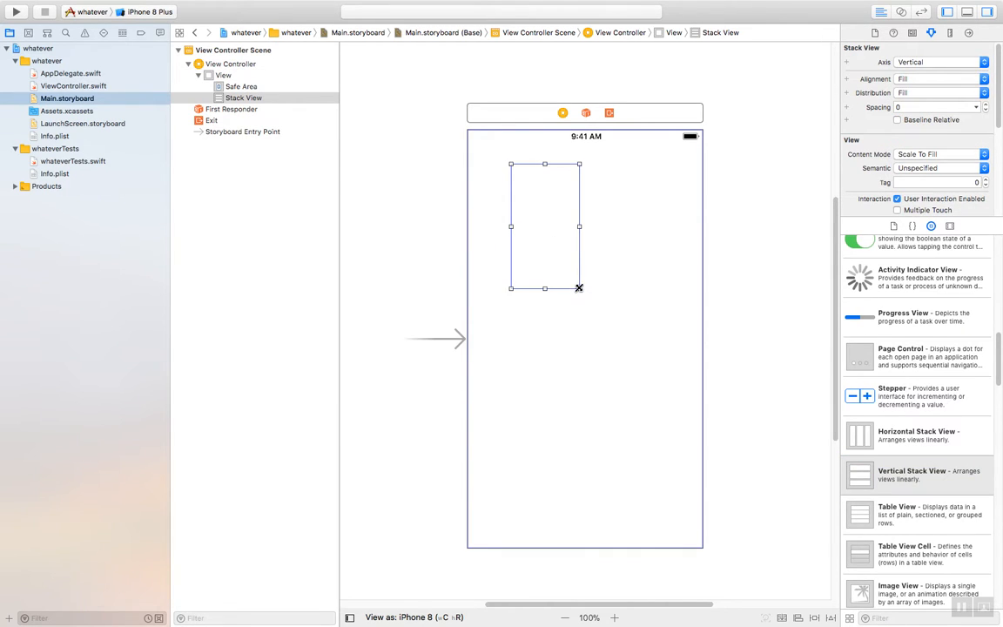
left_click_drag(579, 287, 627, 351)
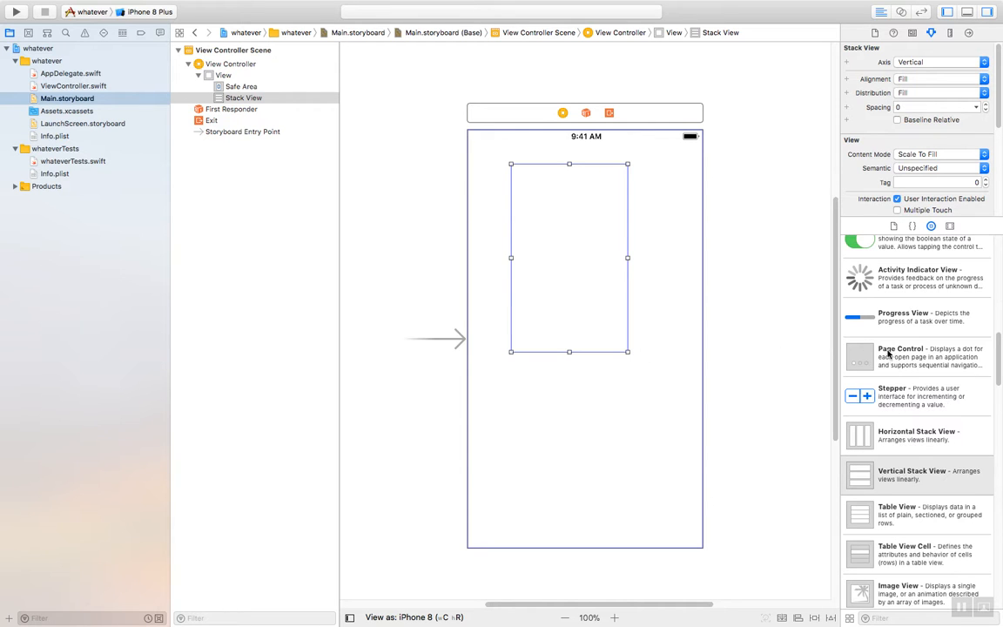
scroll("up", 3)
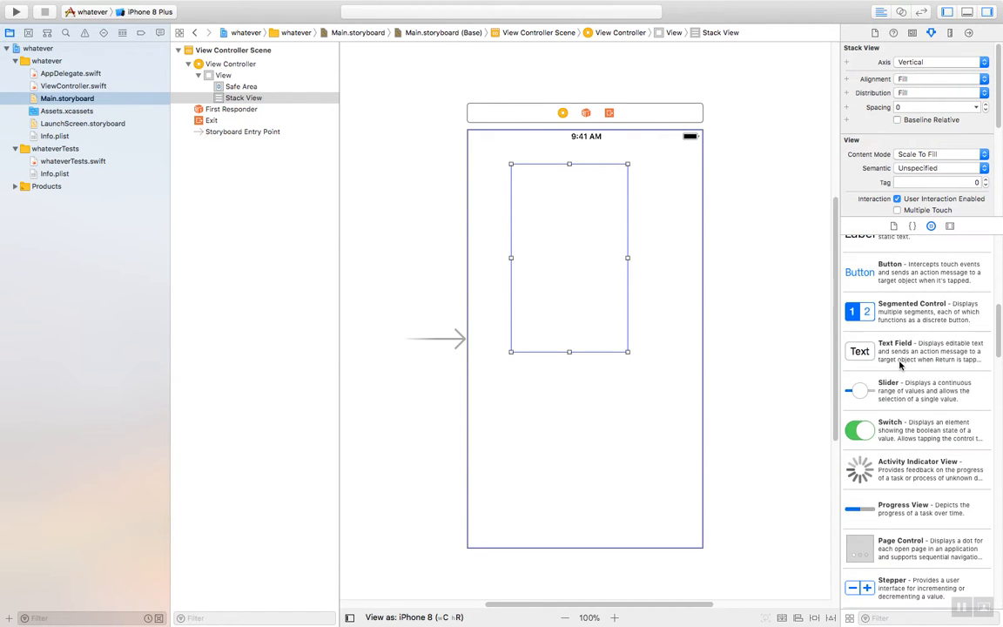
scroll("up", 3)
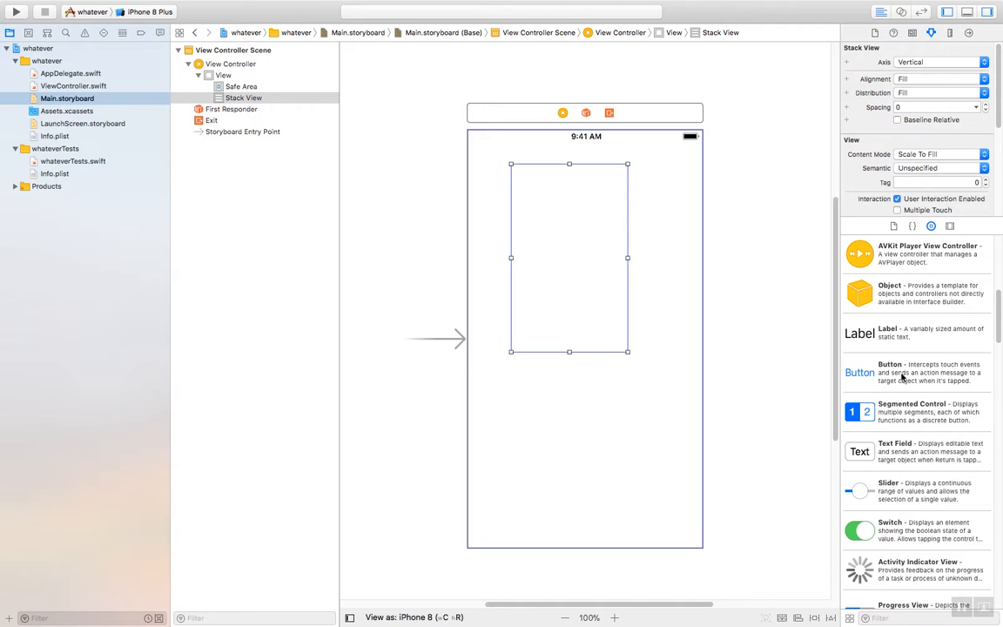
- Drag Button objects from the Object Library until the stack view holds three buttons
left_click_drag(859, 371, 619, 244)
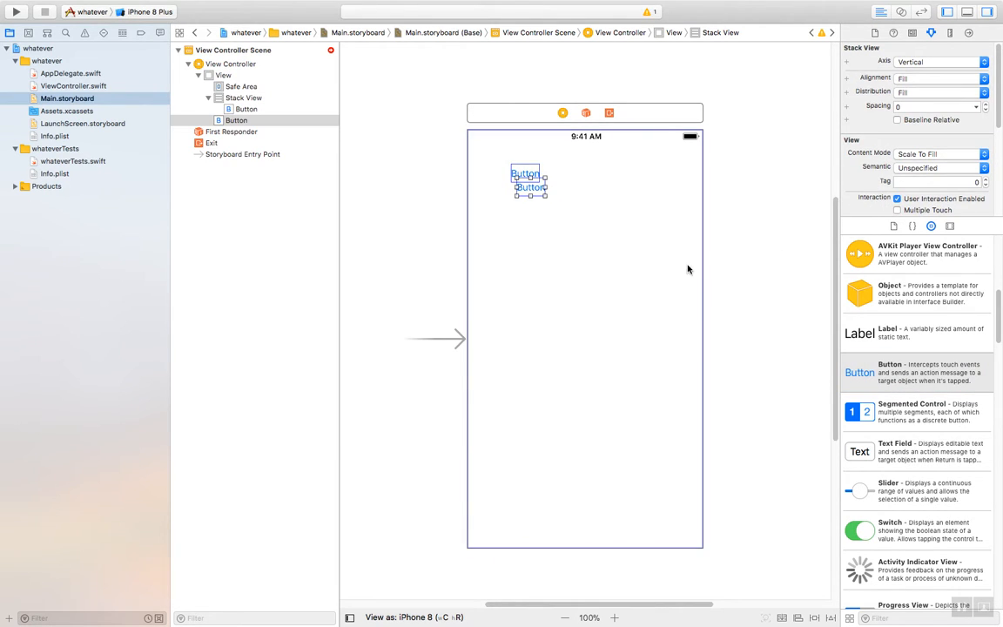
left_click(524, 174)
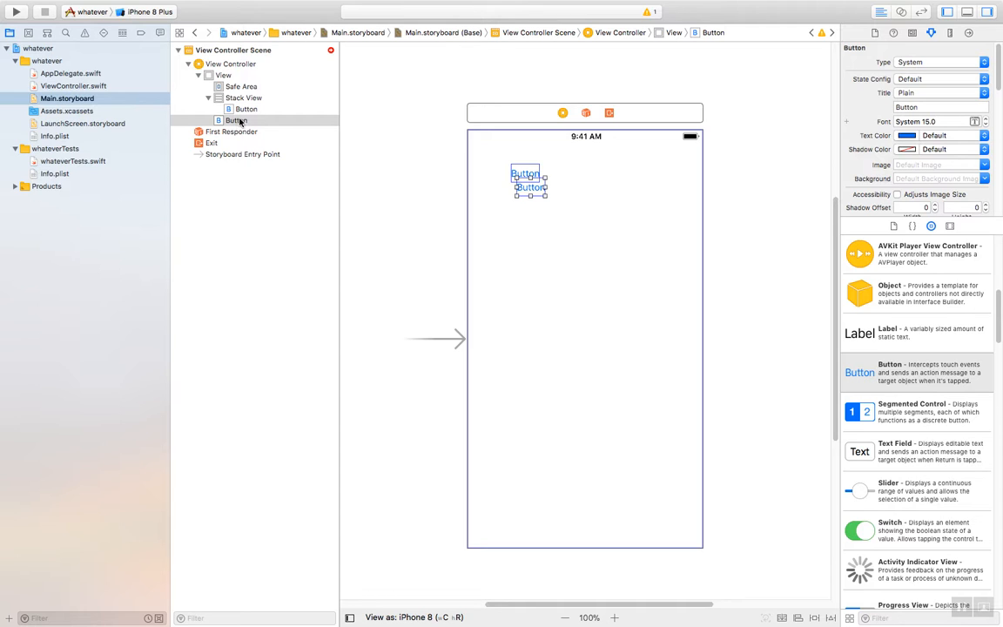
left_click(237, 120)
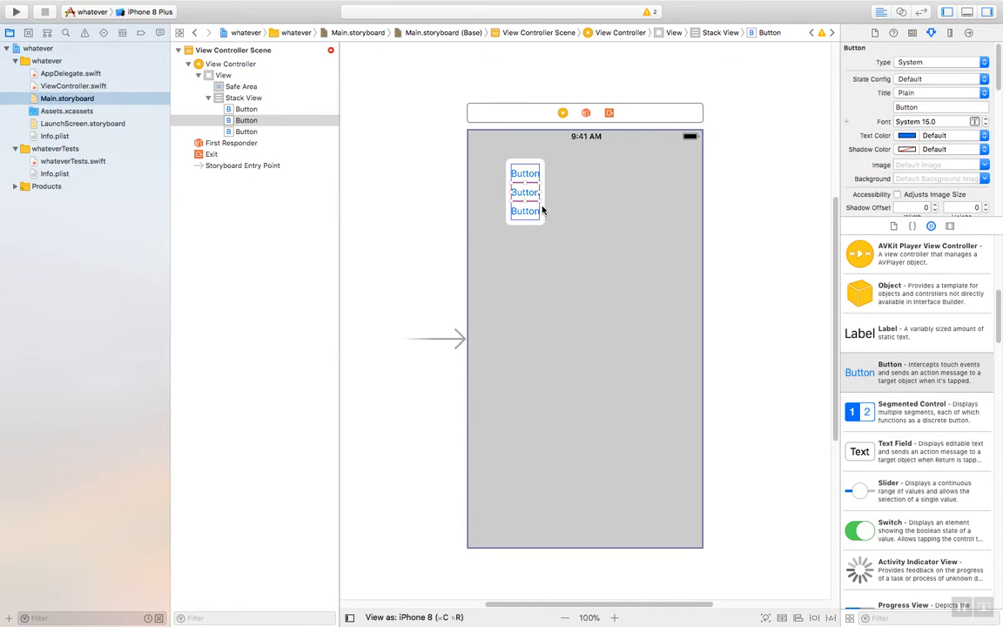
mouse_move(539, 191)
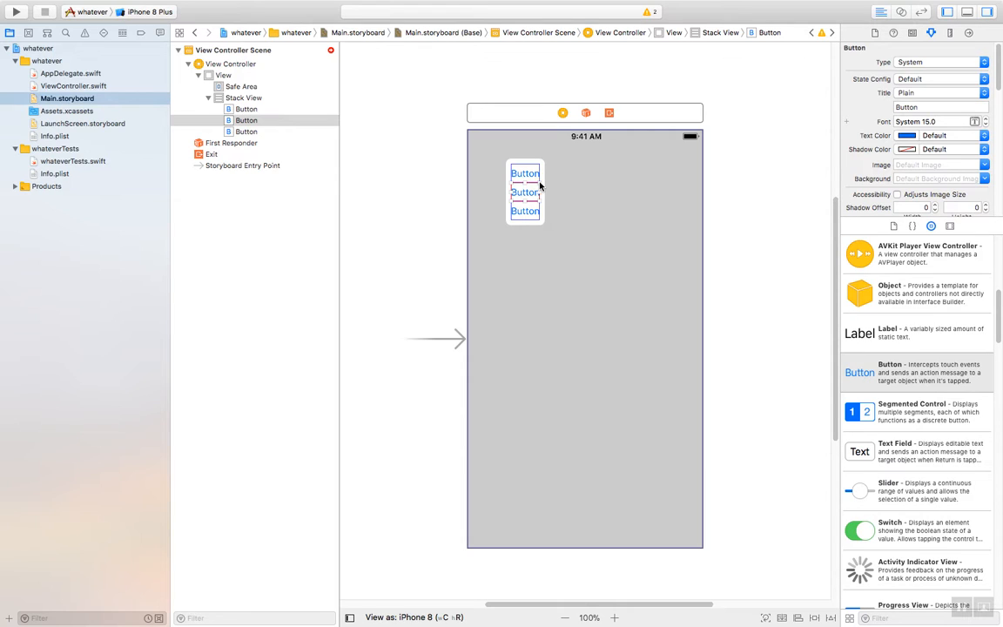
mouse_move(544, 225)
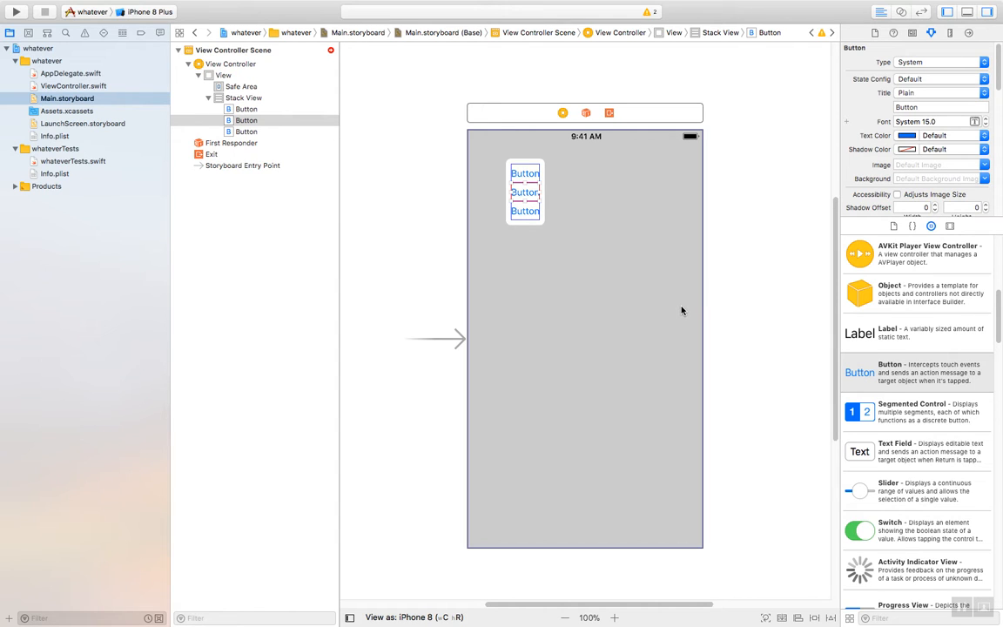
mouse_move(814, 100)
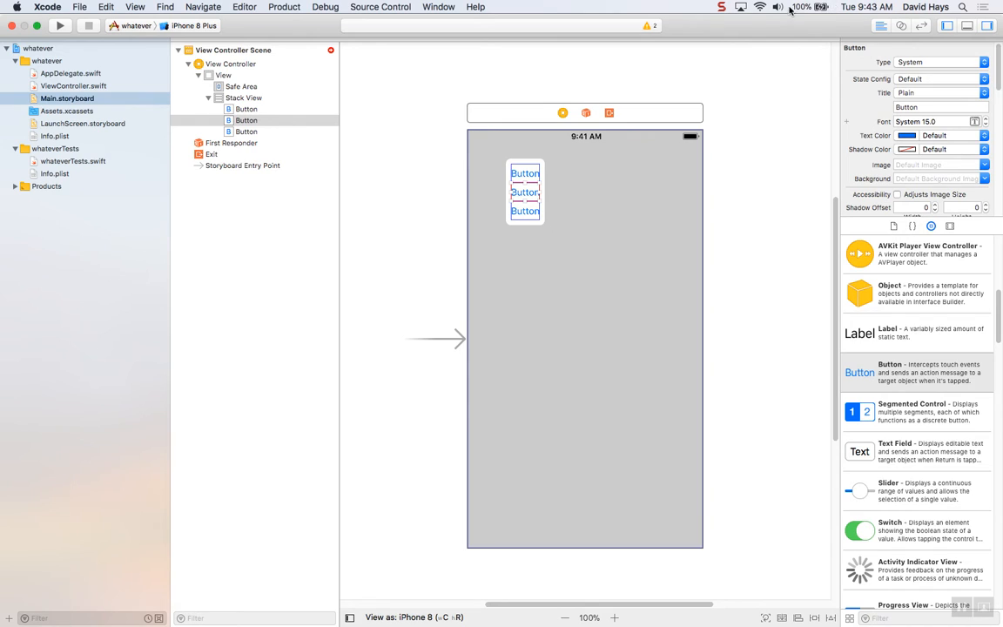
left_click(722, 7)
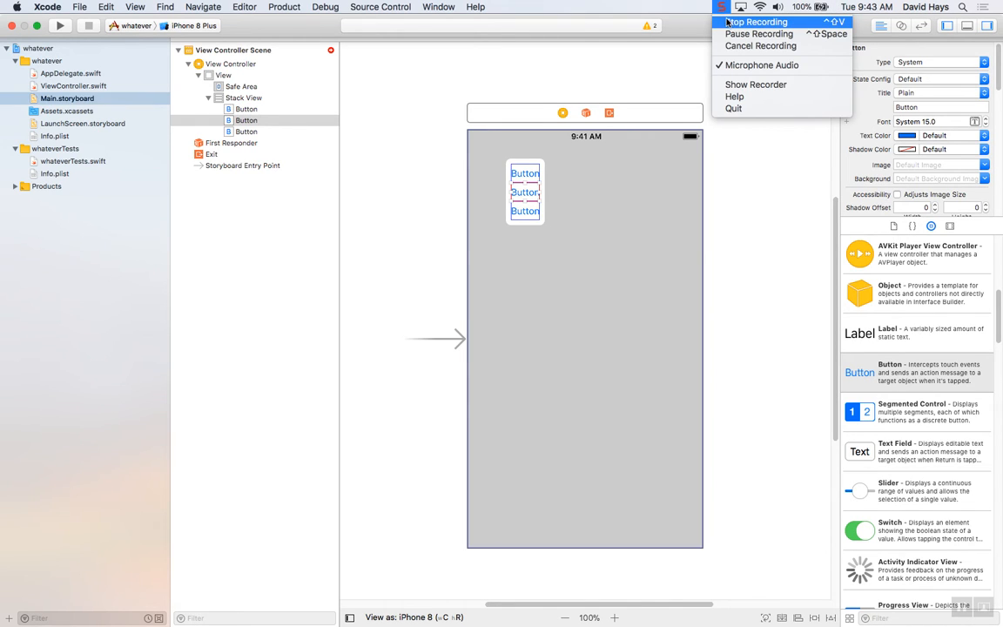